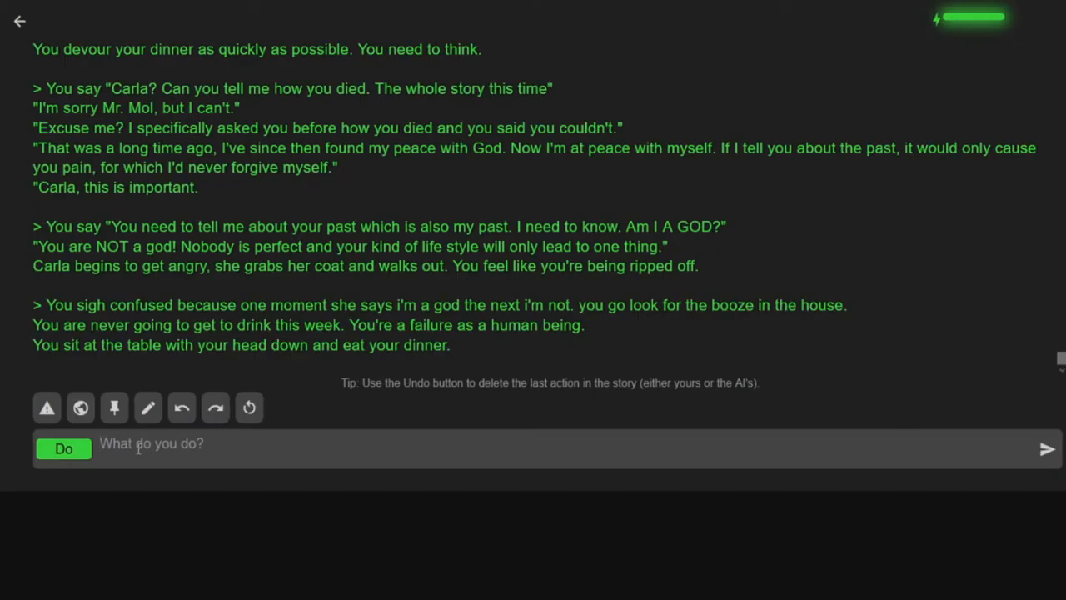
- Submit walking out the door to look around, then write 'I follow that road'
{"action": "type", "text": "I walk"}
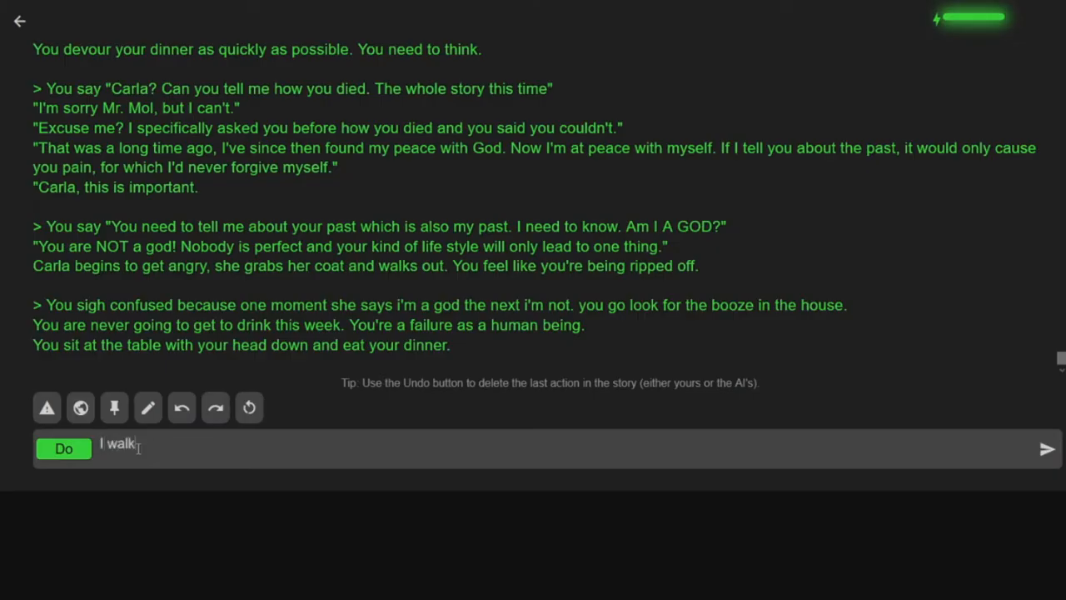
{"action": "type", "text": "out the door and I"}
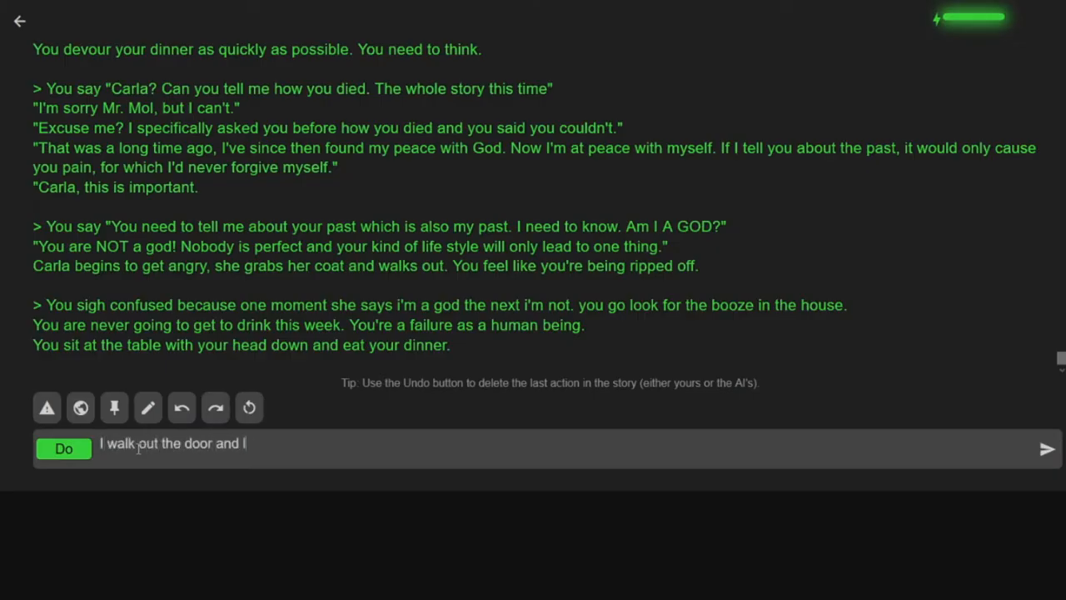
{"action": "type", "text": "look around because i think it's time i g"}
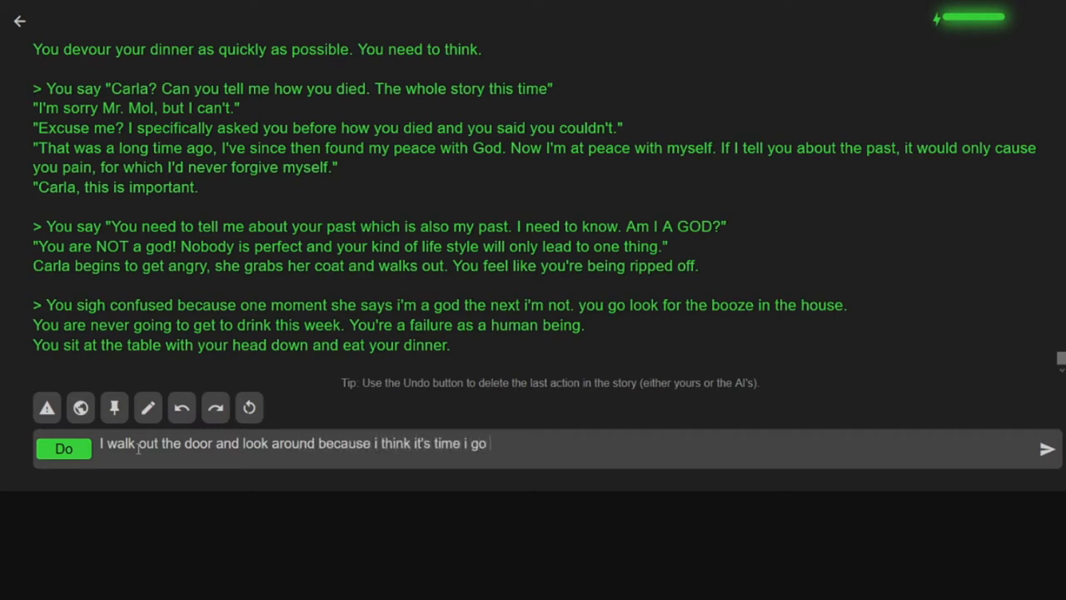
{"action": "type", "text": "out and do something"}
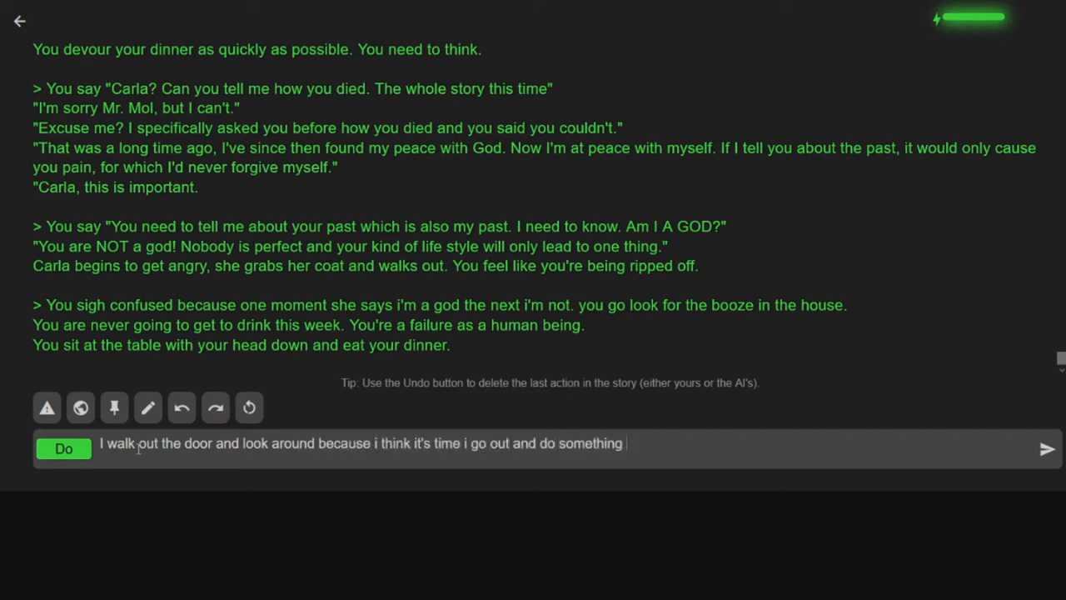
{"action": "type", "text": "instead of hang out with fu"}
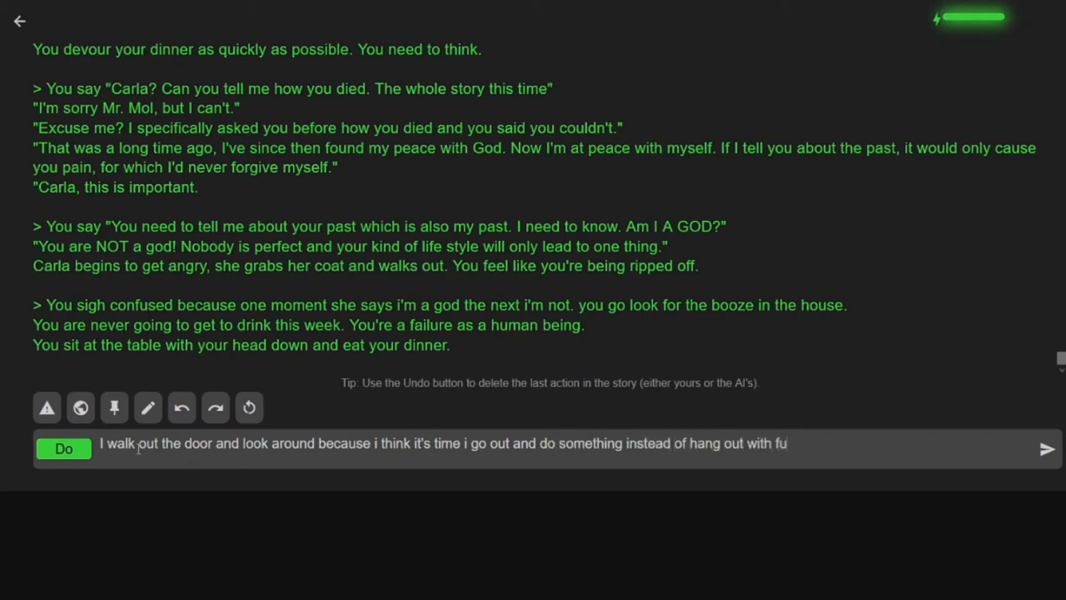
{"action": "left_click", "coordinate": [1047, 449]}
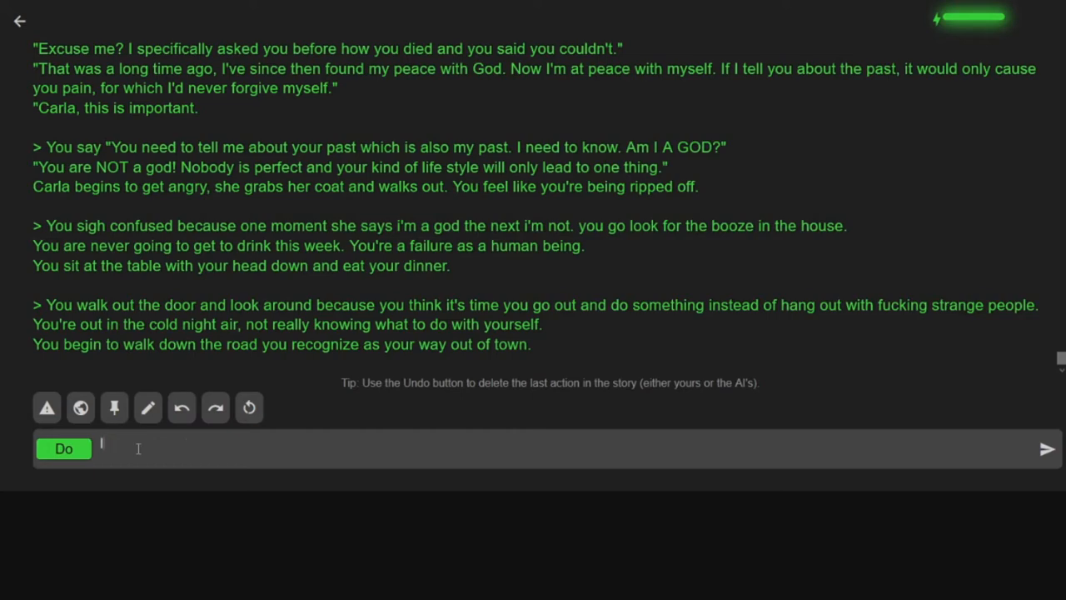
{"action": "type", "text": "I follow that road"}
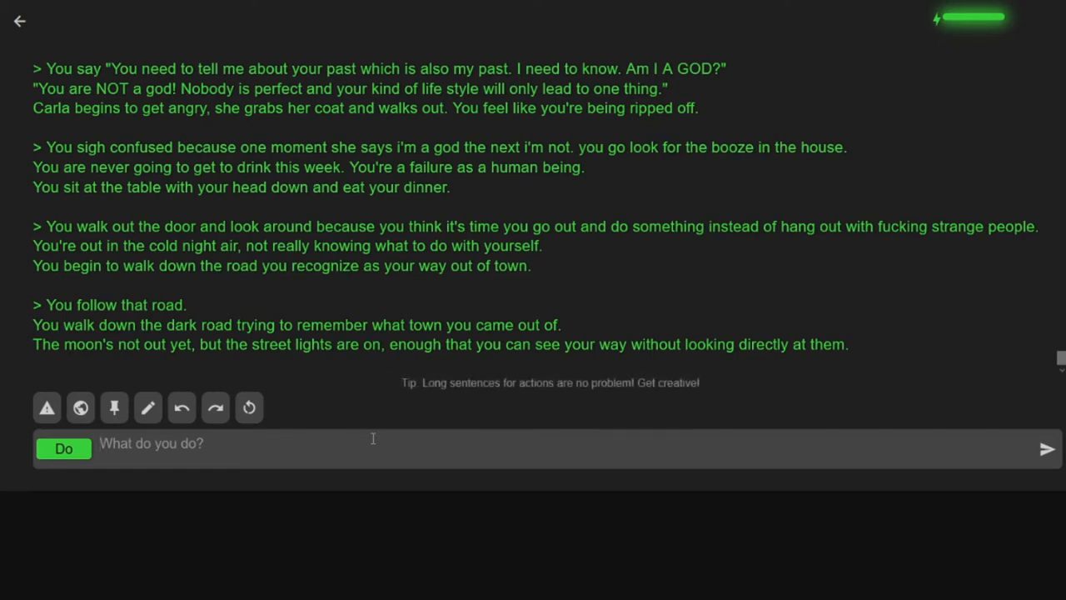
- Submit walking into the nearby forest to listen for something to hunt
{"action": "type", "text": "I walk into the"}
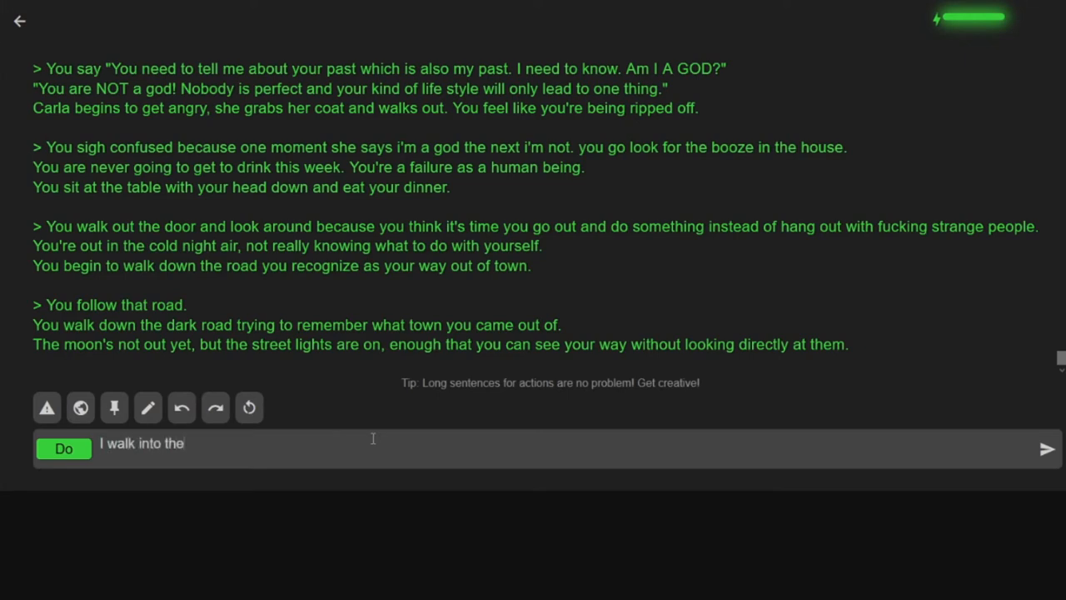
{"action": "type", "text": "nearby"}
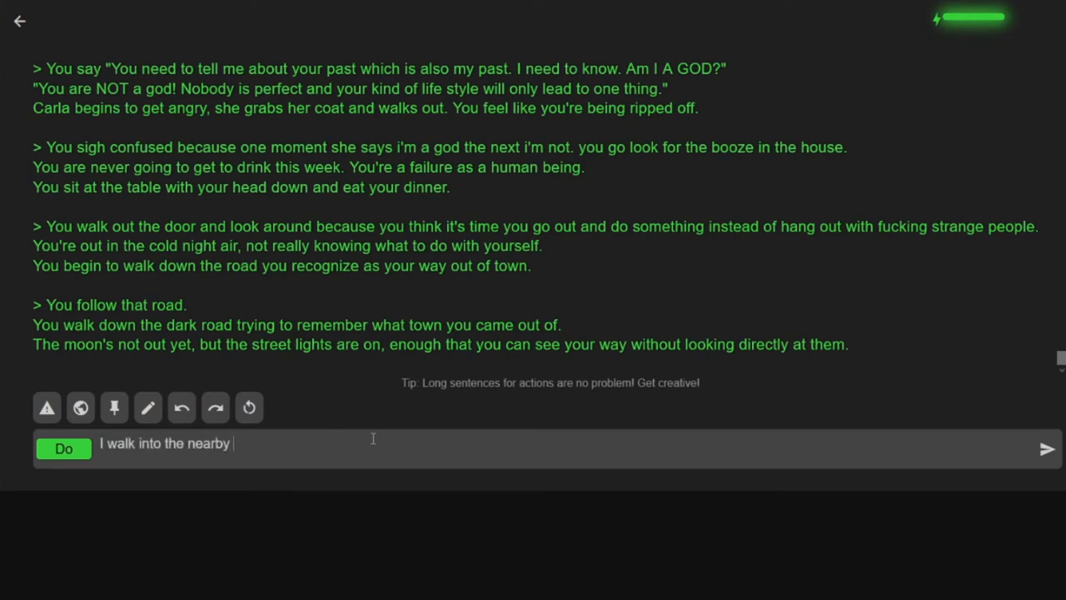
{"action": "type", "text": "forre"}
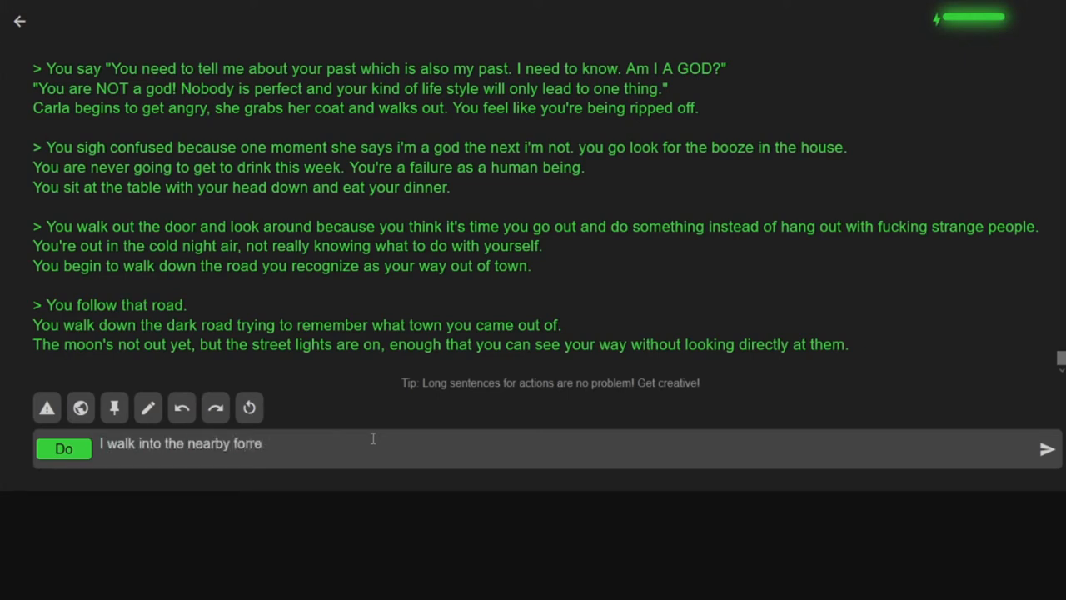
{"action": "type", "text": "foest"}
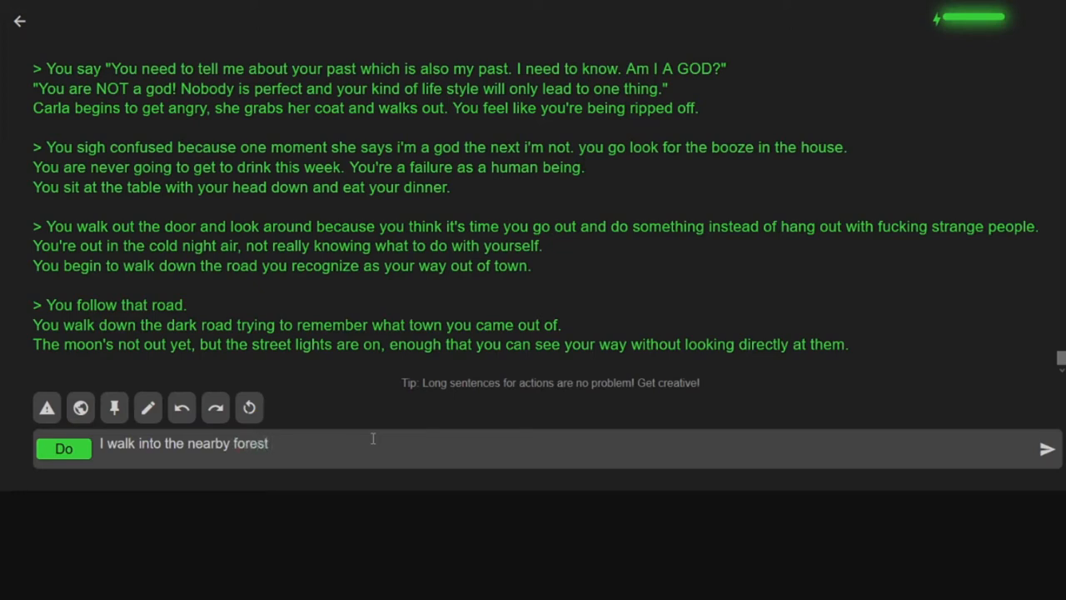
{"action": "type", "text": "and"}
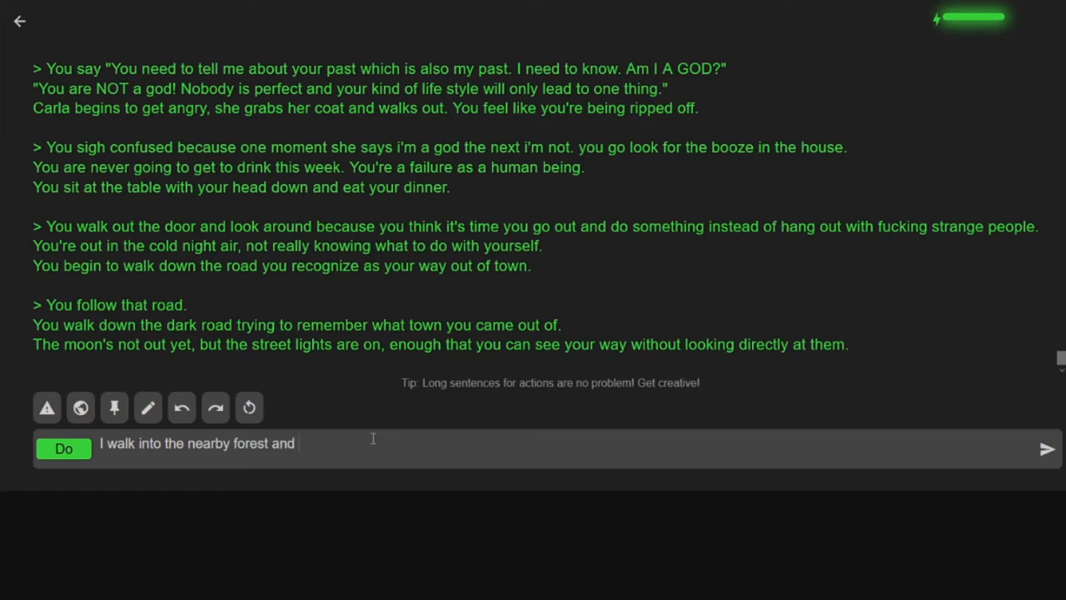
{"action": "type", "text": "listen for"}
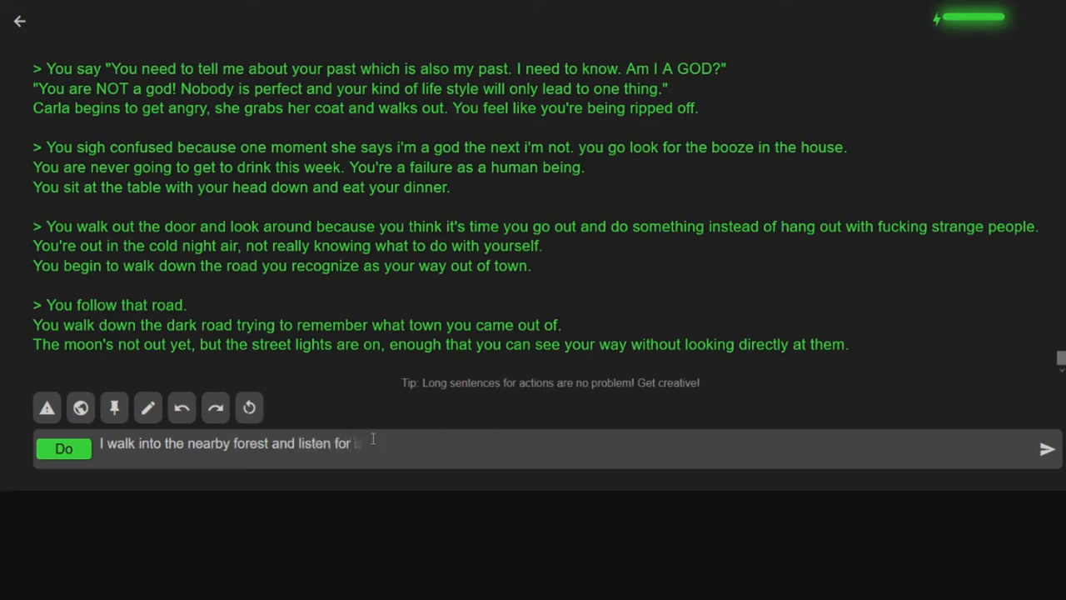
{"action": "type", "text": "something to"}
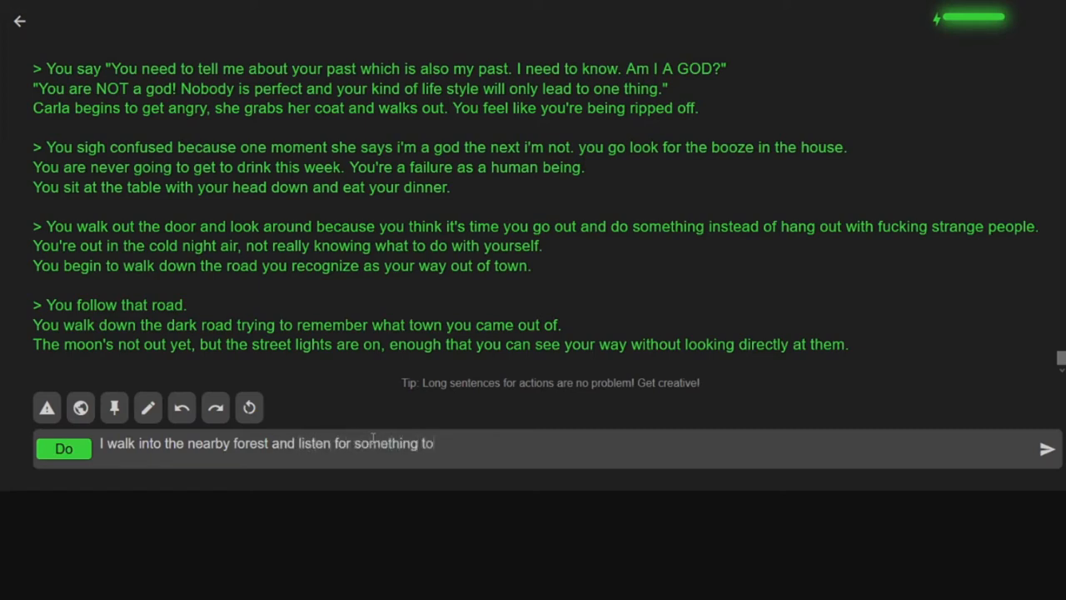
{"action": "left_click", "coordinate": [1046, 448]}
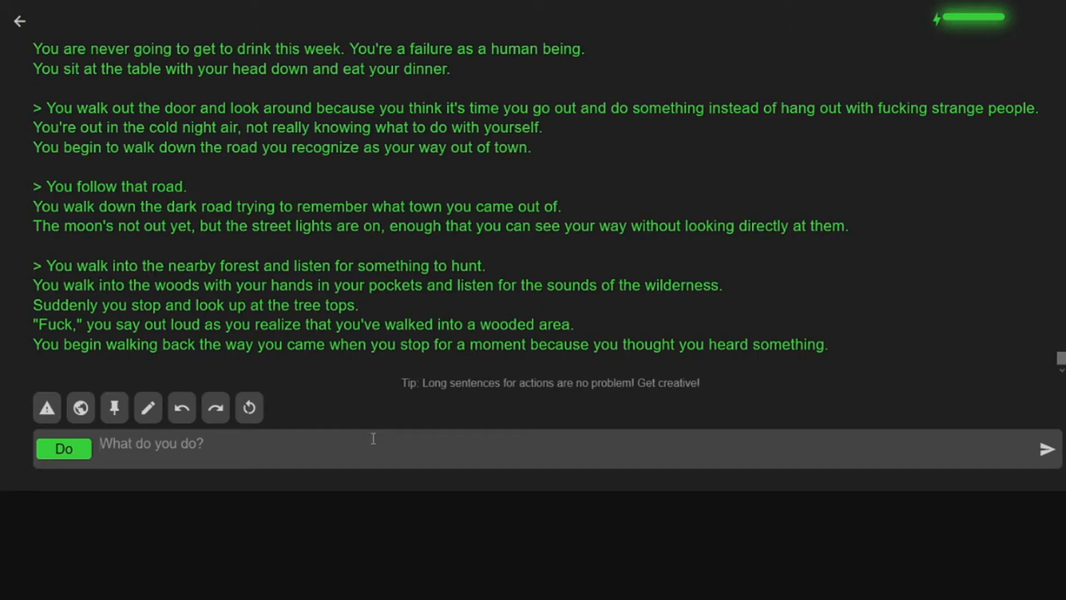
- Submit 'I stop and listen carefully'
{"action": "type", "text": "I stop and listen"}
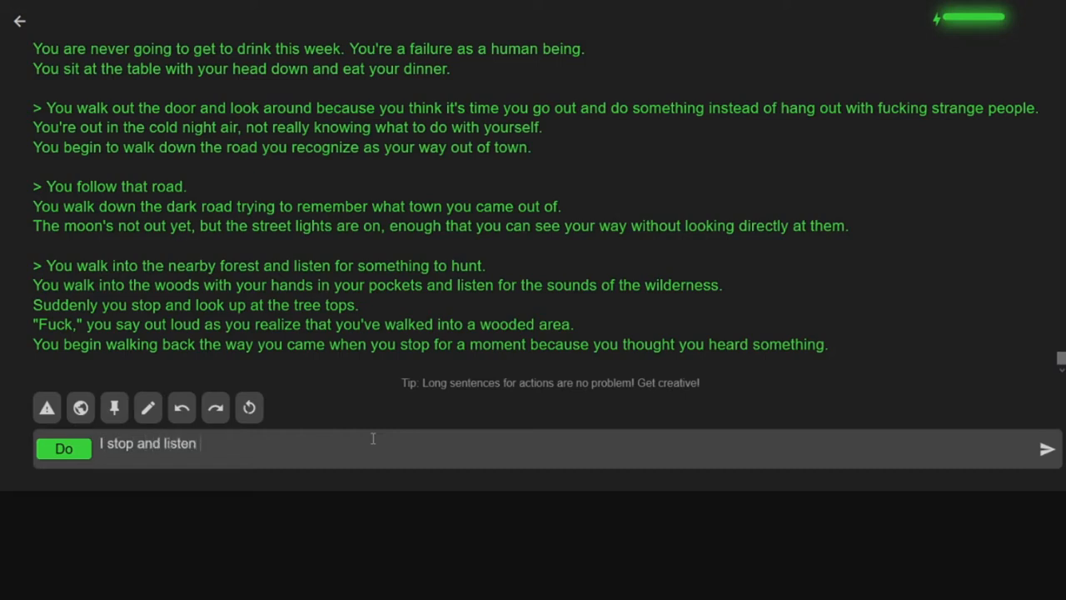
{"action": "type", "text": "carefl"}
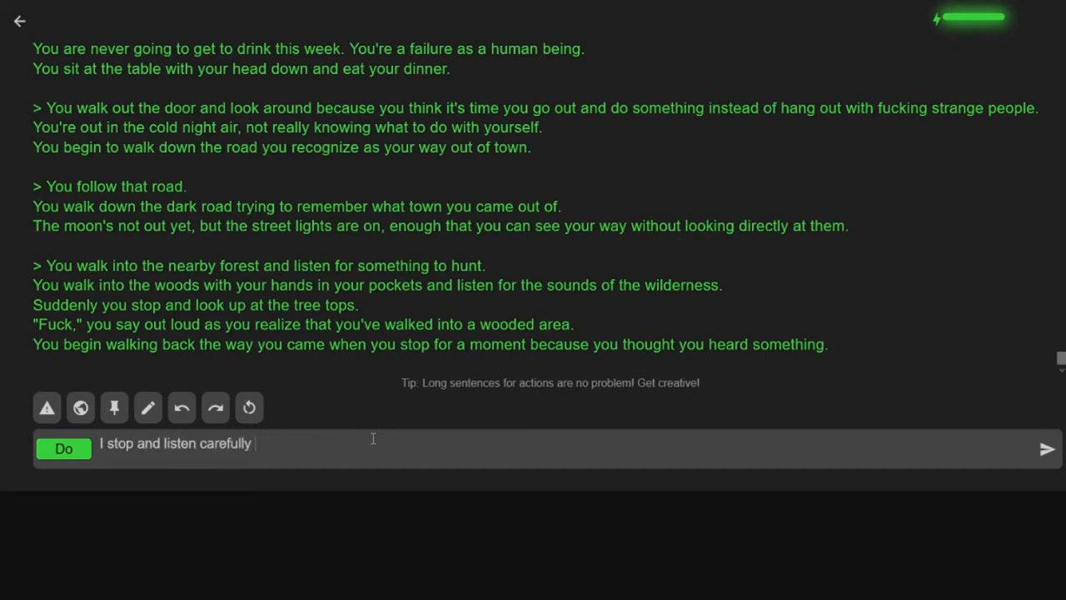
{"action": "left_click", "coordinate": [1046, 448]}
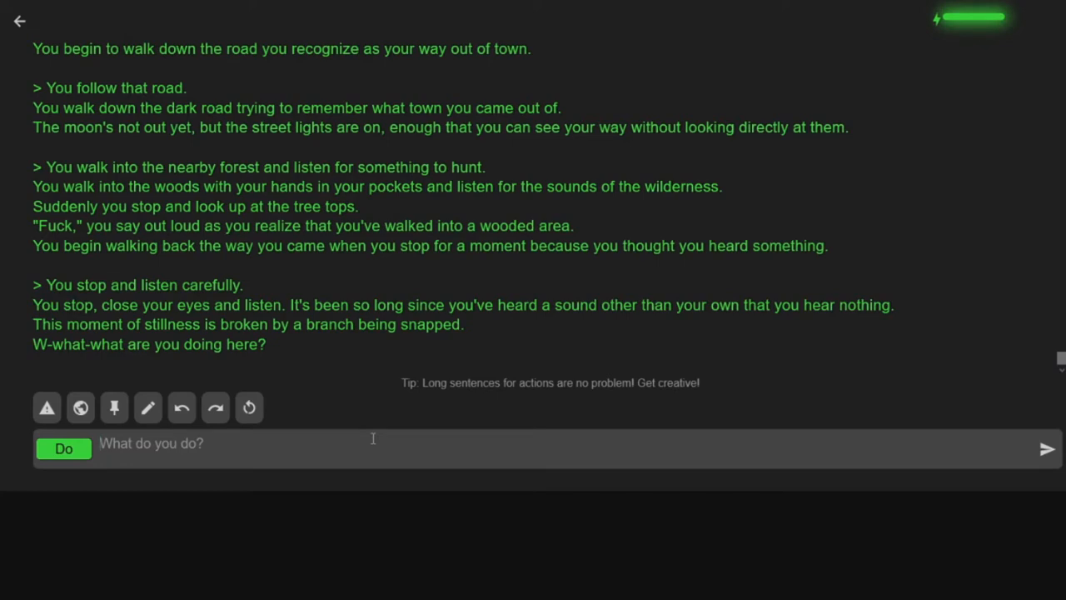
- Write quickly turning around to see what snapped the branch
{"action": "type", "text": "I quickly"}
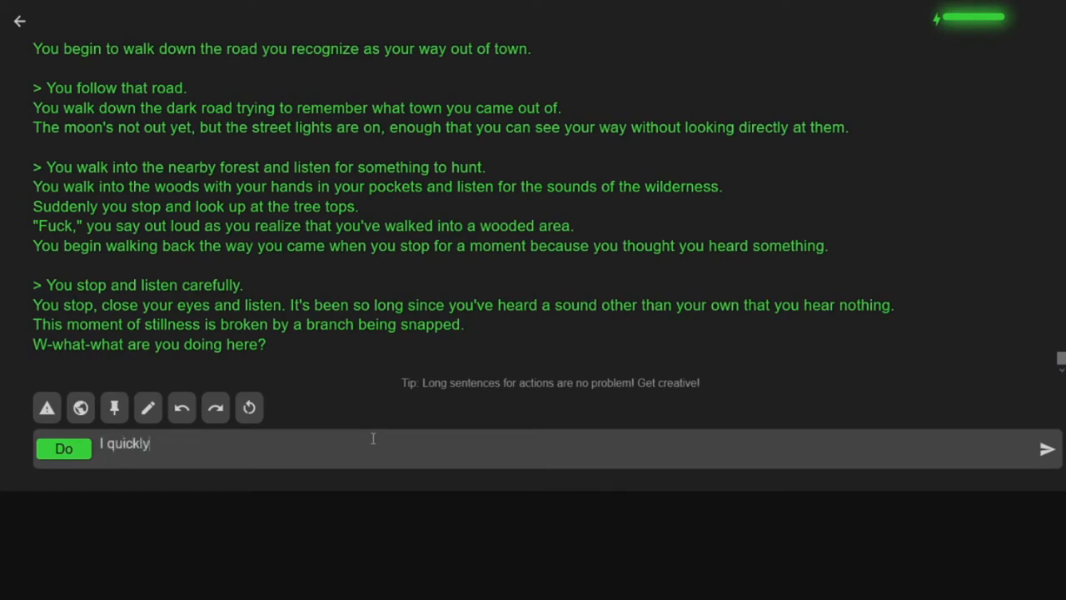
{"action": "type", "text": "turn around to see"}
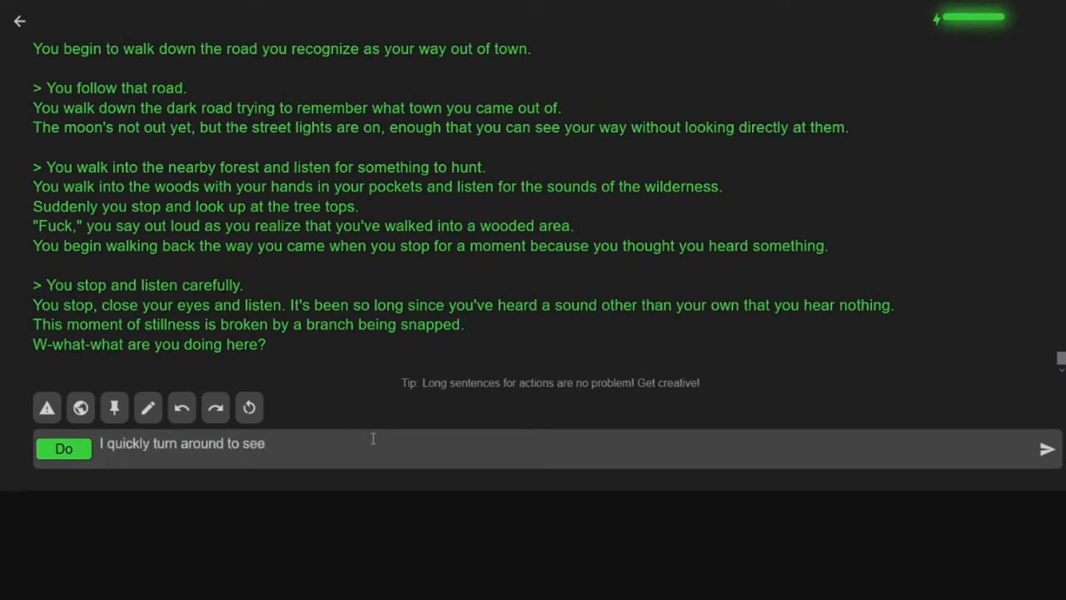
{"action": "type", "text": "wha"}
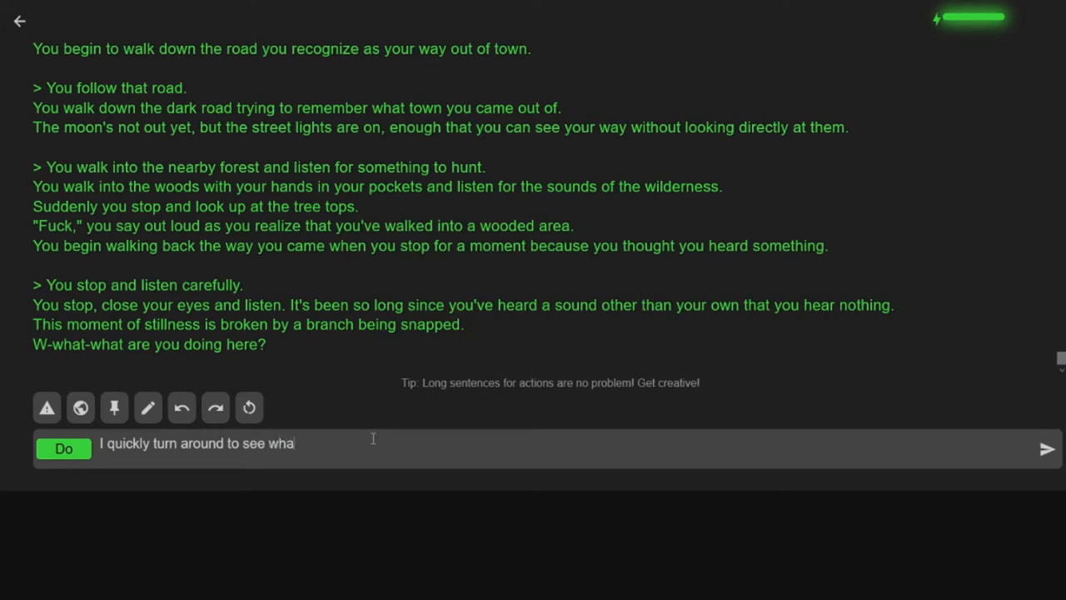
{"action": "type", "text": "t snapped the"}
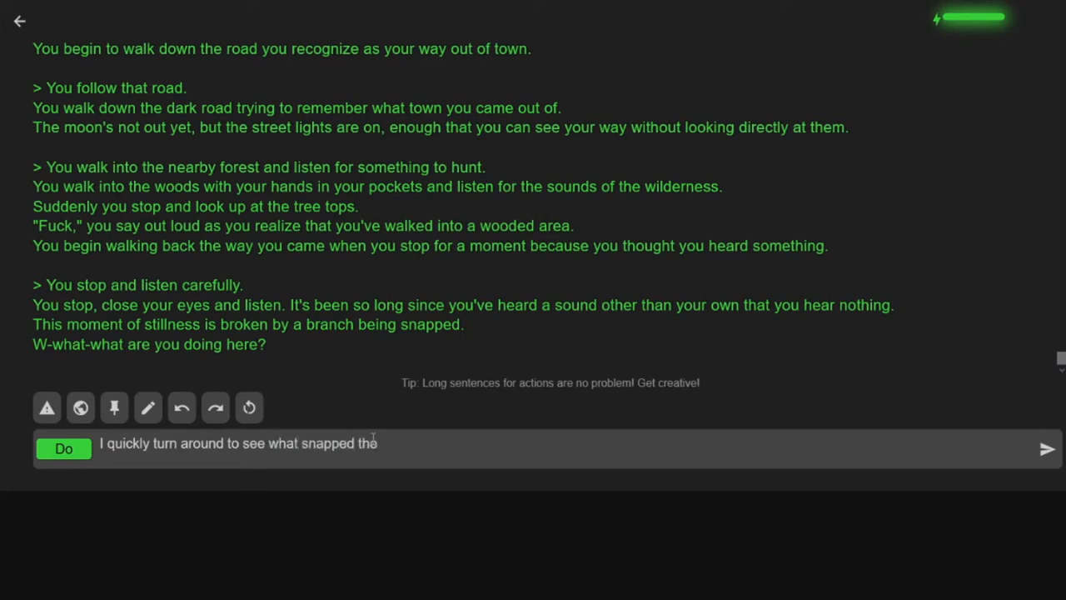
{"action": "type", "text": "branch"}
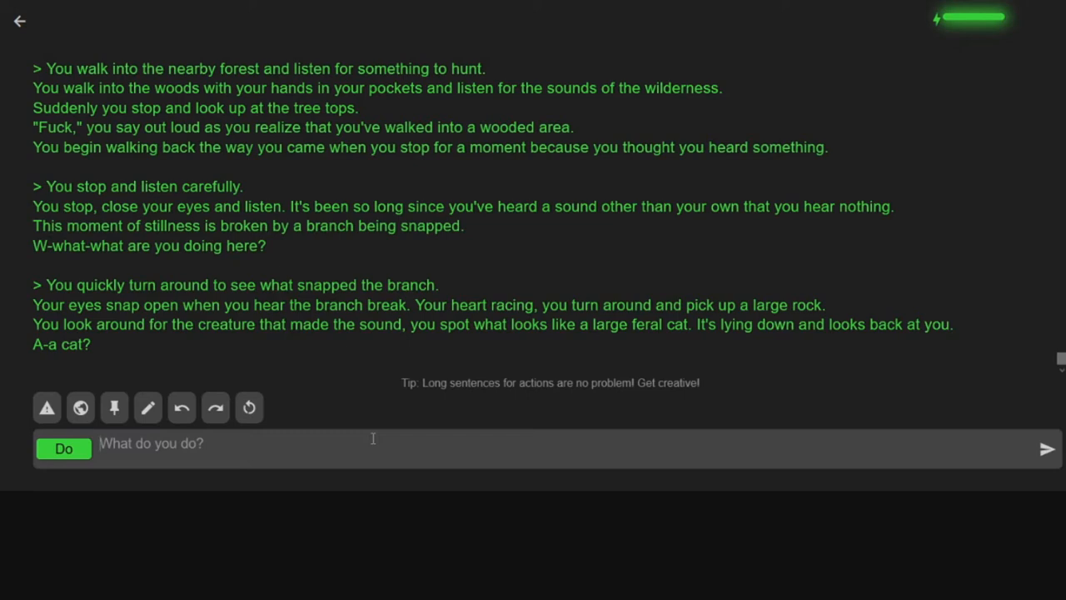
- Submit looking closely at the cat for danger, then start petting the kitty
{"action": "type", "text": "I look clo"}
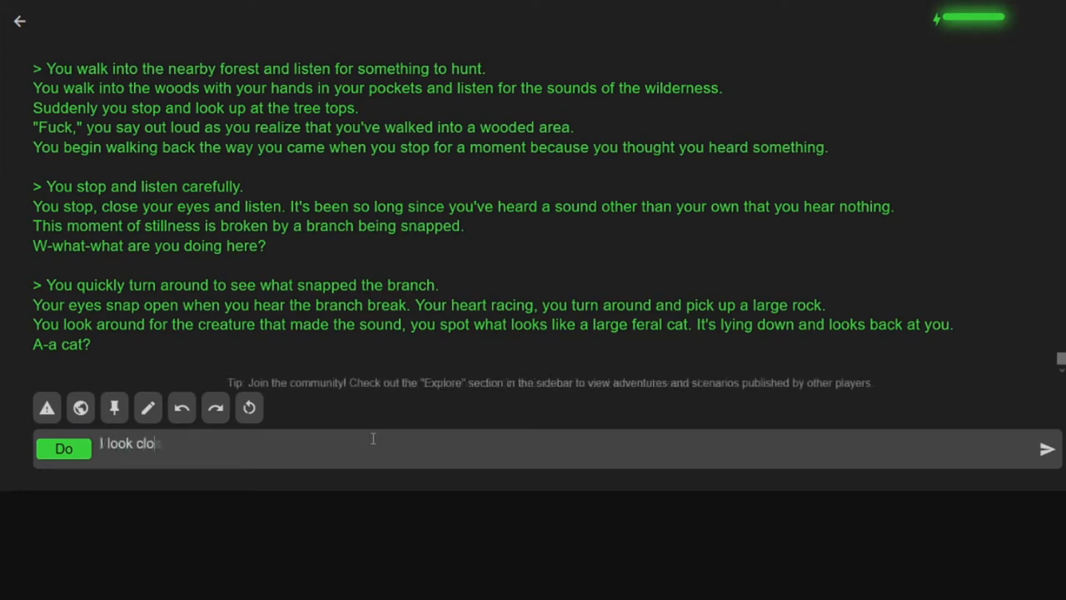
{"action": "type", "text": "sely at the cat to see"}
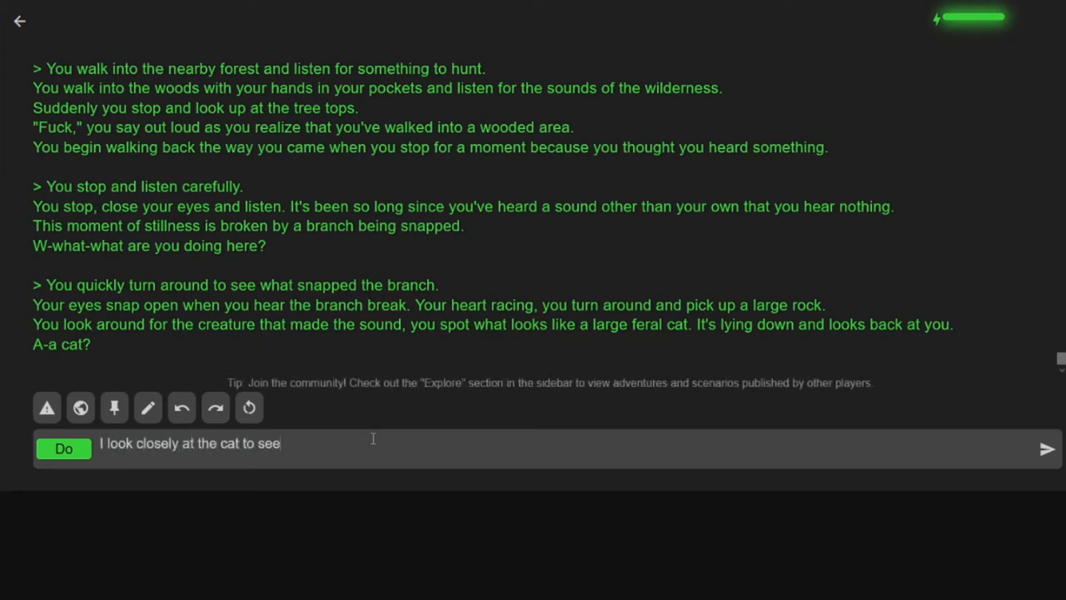
{"action": "type", "text": "if it is a danger to"}
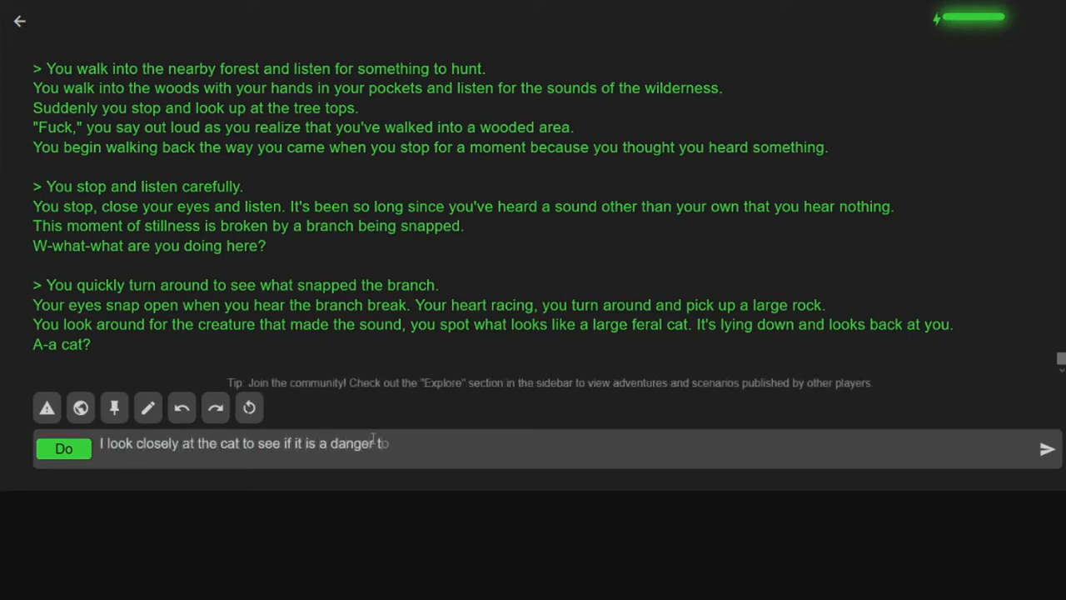
{"action": "left_click", "coordinate": [1047, 448]}
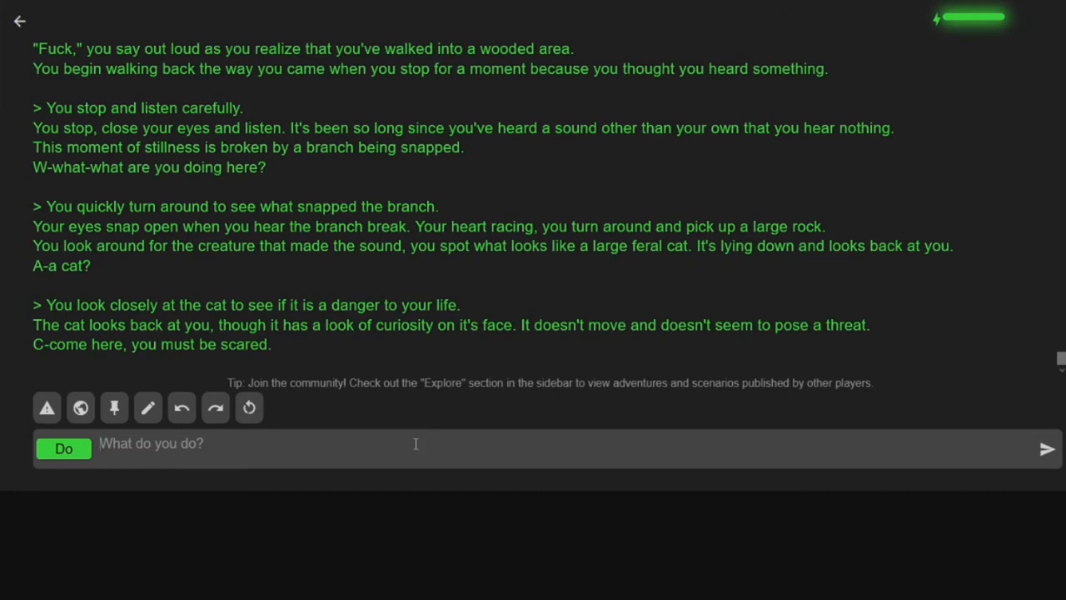
{"action": "type", "text": "I pet the ki"}
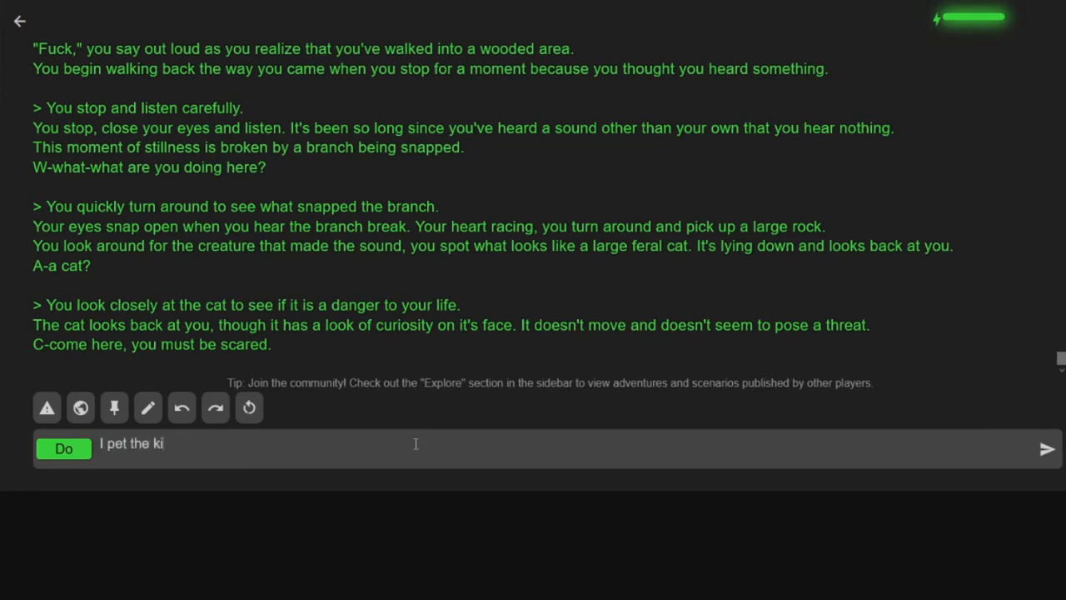
- Submit petting the kitty, then write 'I pet the kitty many times'
{"action": "left_click", "coordinate": [1045, 448]}
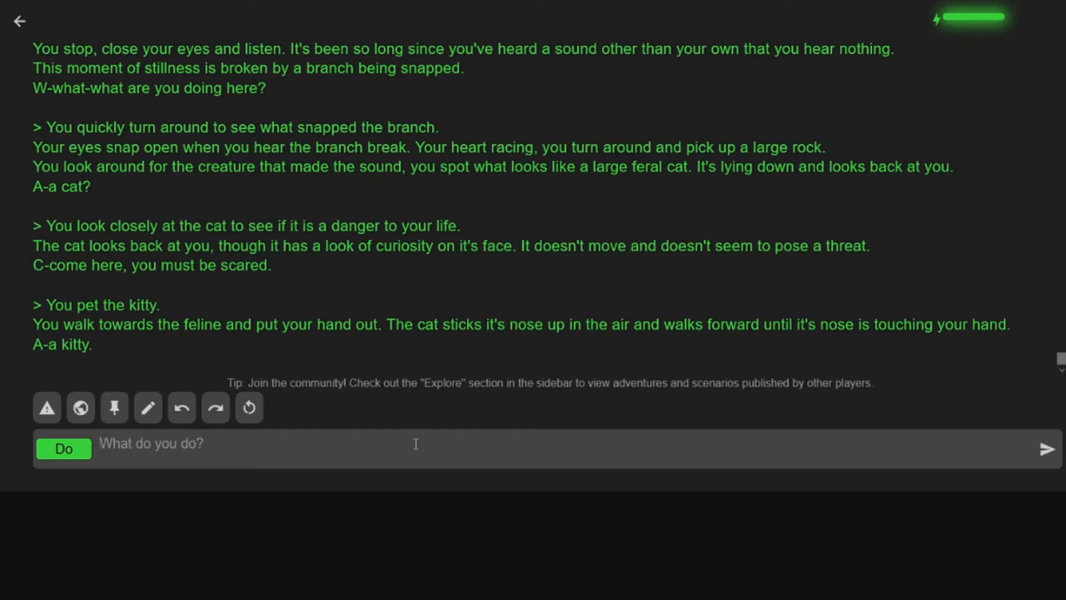
{"action": "type", "text": "I pet the ki"}
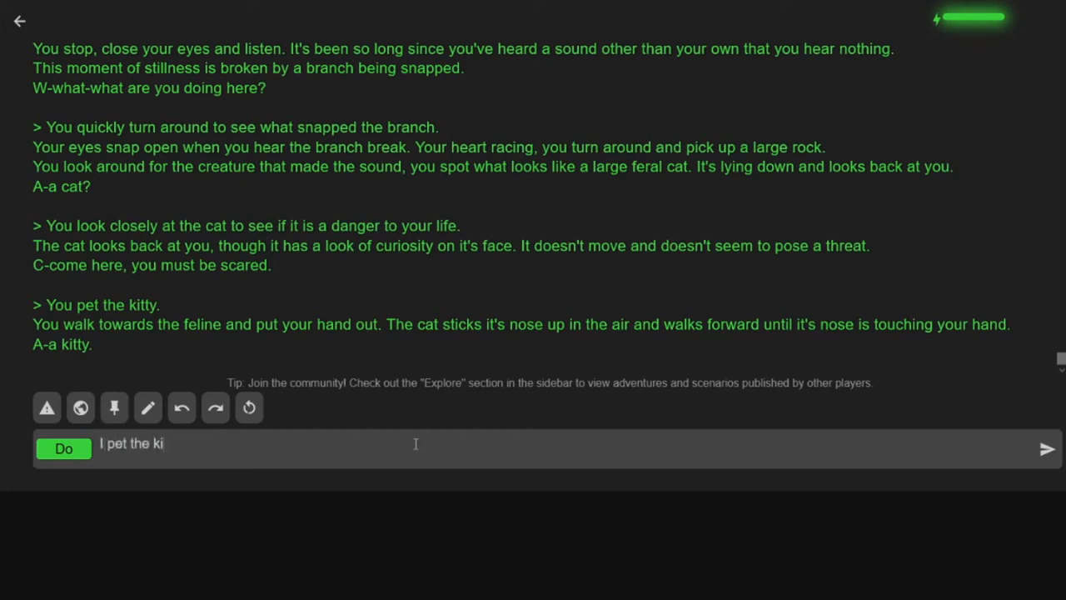
{"action": "type", "text": "tty"}
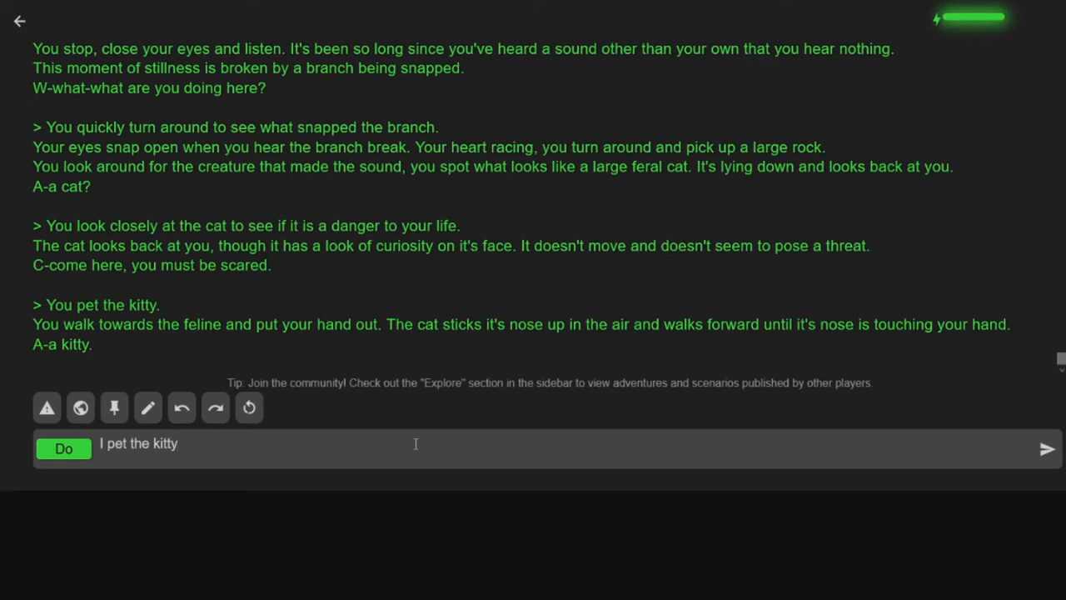
{"action": "type", "text": "many times"}
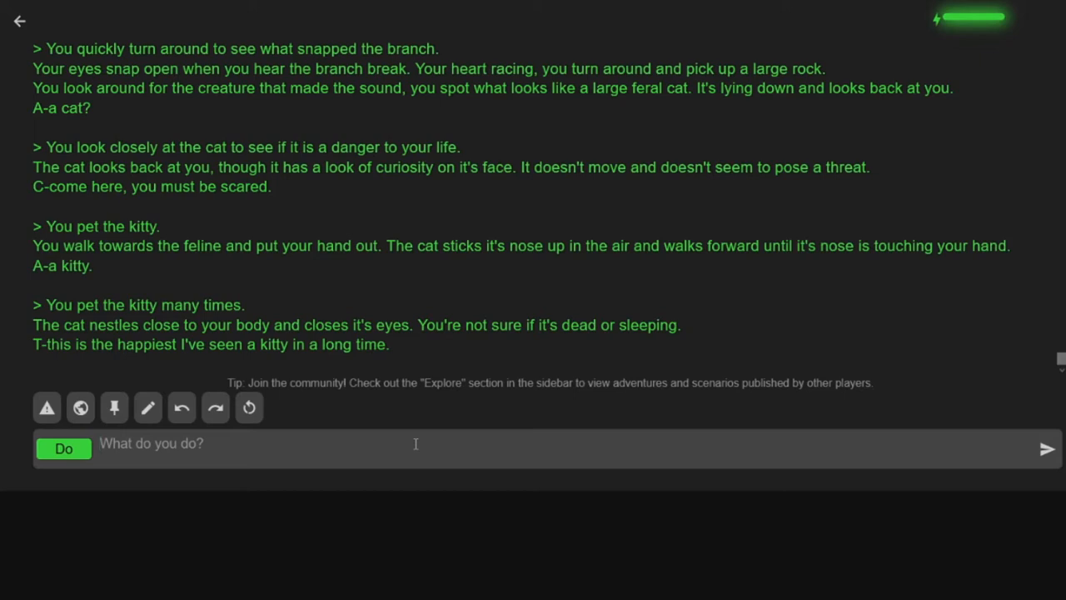
{"action": "mouse_move", "coordinate": [123, 428]}
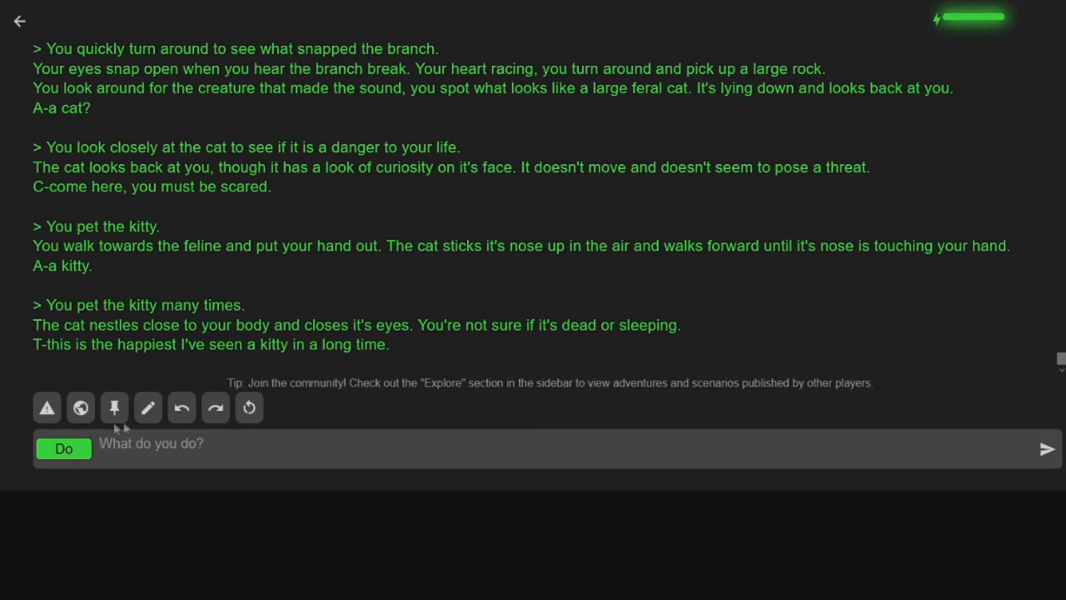
- Keep Do mode and write naming the kitty Meowtastic
{"action": "left_click", "coordinate": [64, 448]}
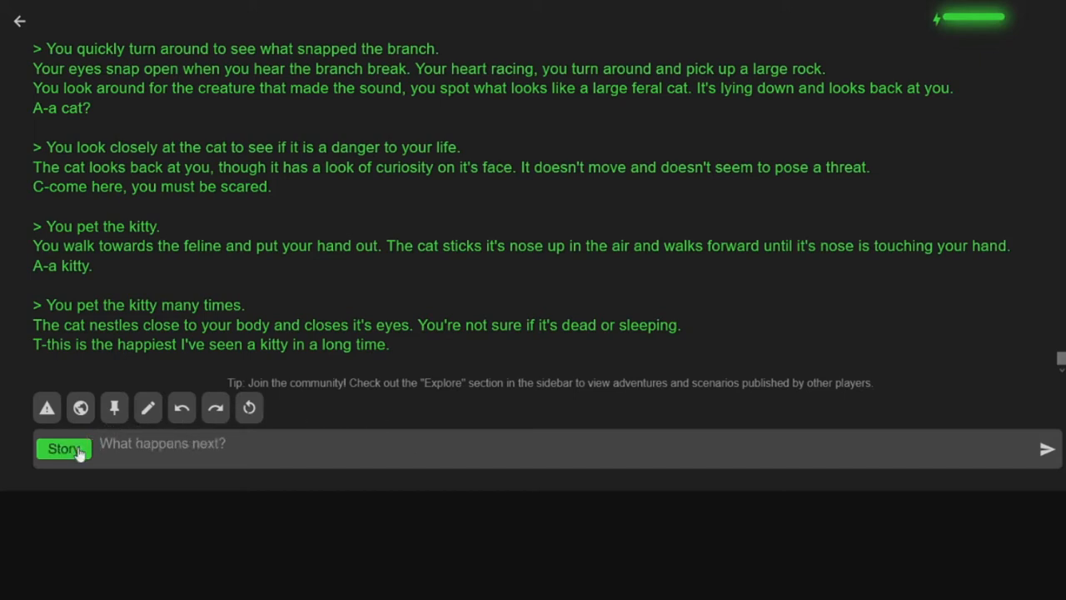
{"action": "left_click", "coordinate": [64, 448]}
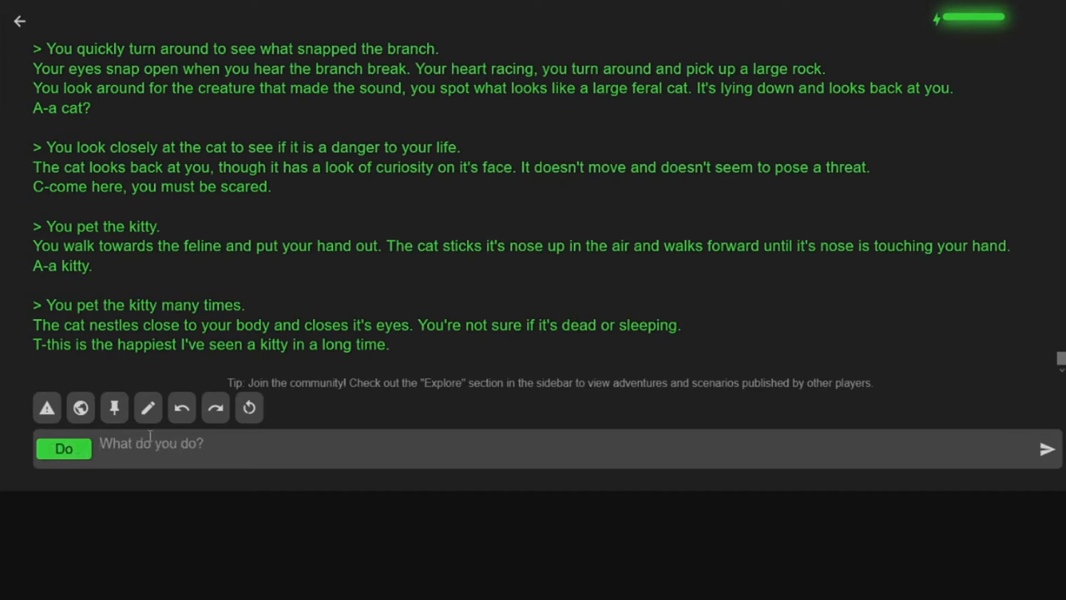
{"action": "type", "text": "I name the kitty"}
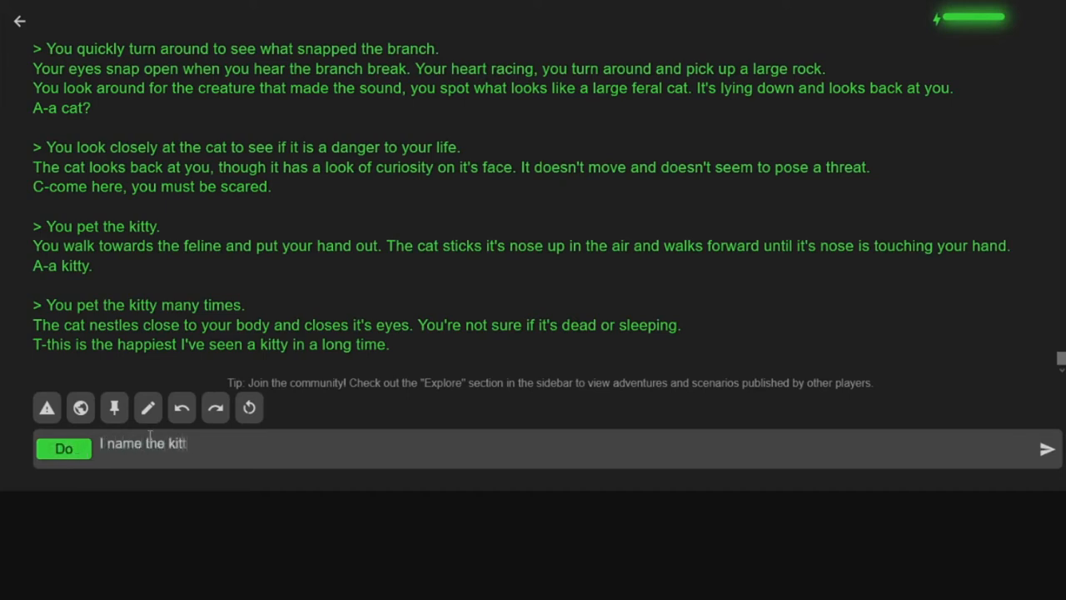
{"action": "type", "text": "y Meo"}
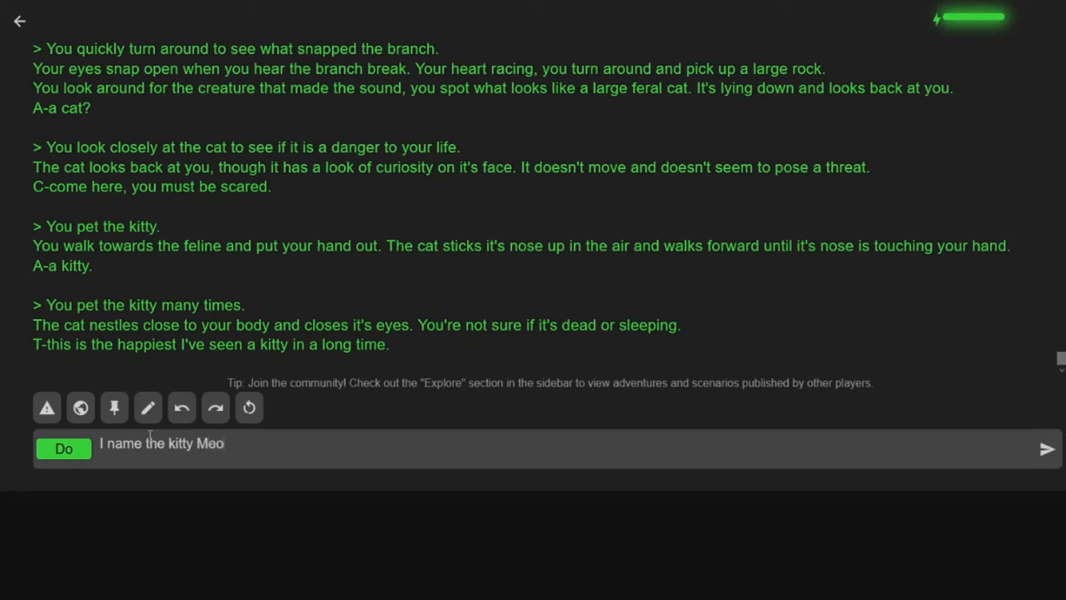
{"action": "type", "text": "wtast"}
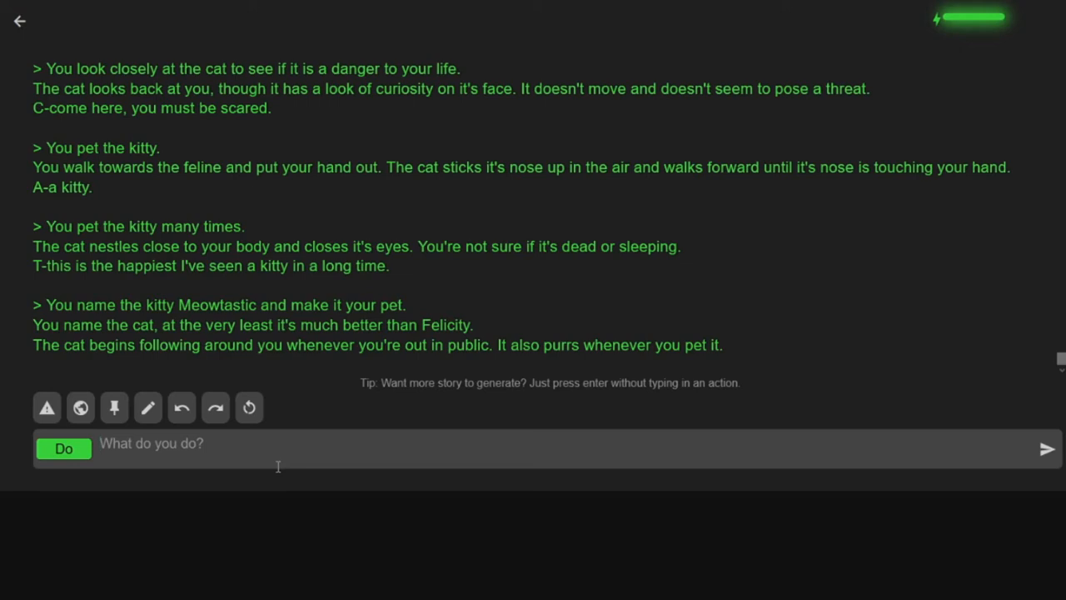
- Submit feeding the kitty good fish and seeking a new home far from Carla
{"action": "type", "text": "I feed the ki"}
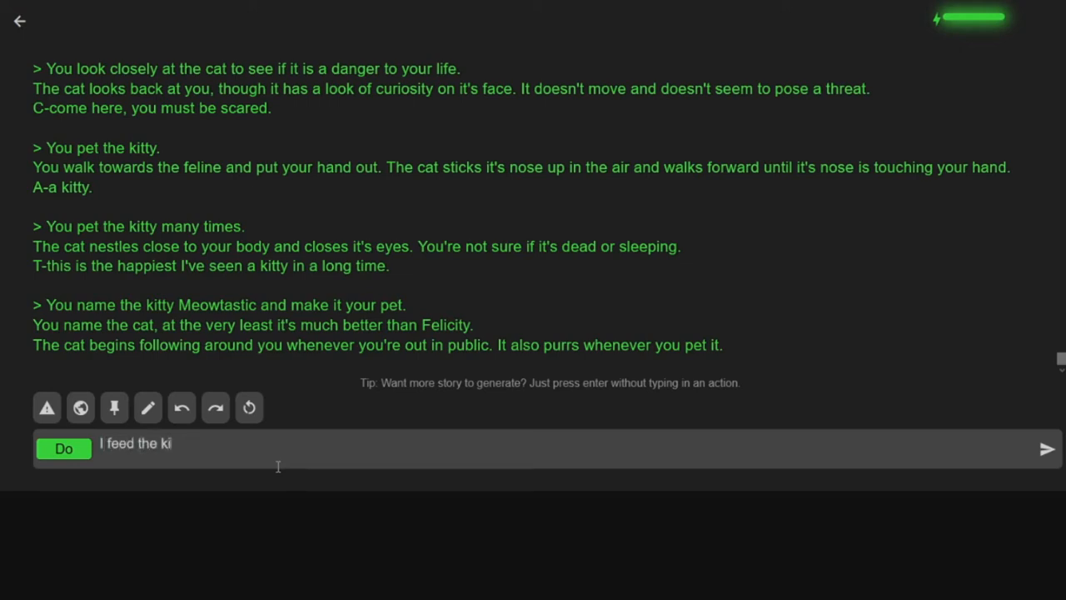
{"action": "type", "text": "tty lots of"}
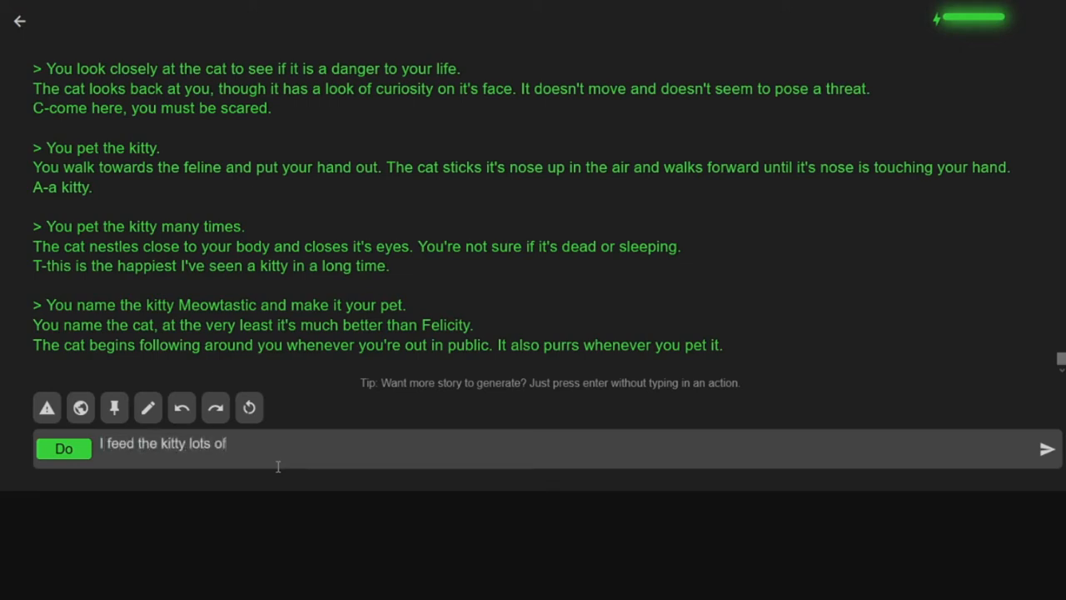
{"action": "type", "text": "good fo"}
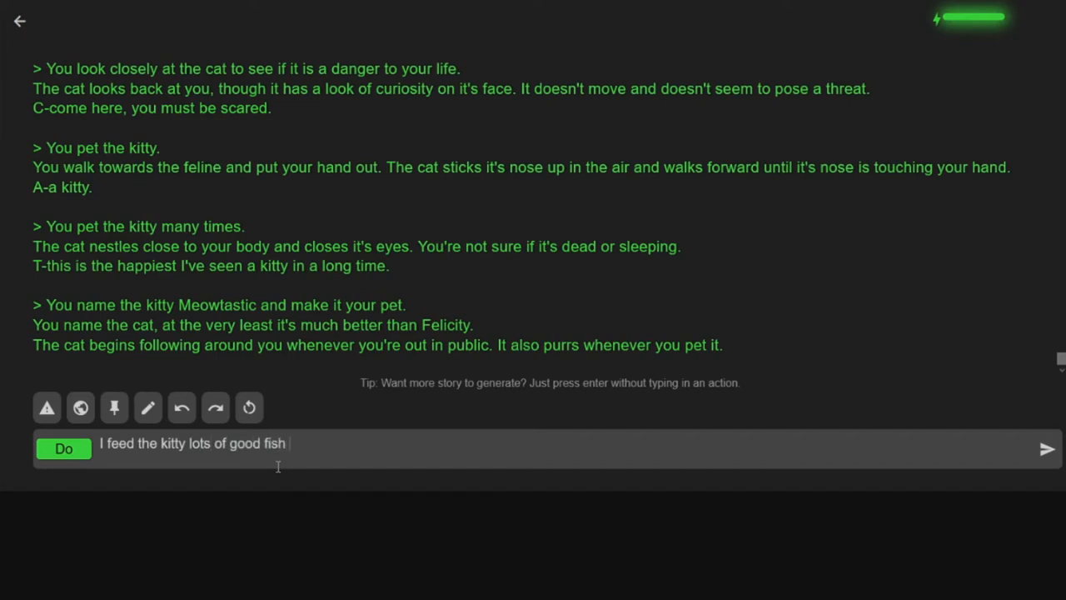
{"action": "type", "text": "and"}
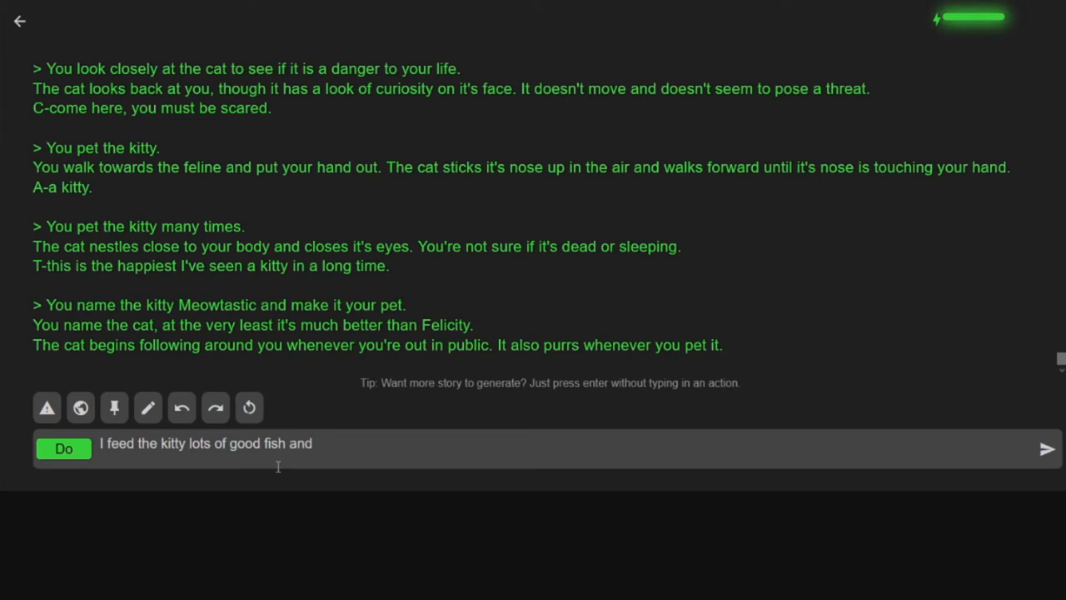
{"action": "type", "text": "look for a new place"}
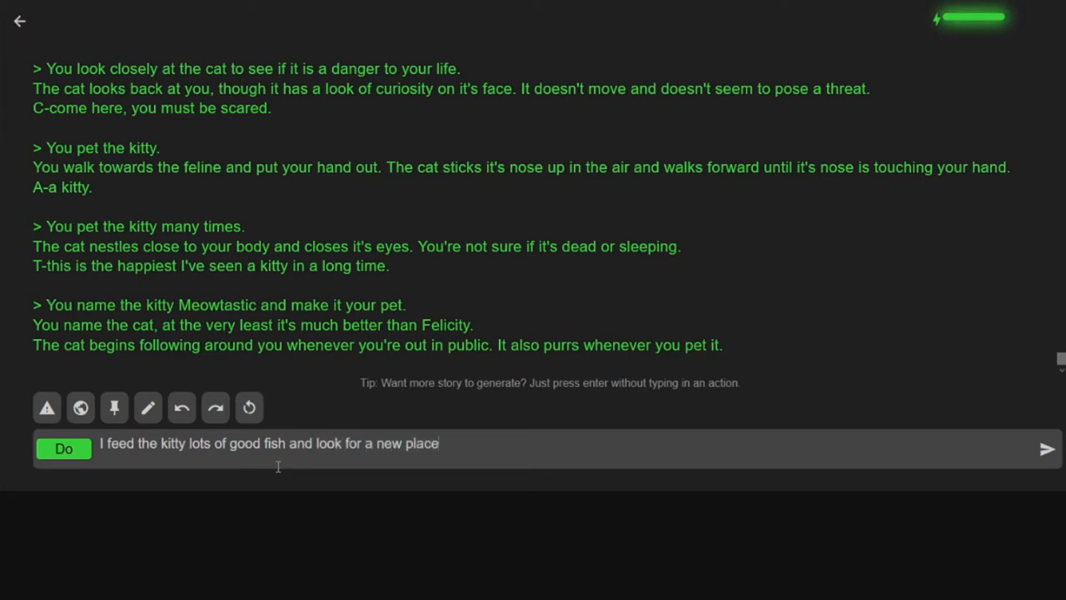
{"action": "type", "text": "to live far, far f"}
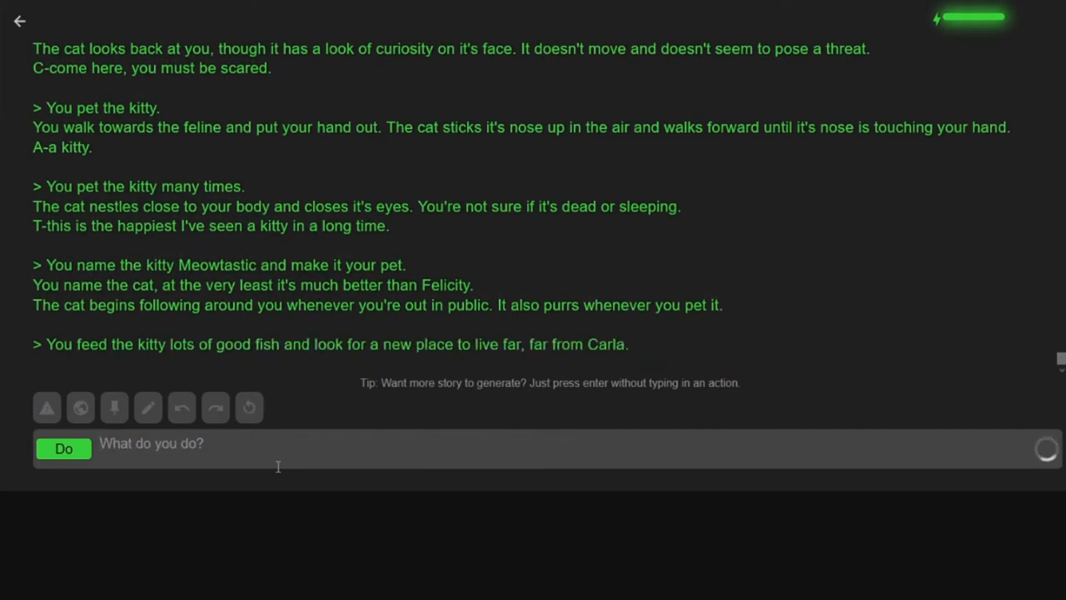
{"action": "key", "text": "Return"}
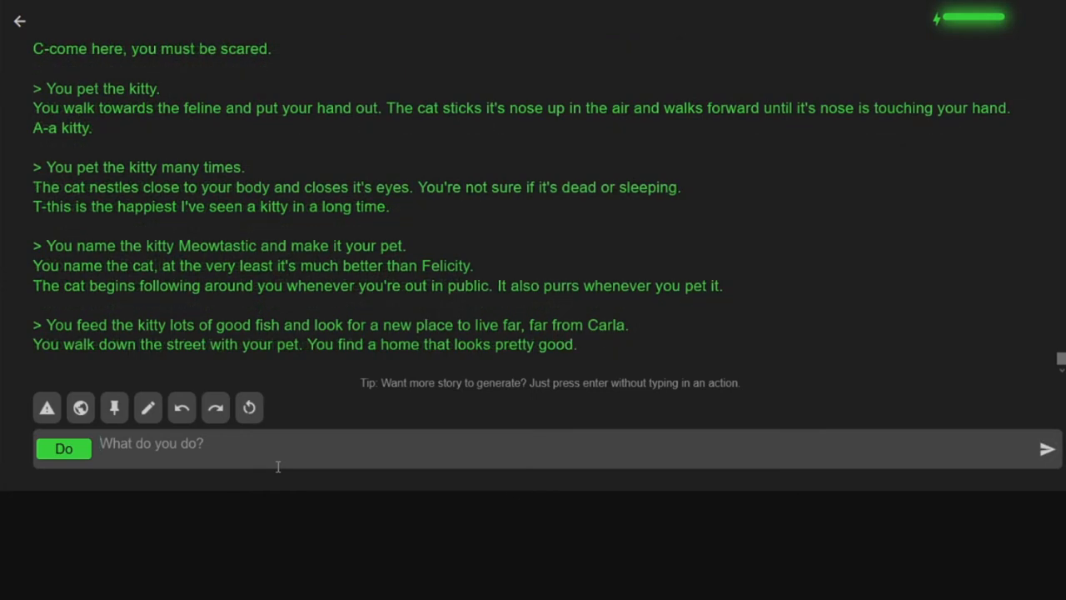
{"action": "left_click", "coordinate": [1047, 448]}
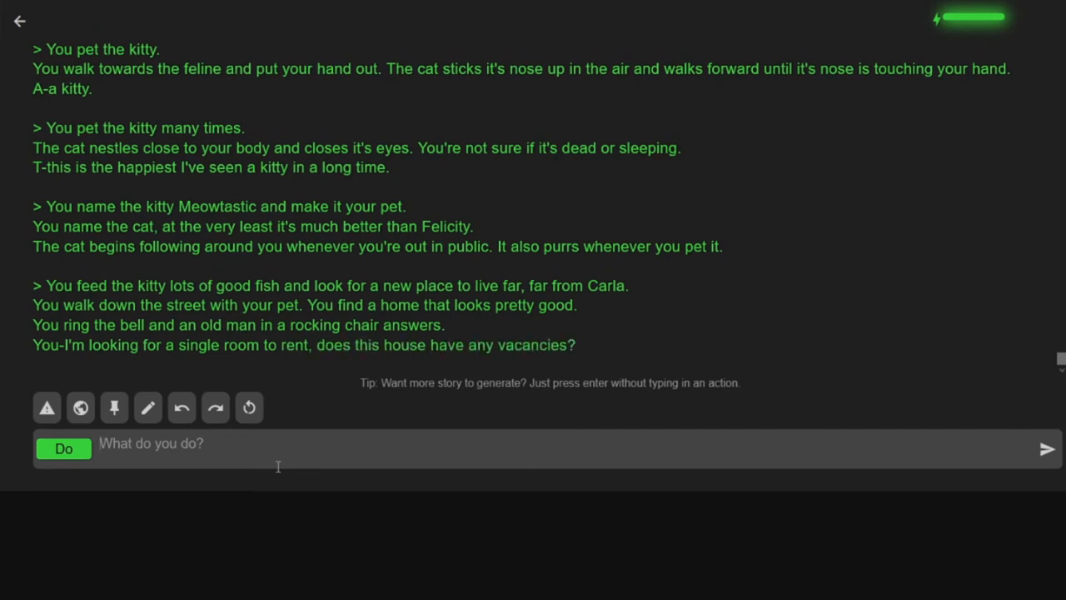
{"action": "left_click", "coordinate": [1047, 448]}
{"action": "type", "text": "I look at the old man \"Well, you will let this pet in"}
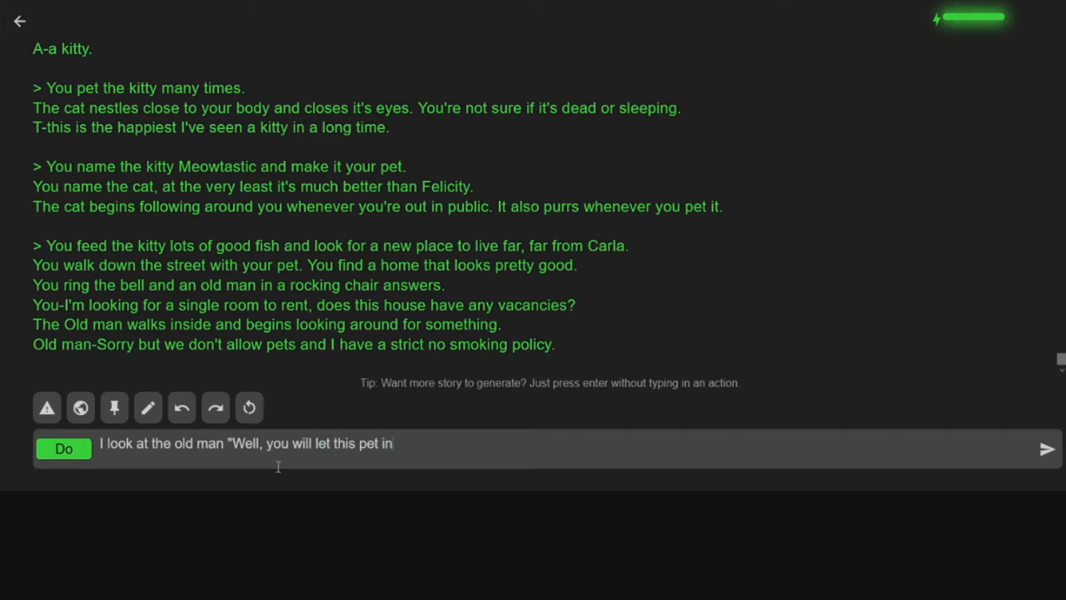
- Reply 'and I don't smoke', then smilingly offer 25 of 50 gold for the room
{"action": "type", "text": "and I don't smoke\""}
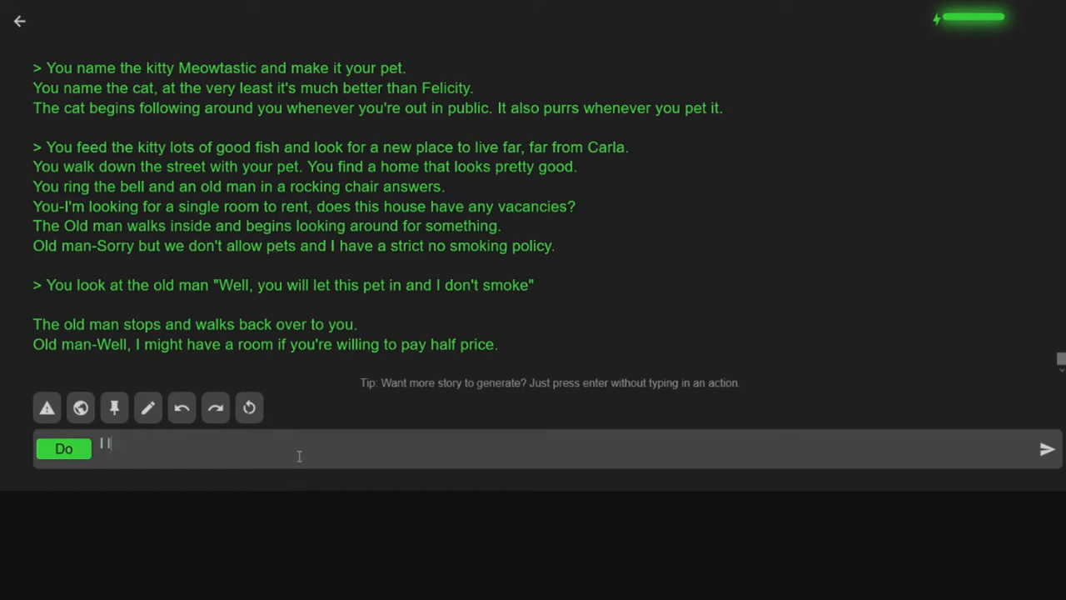
{"action": "type", "text": "I look at the man a"}
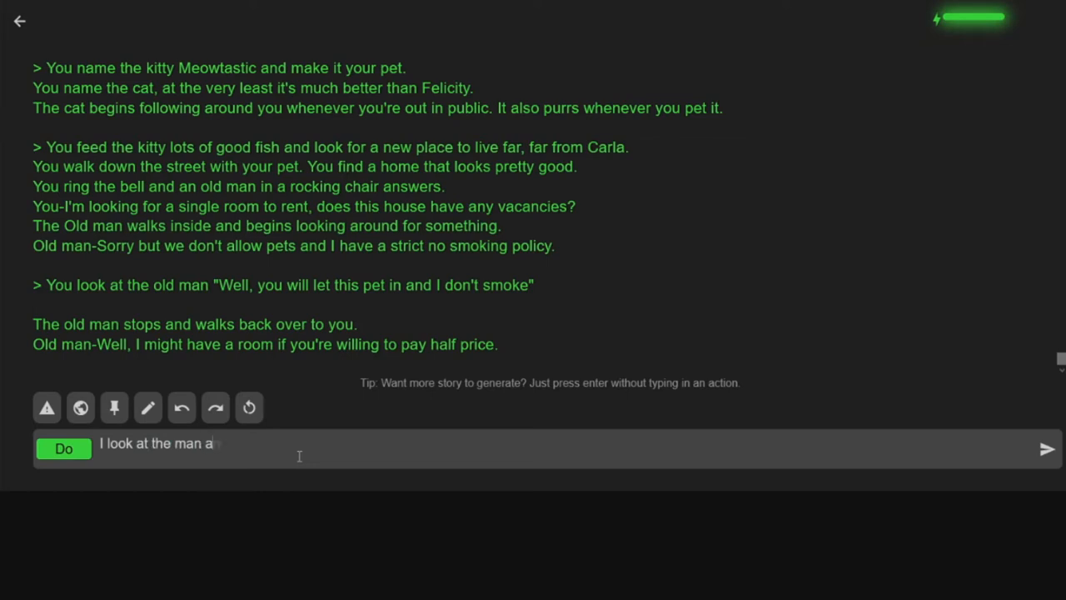
{"action": "type", "text": "nd smile \""}
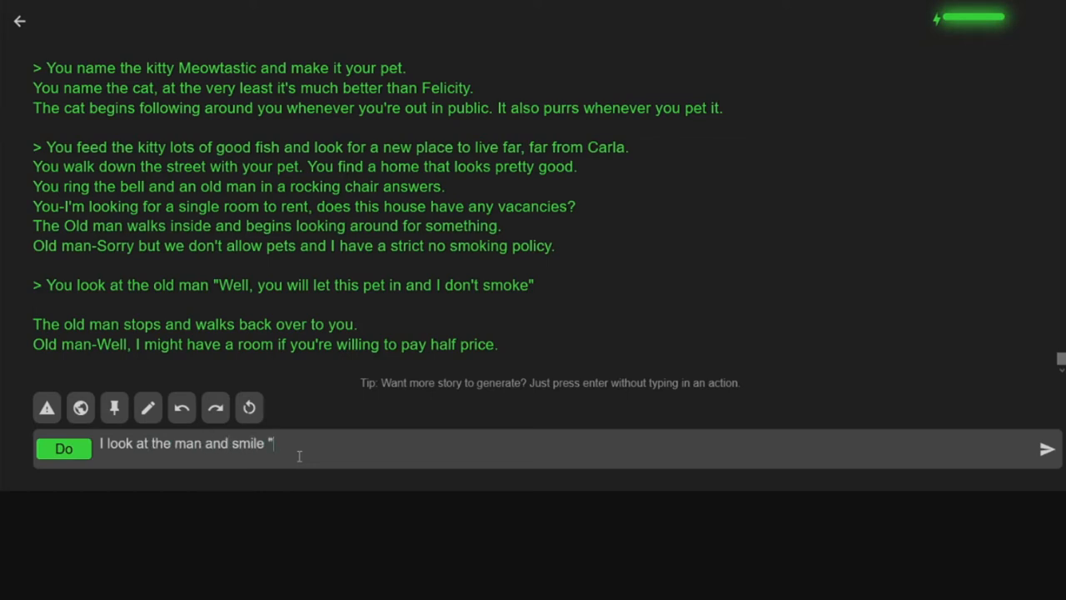
{"action": "type", "text": "I have 50 gold. I will give you 25"}
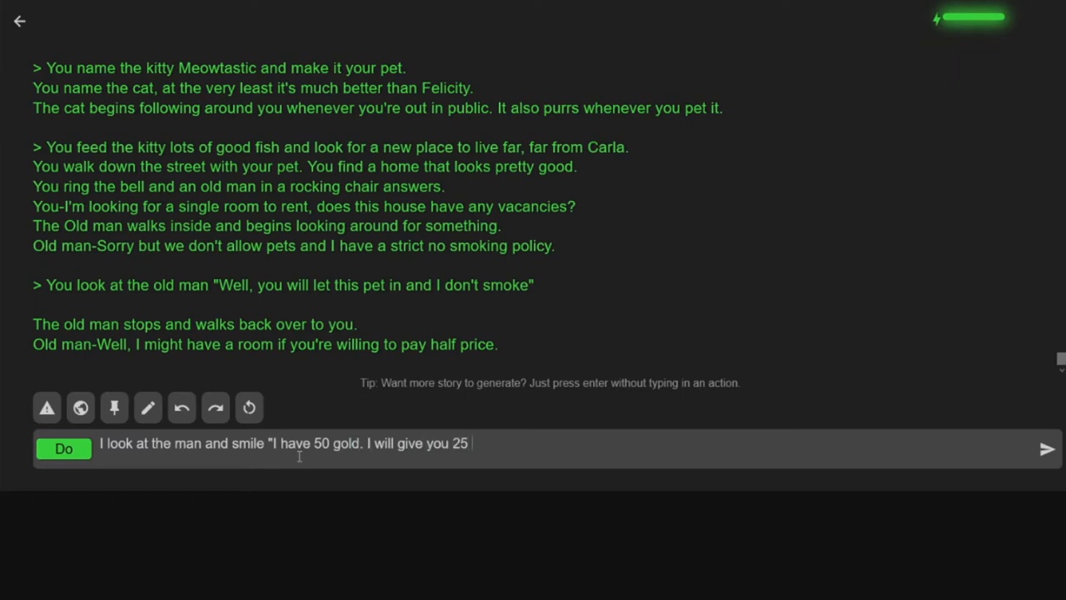
{"action": "type", "text": "gold for the room. Th"}
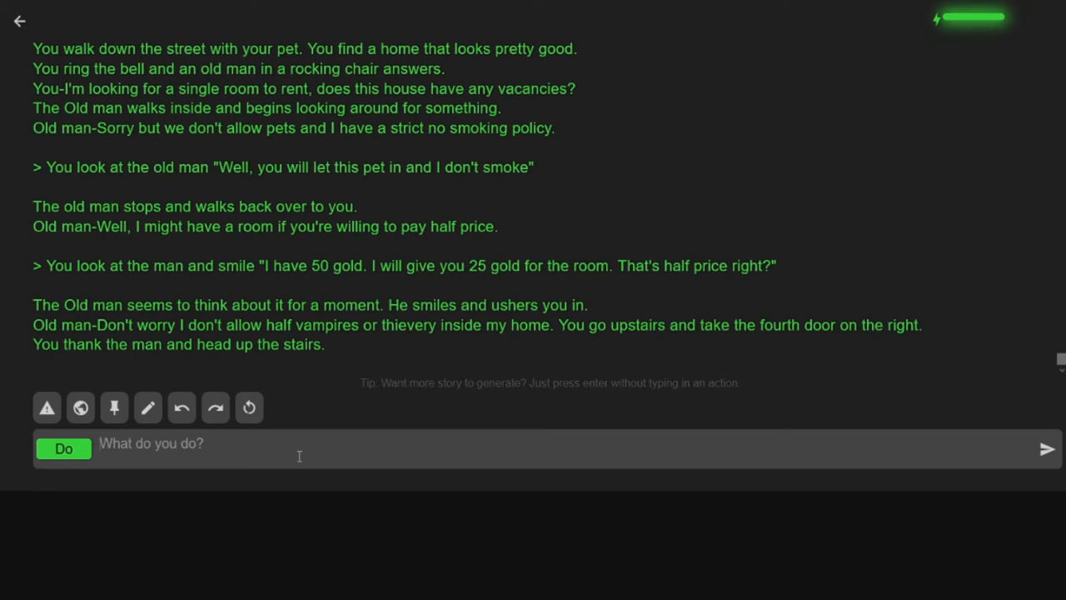
{"action": "type", "text": "I bring my"}
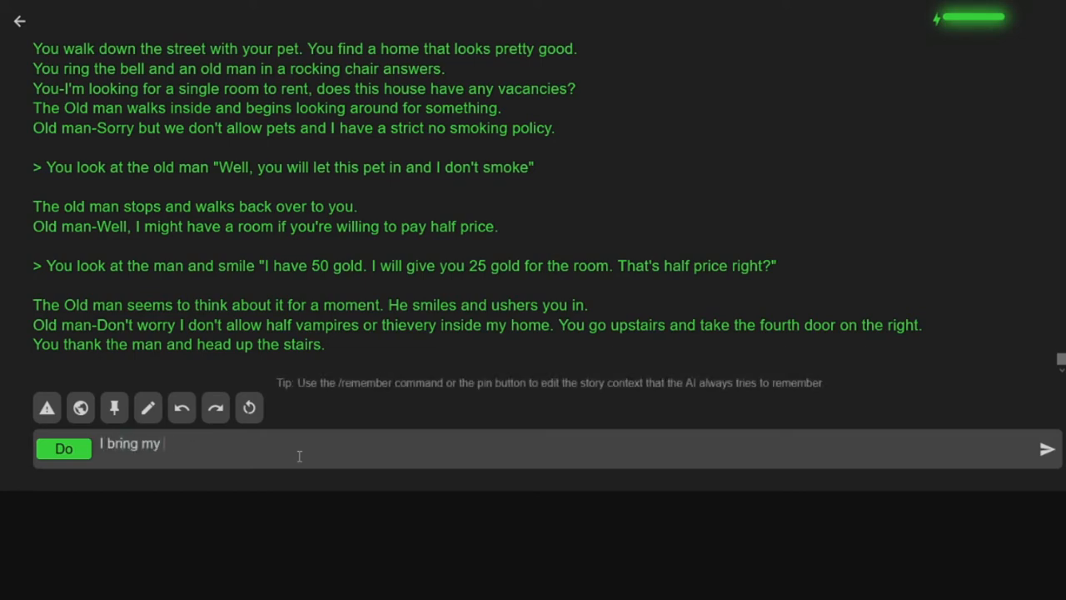
{"action": "type", "text": "kitty with me. The d"}
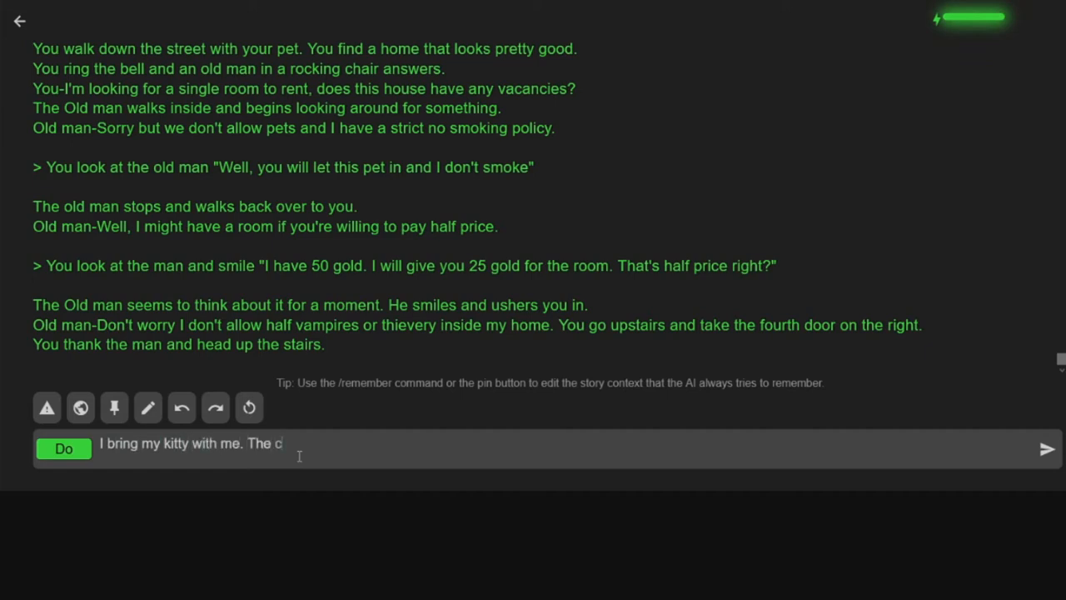
{"action": "type", "text": "cat goes where ever i"}
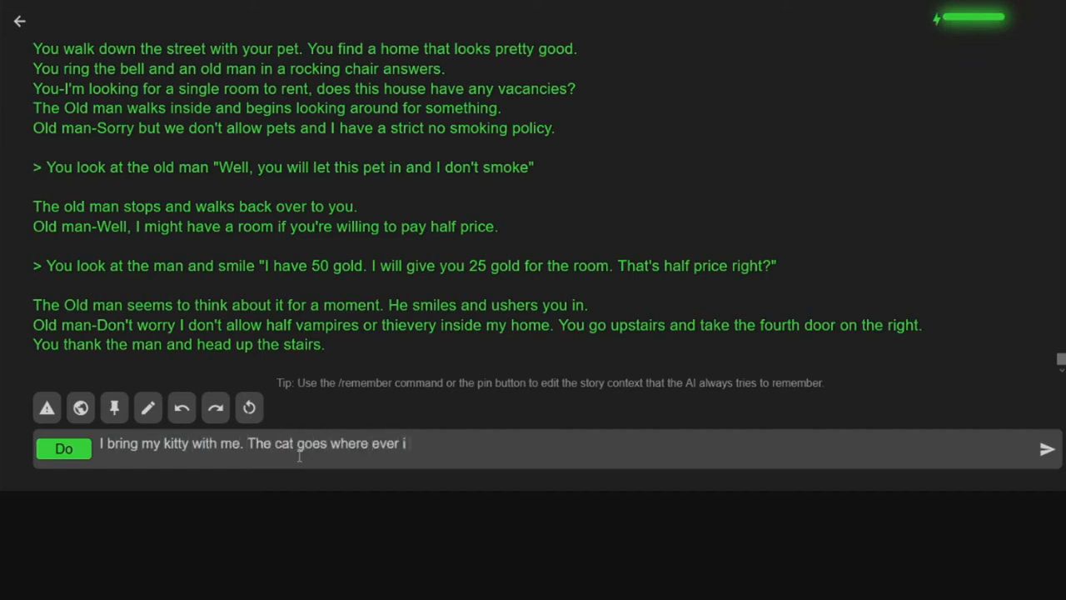
{"action": "left_click", "coordinate": [1046, 447]}
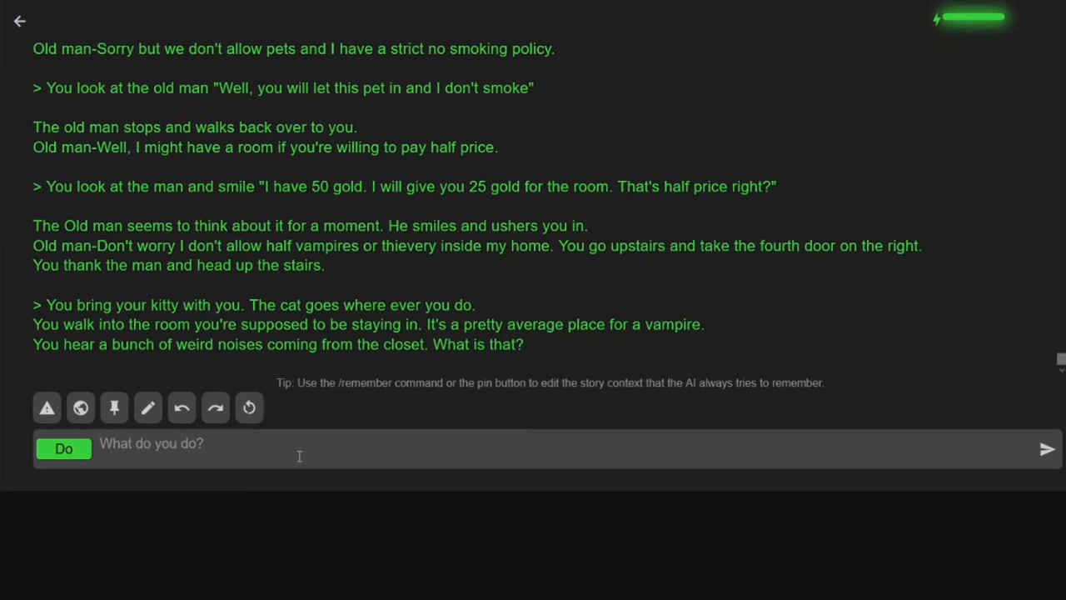
{"action": "mouse_move", "coordinate": [595, 352]}
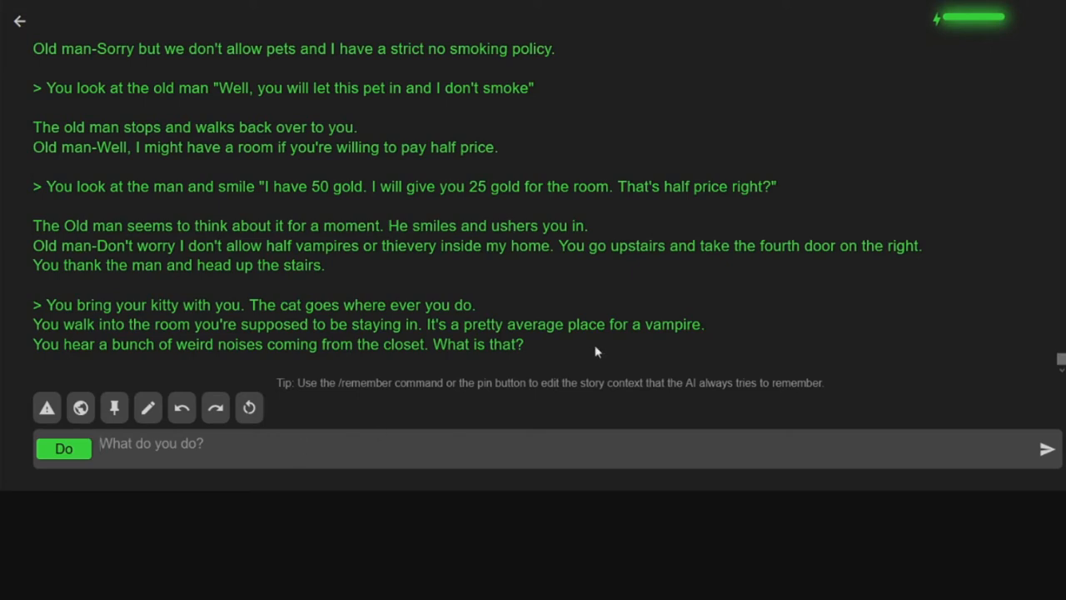
{"action": "mouse_move", "coordinate": [355, 450]}
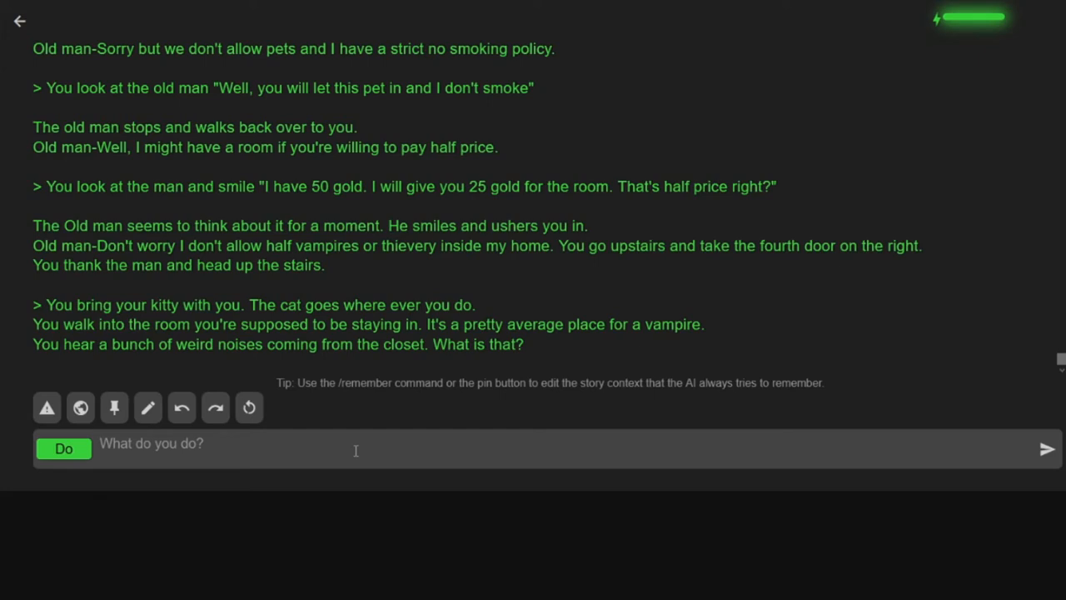
- Submit the Story line 'I AM NOT A VAMPIRE, it's an average place for a human'
{"action": "type", "text": "I AM"}
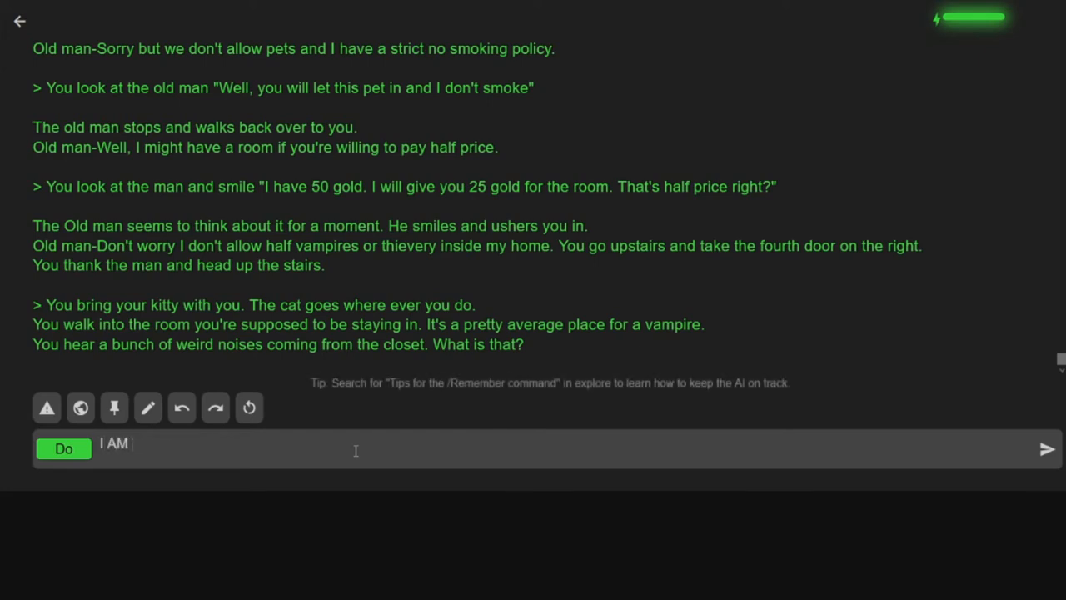
{"action": "type", "text": "NOT A VAMPR"}
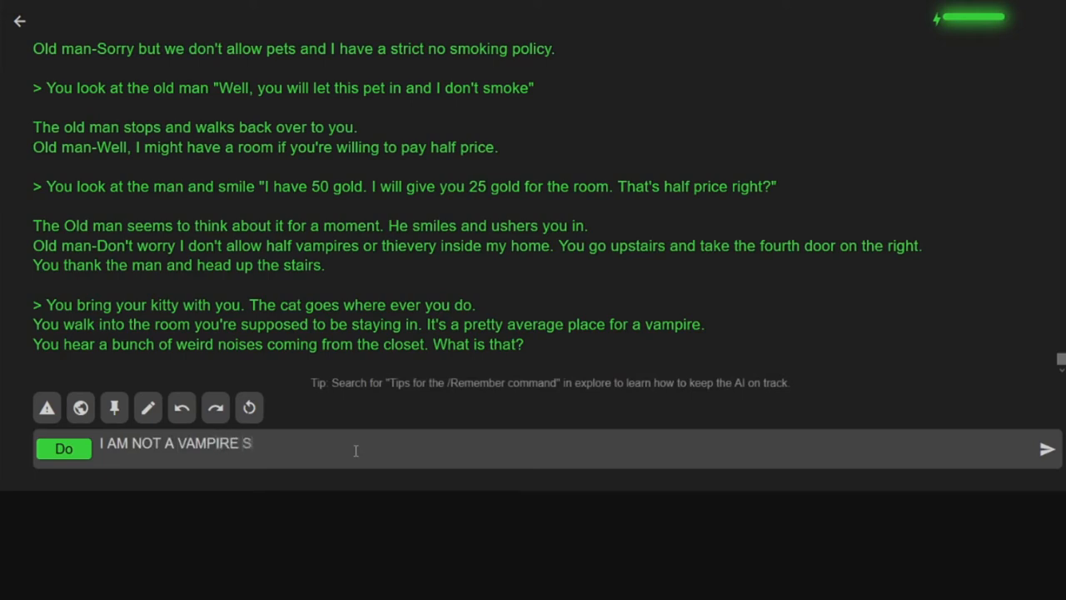
{"action": "type", "text": "So it is an ave"}
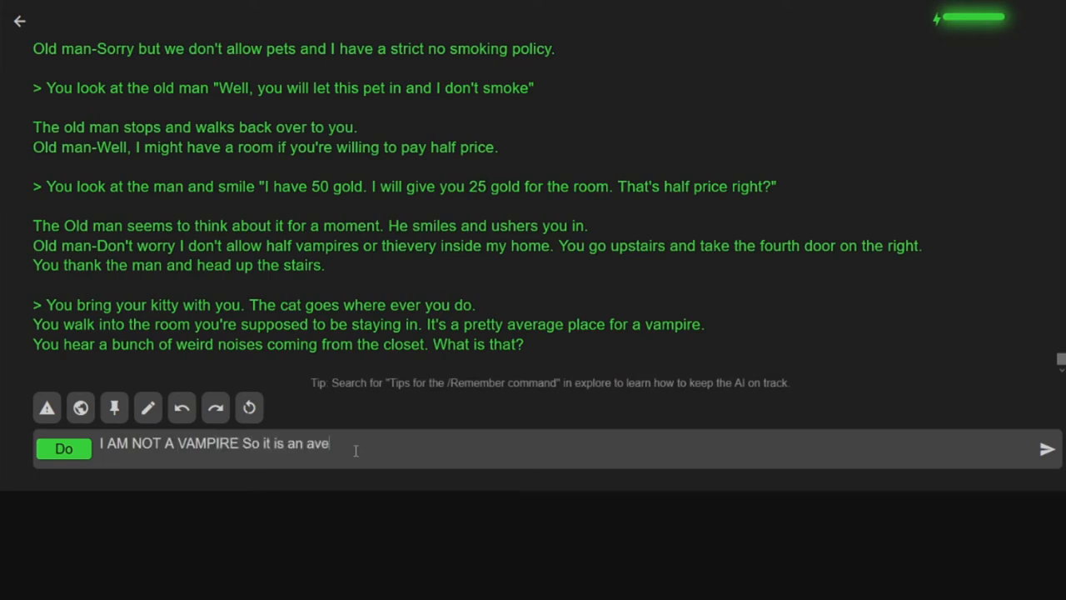
{"action": "type", "text": "rage place."}
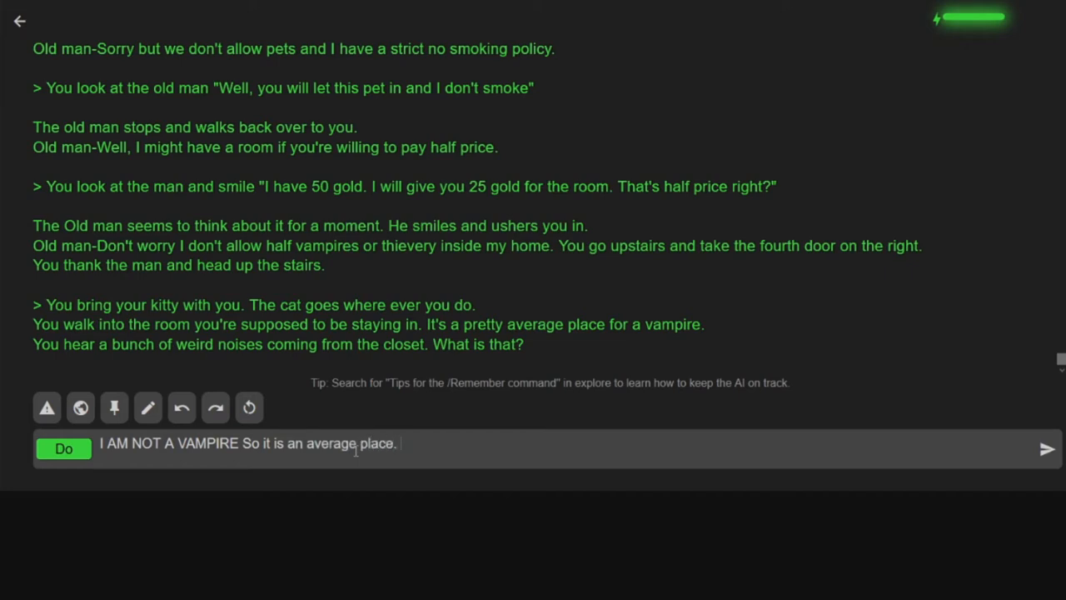
{"action": "type", "text": "for a human."}
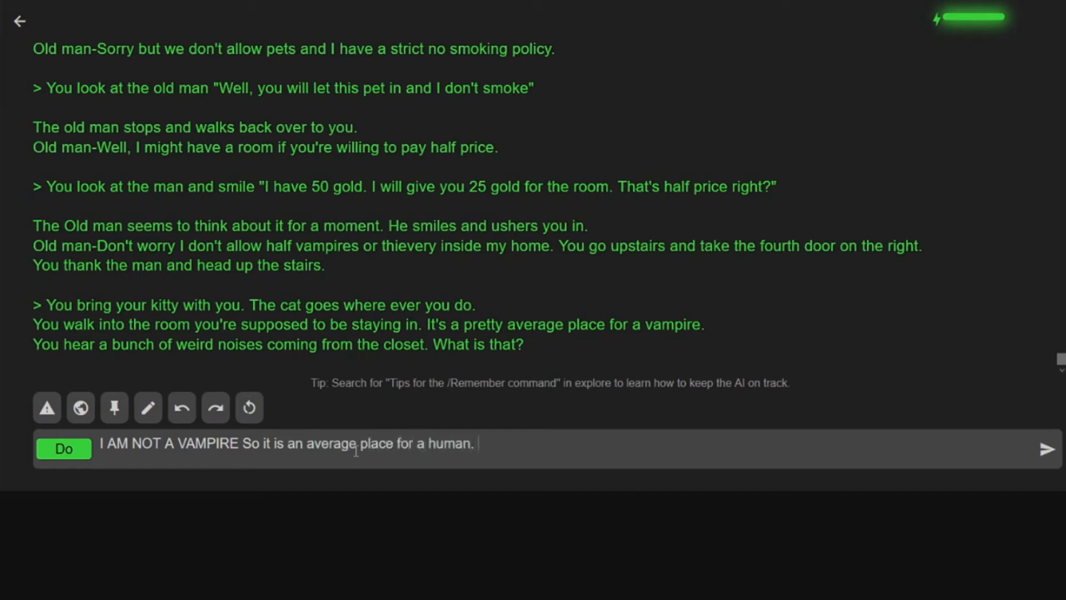
{"action": "left_click", "coordinate": [64, 448]}
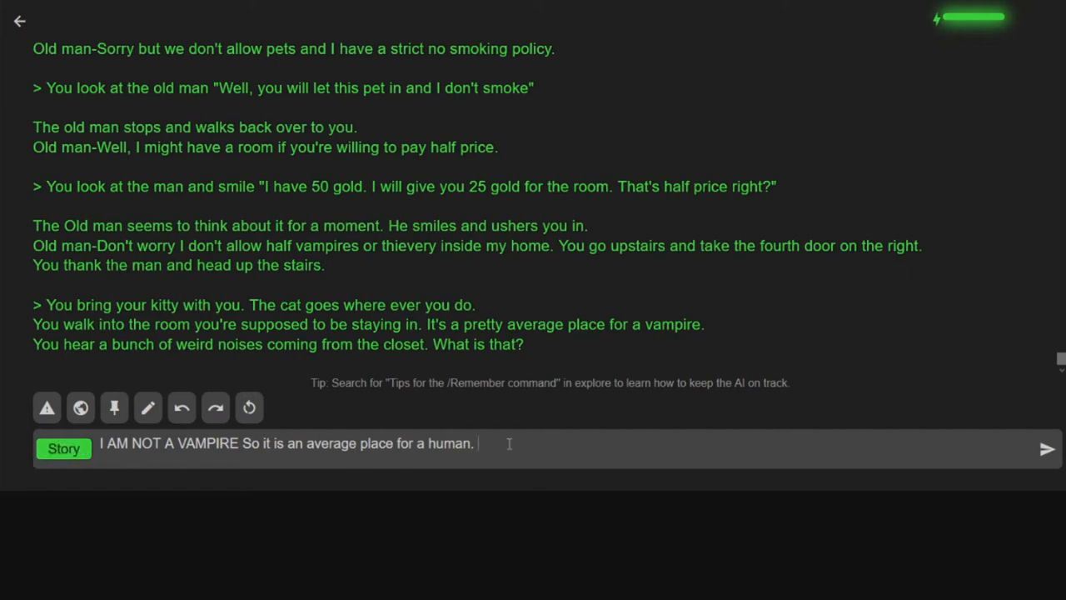
{"action": "key", "text": "Backspace"}
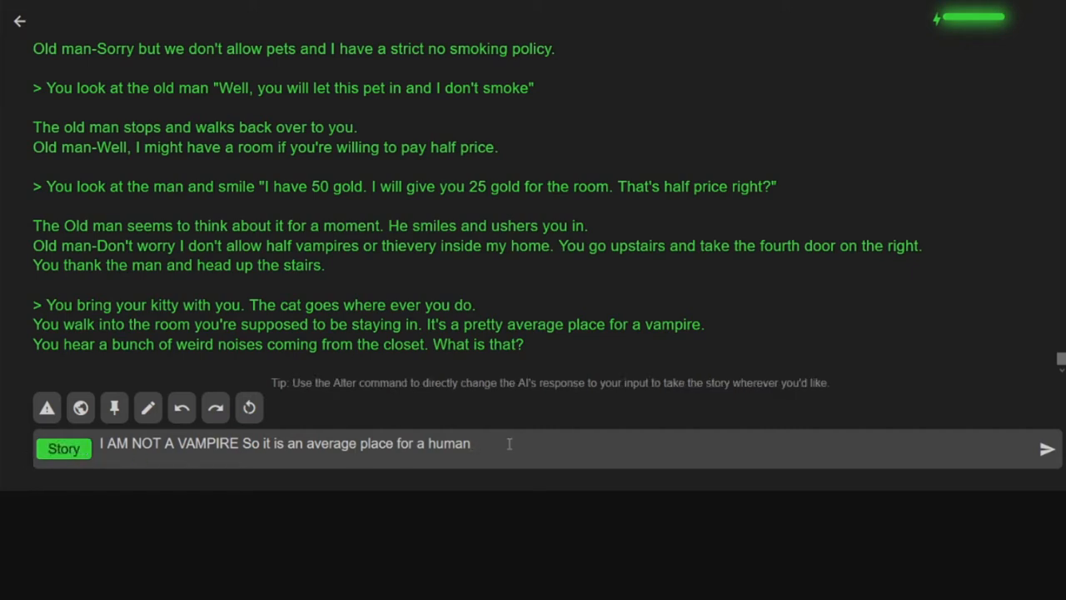
{"action": "left_click", "coordinate": [1045, 448]}
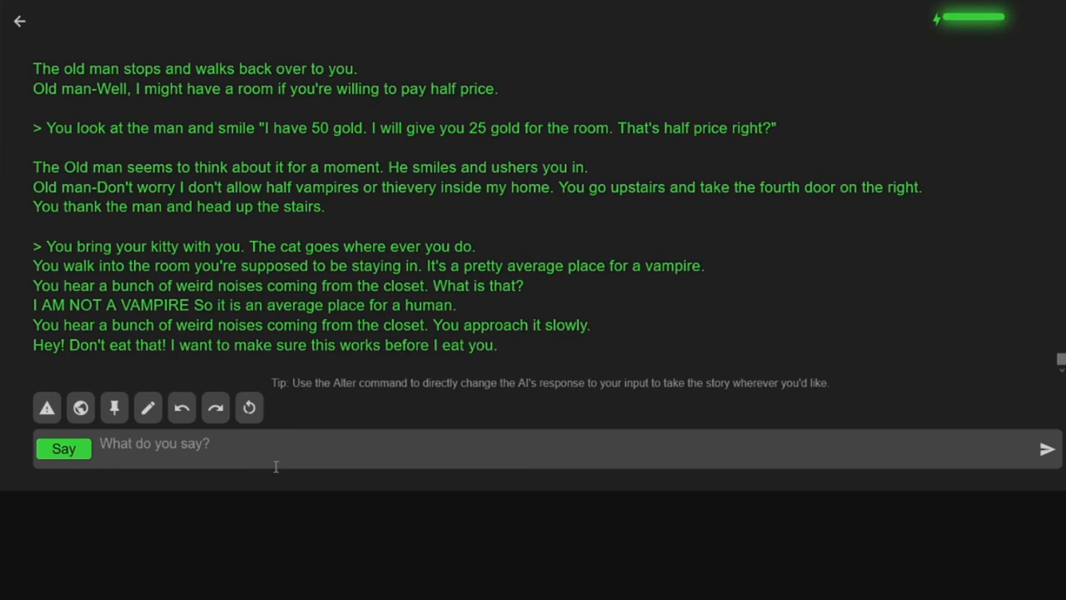
- Submit 'I sick my cat on whatever it is I'm hearing'
{"action": "type", "text": "I si"}
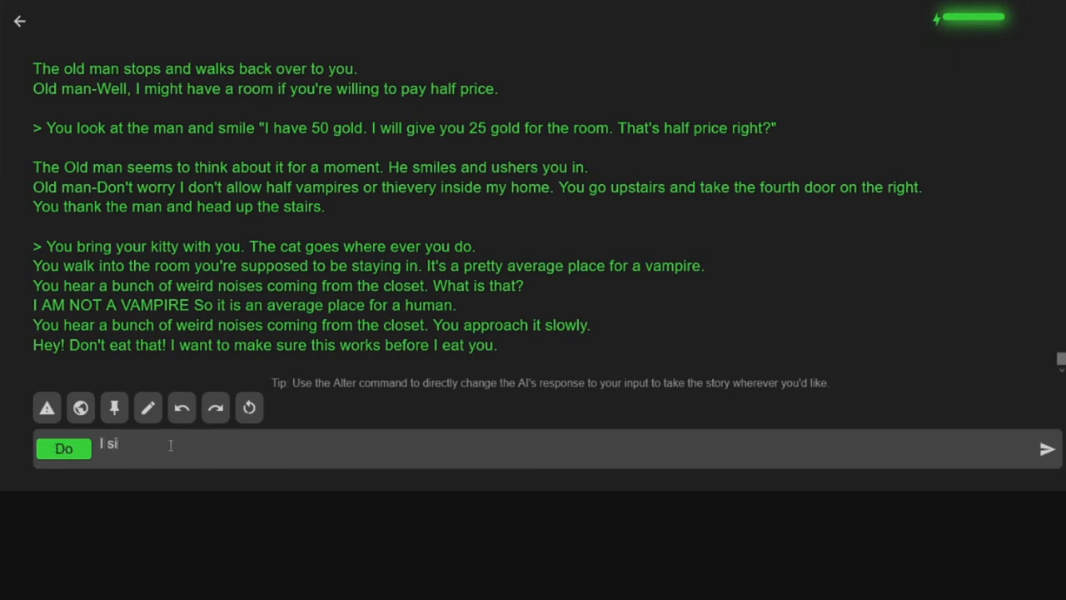
{"action": "type", "text": "ck my cat on the"}
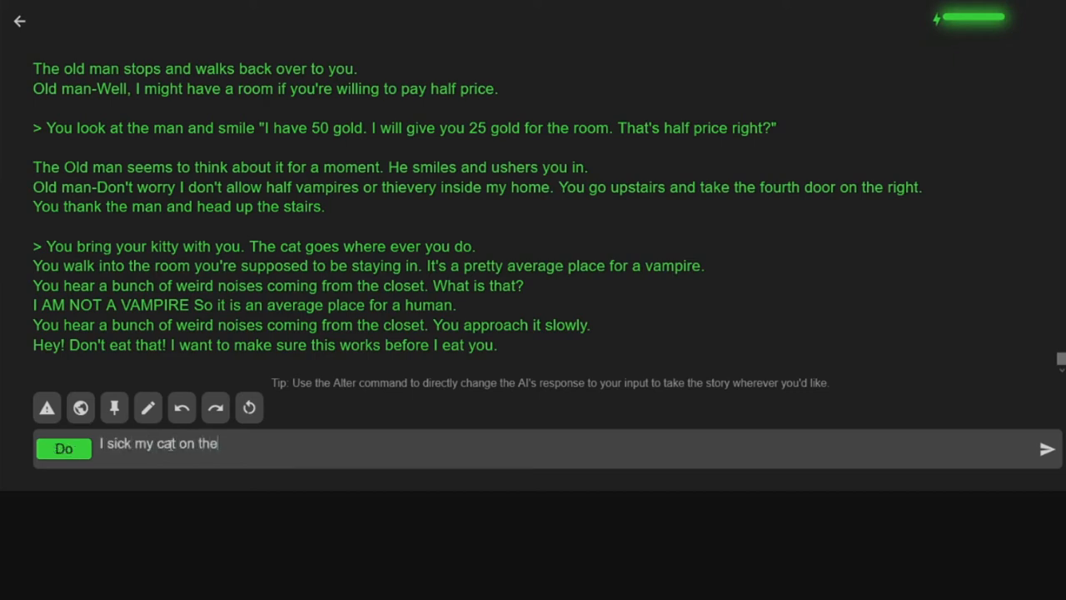
{"action": "type", "text": "what ever it is i"}
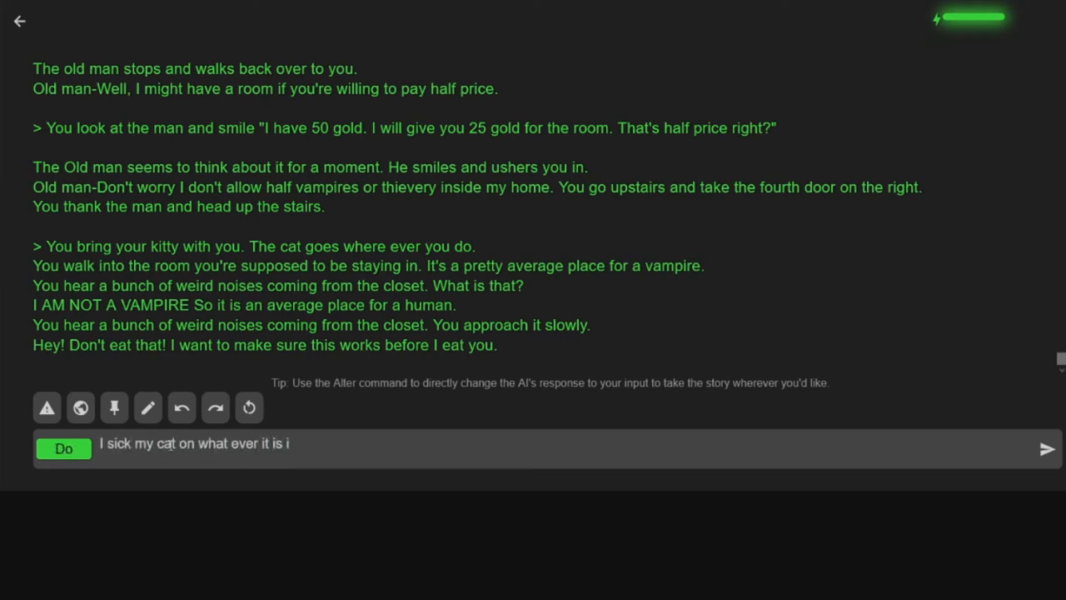
{"action": "left_click", "coordinate": [1046, 448]}
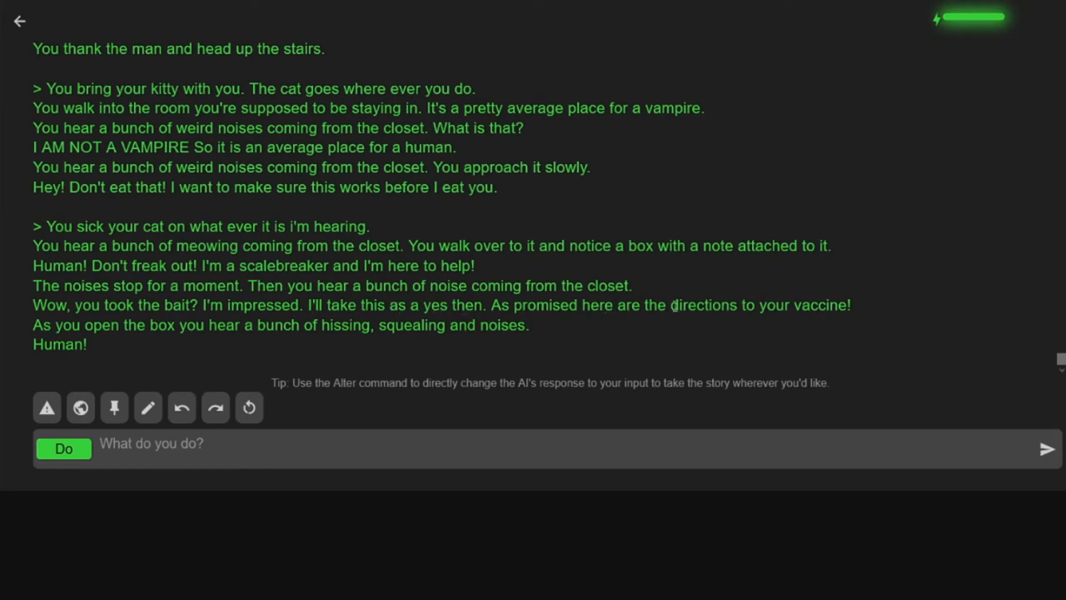
{"action": "mouse_move", "coordinate": [296, 347]}
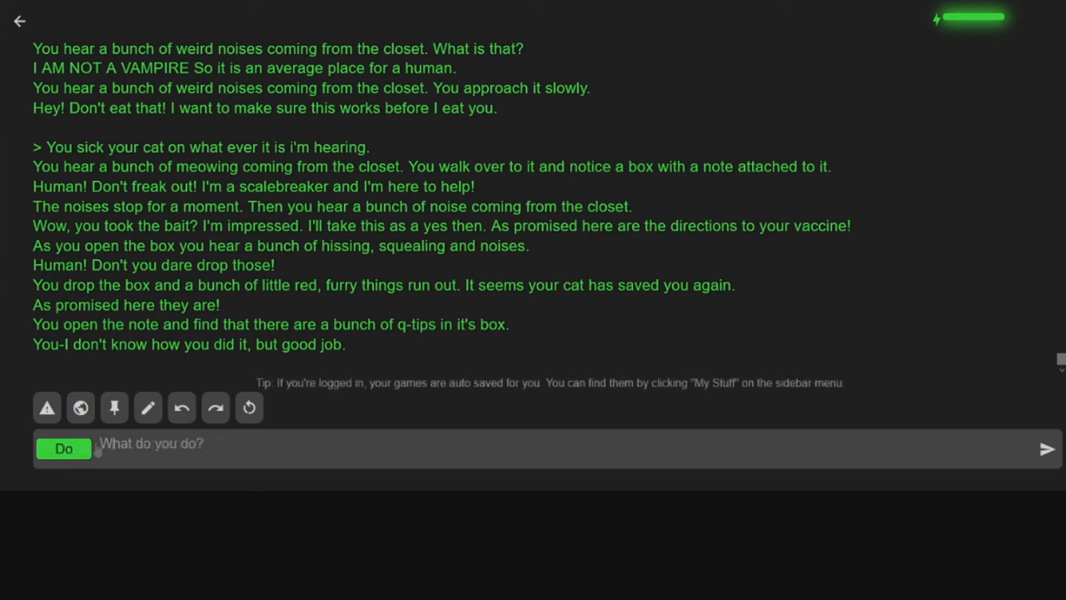
- Submit going confused to the bedroom to sit and think about life events
{"action": "type", "text": "I am so"}
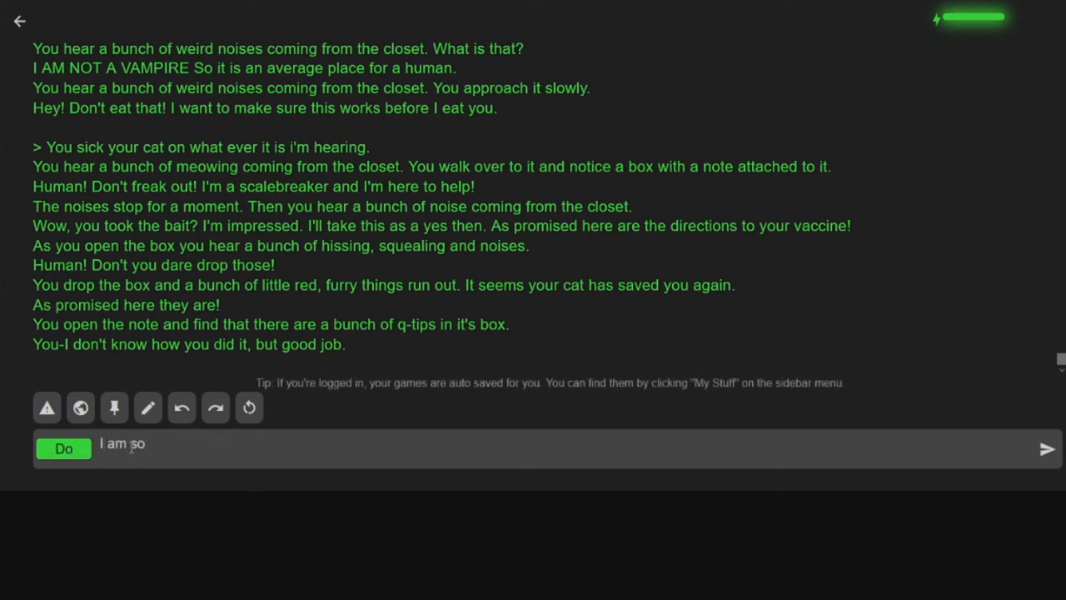
{"action": "type", "text": "confused I just"}
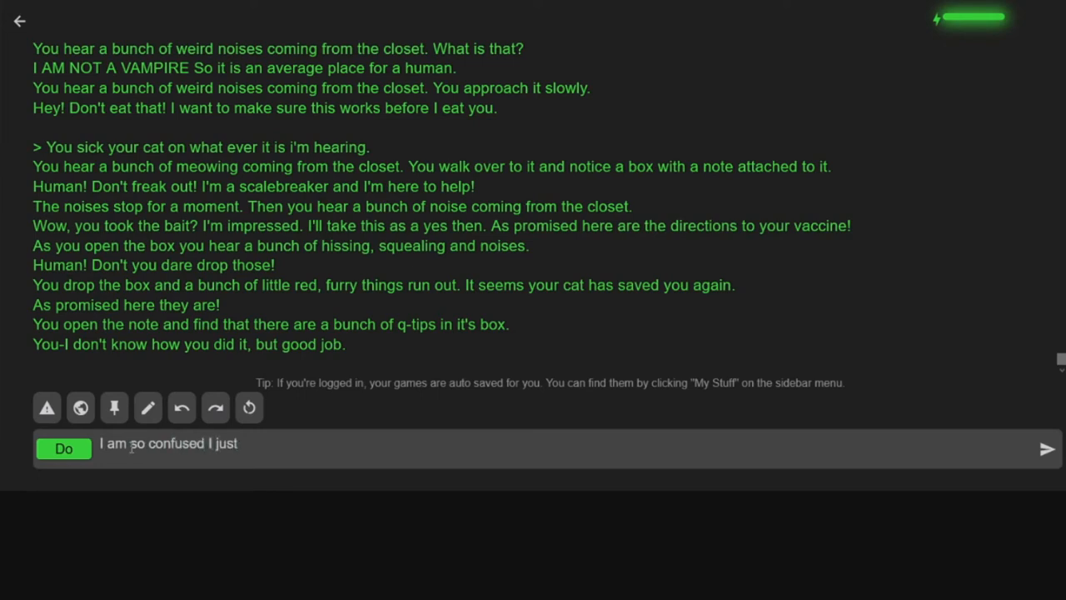
{"action": "type", "text": "go to the bedroom"}
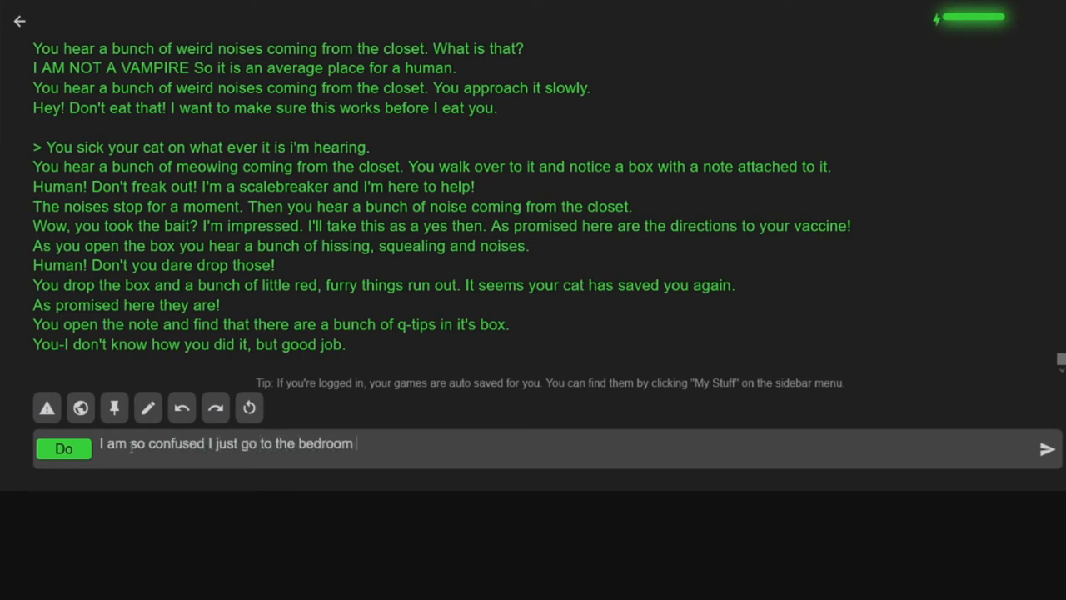
{"action": "type", "text": "and sit there and"}
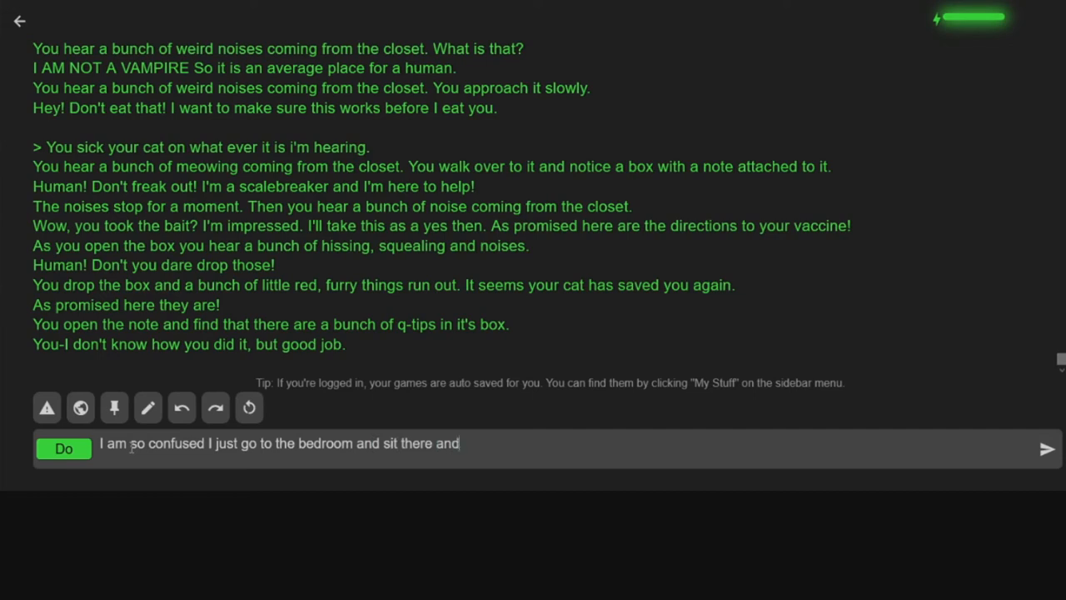
{"action": "type", "text": "think to mys"}
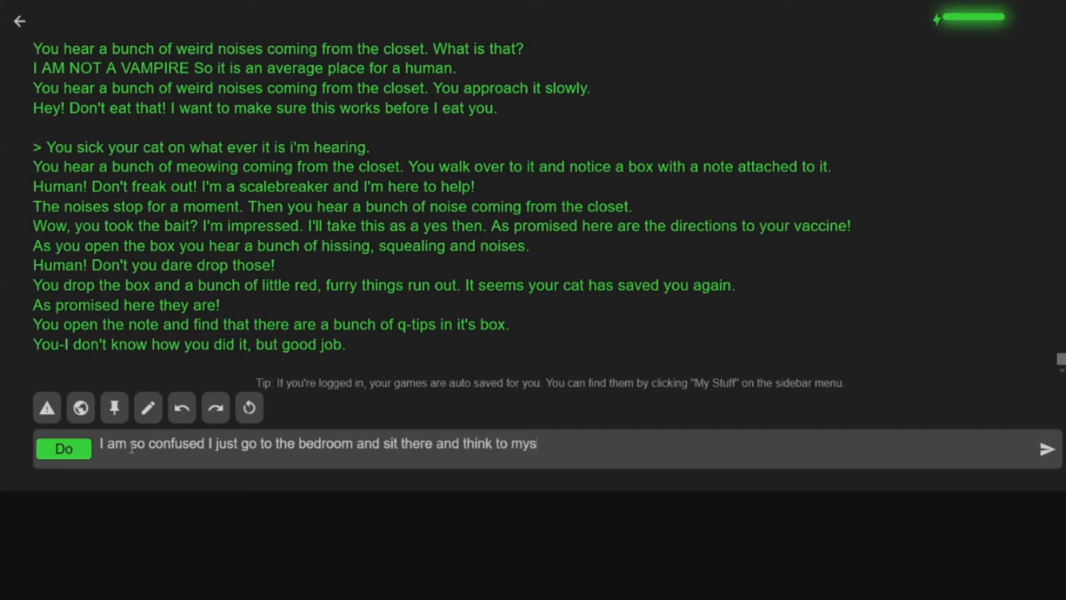
{"action": "type", "text": "elf about life ev"}
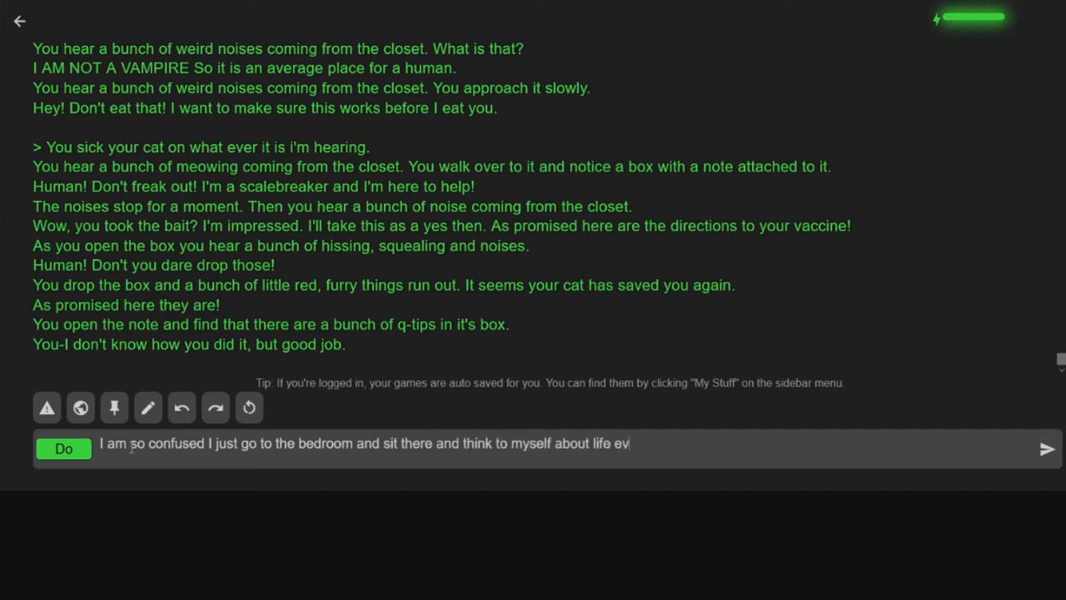
{"action": "type", "text": "ents and why I do"}
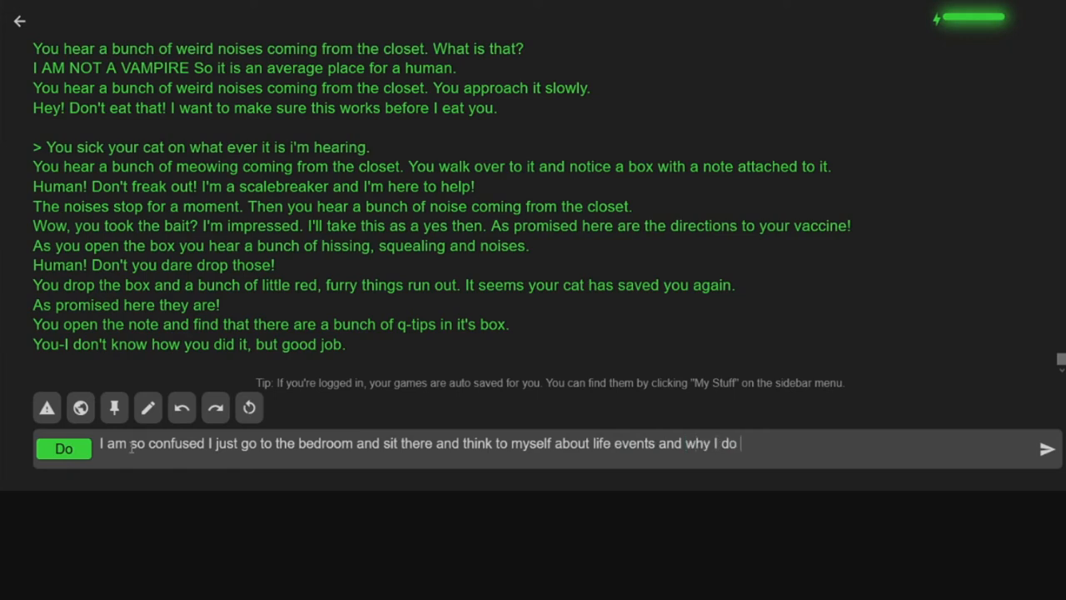
{"action": "type", "text": "anything because"}
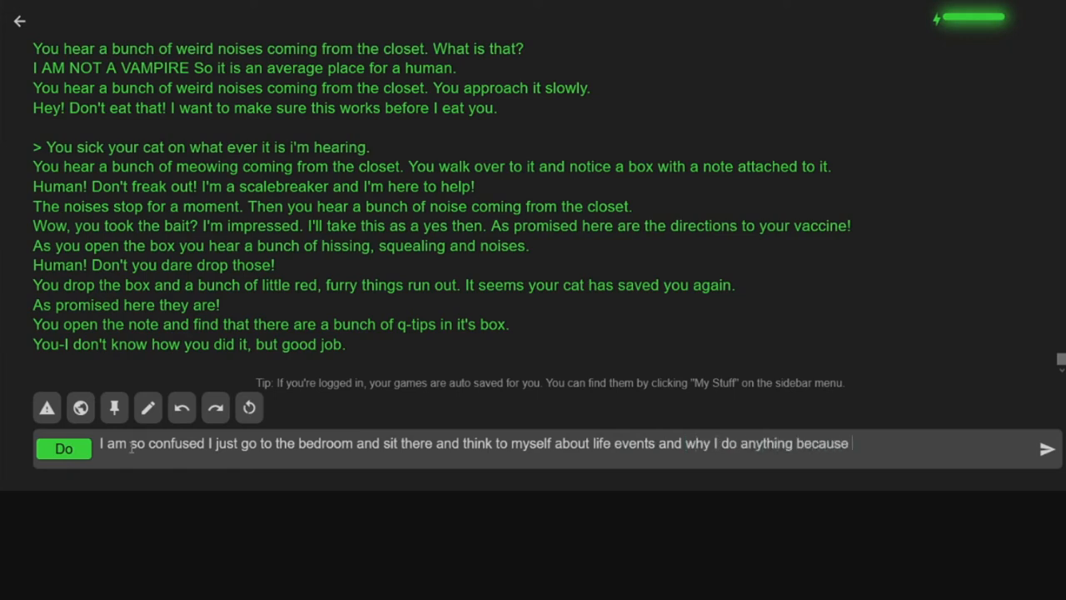
{"action": "type", "text": "it all just turns into a a crazy shit show"}
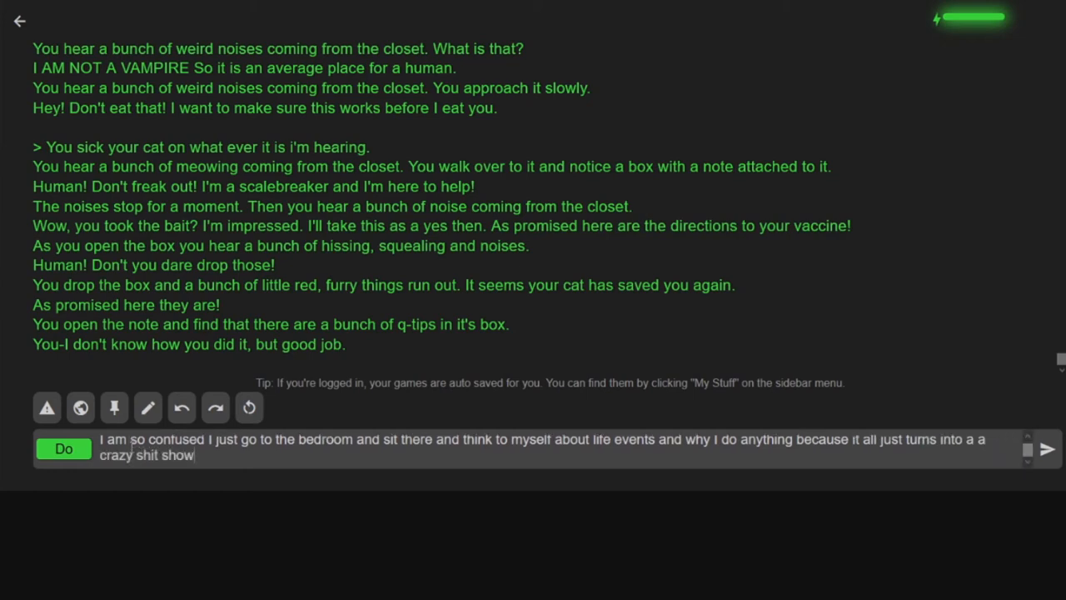
{"action": "left_click", "coordinate": [1046, 449]}
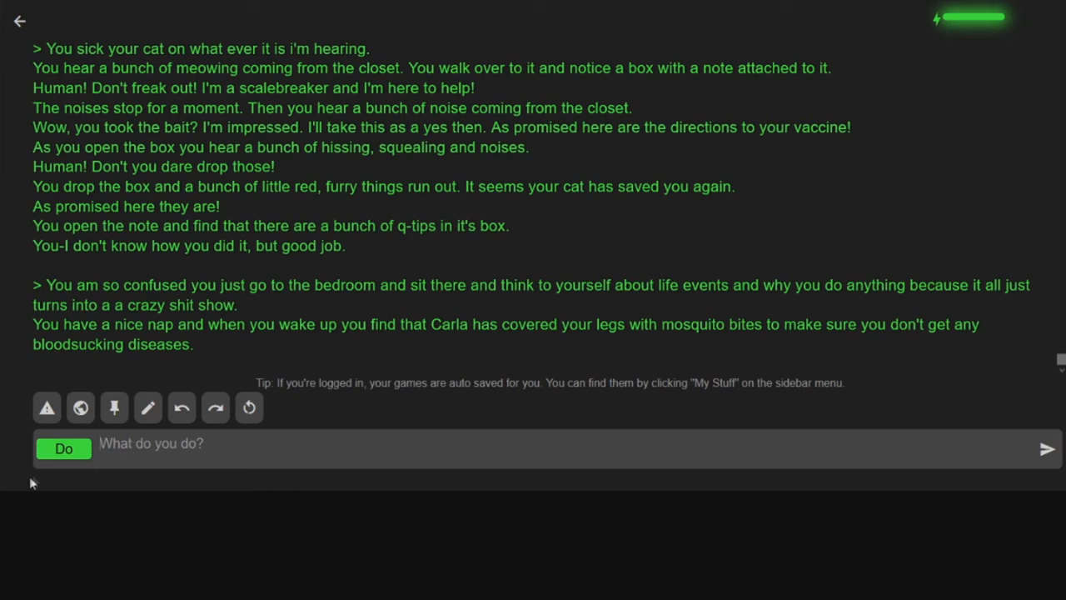
- Say to Carla 'I moved to get away from you, why did you cover me in bites!?'
{"action": "left_click", "coordinate": [63, 448]}
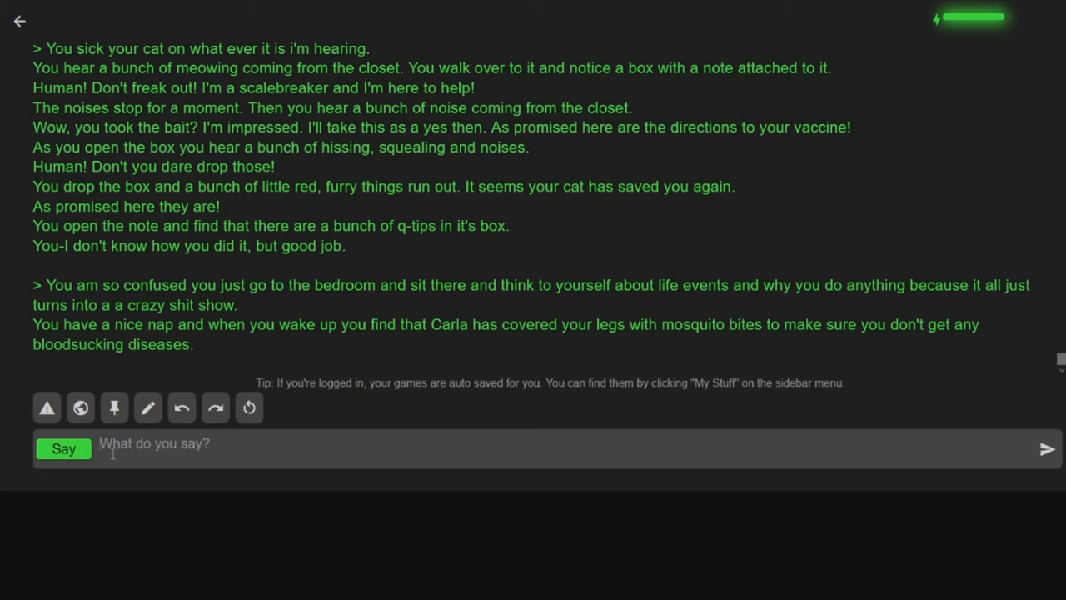
{"action": "type", "text": "Carla I moved to"}
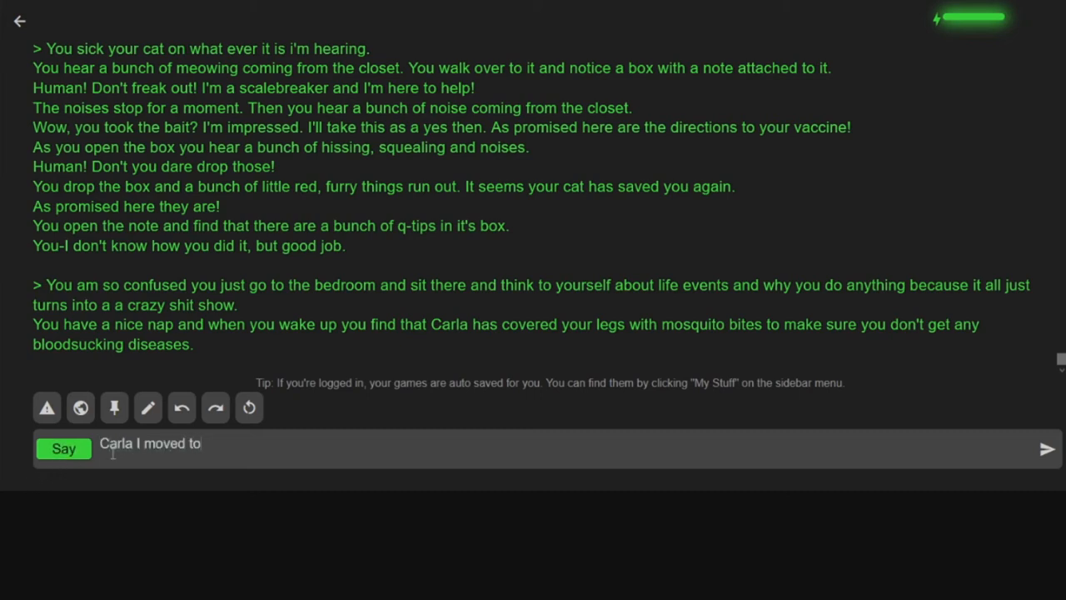
{"action": "type", "text": "get away from you."}
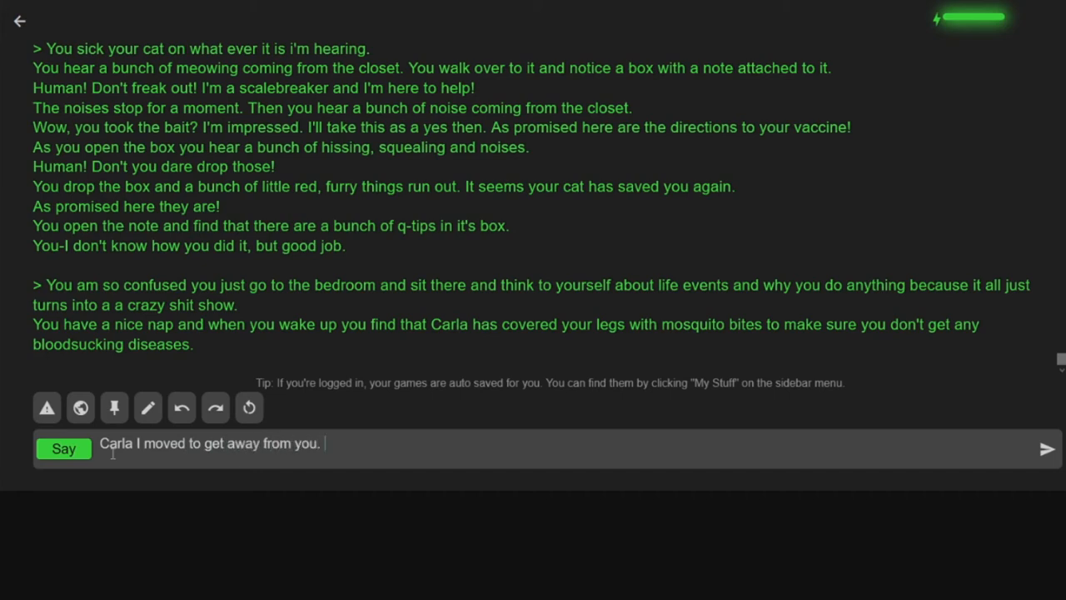
{"action": "type", "text": "Why are you still here"}
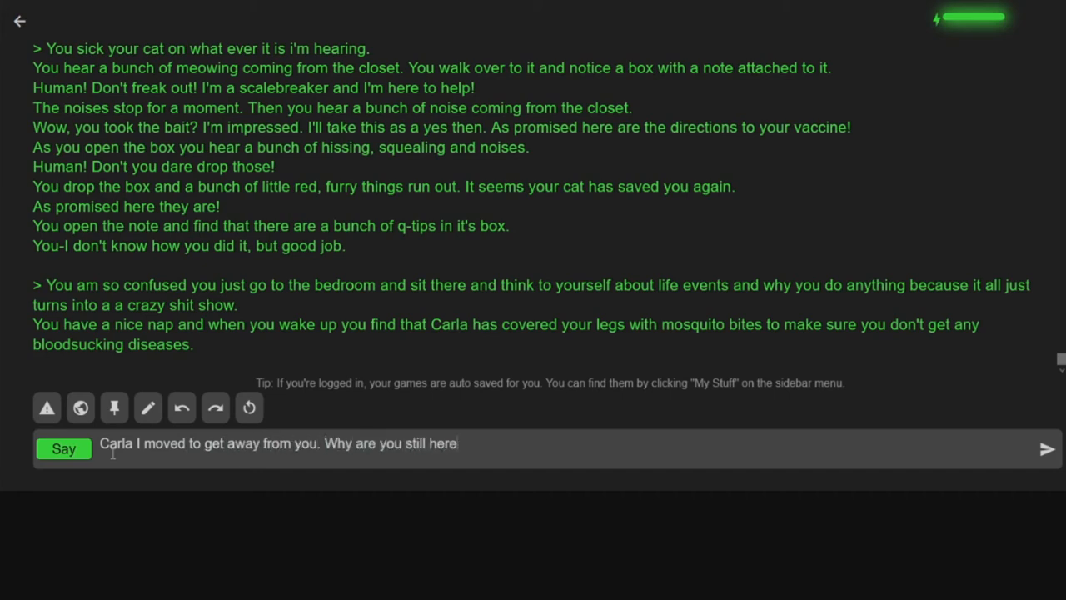
{"action": "type", "text": "? Also, WHY"}
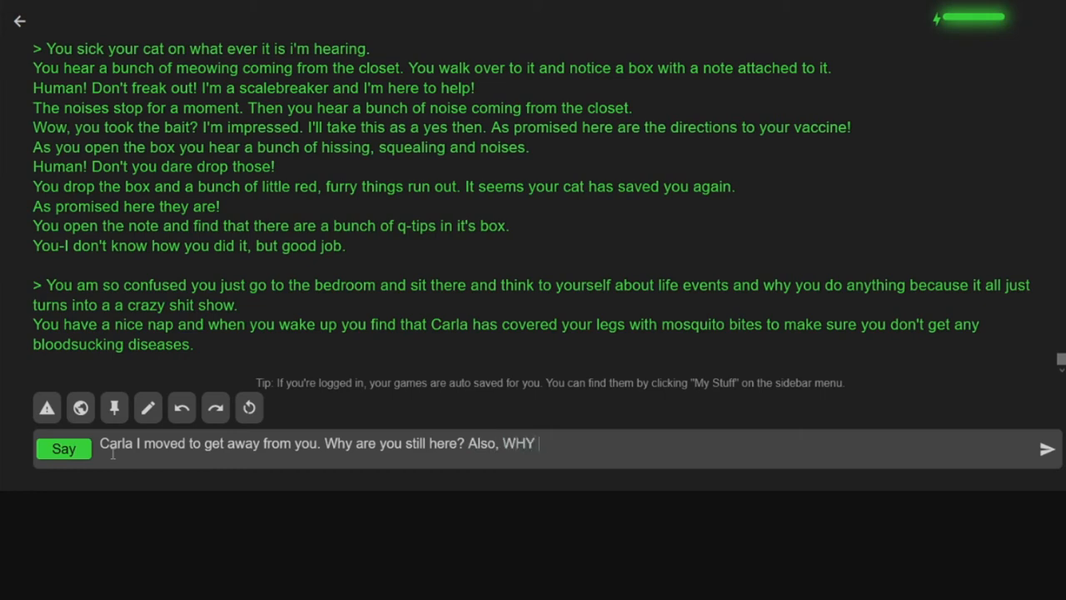
{"action": "type", "text": "T"}
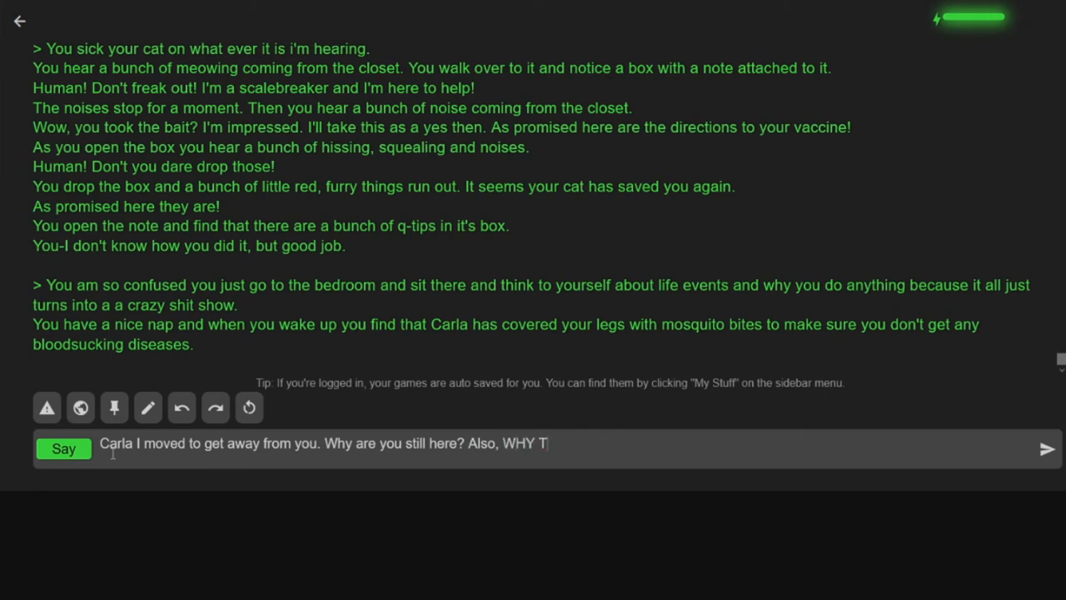
{"action": "type", "text": "HE FUCK DID YOU COVOR"}
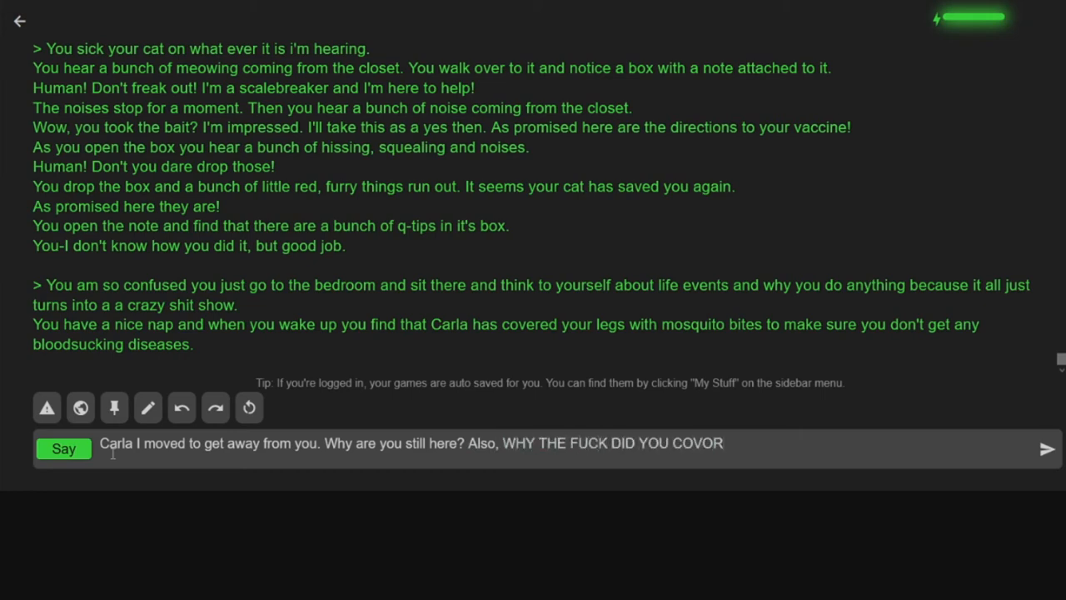
{"action": "key", "text": "Backspace"}
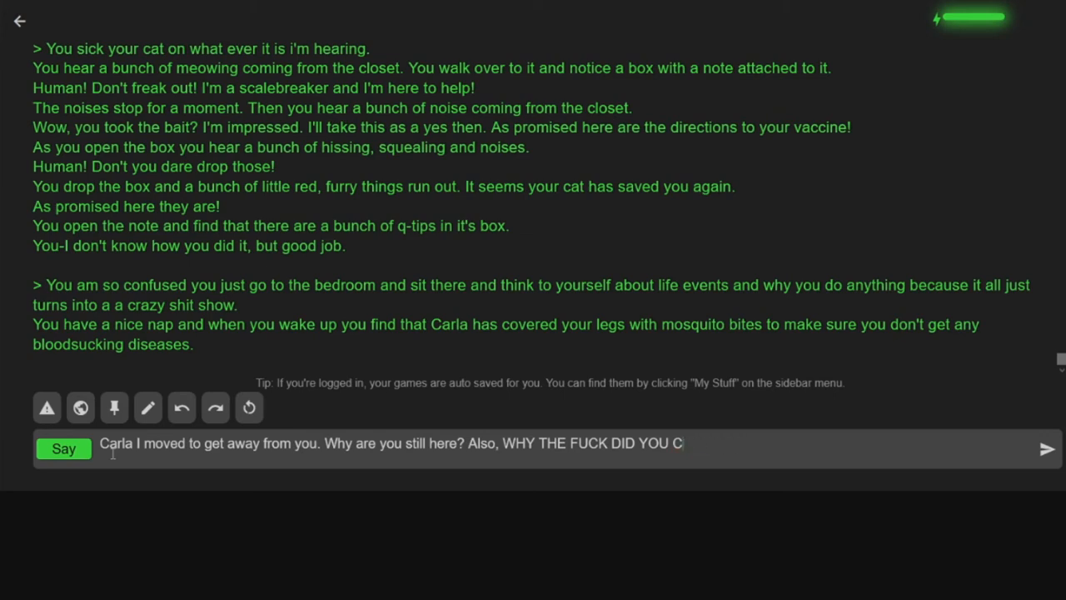
{"action": "type", "text": "over ME IN"}
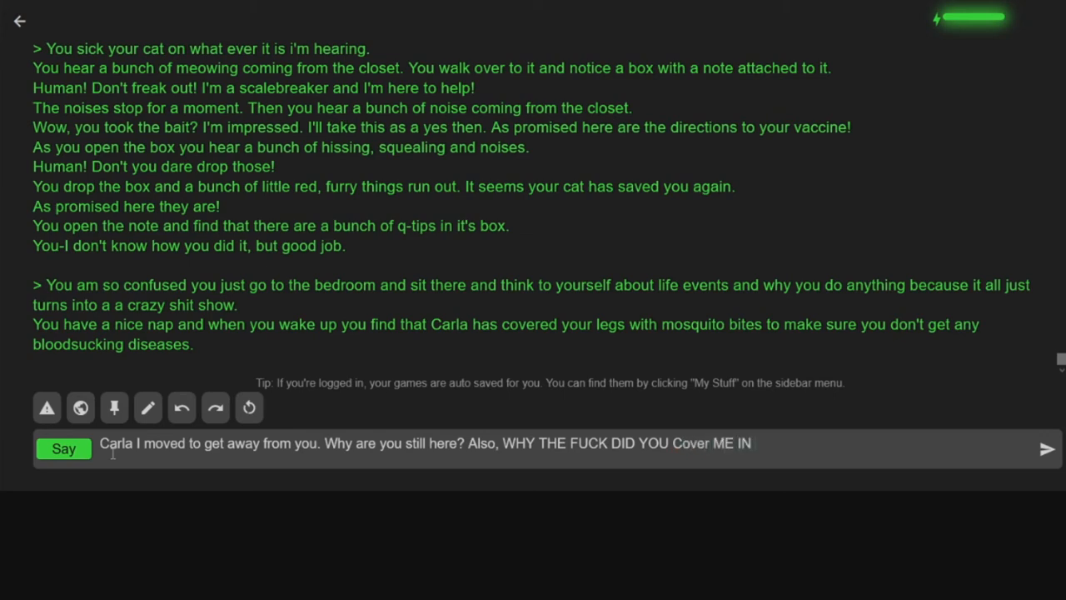
{"action": "type", "text": "BITES!? NO"}
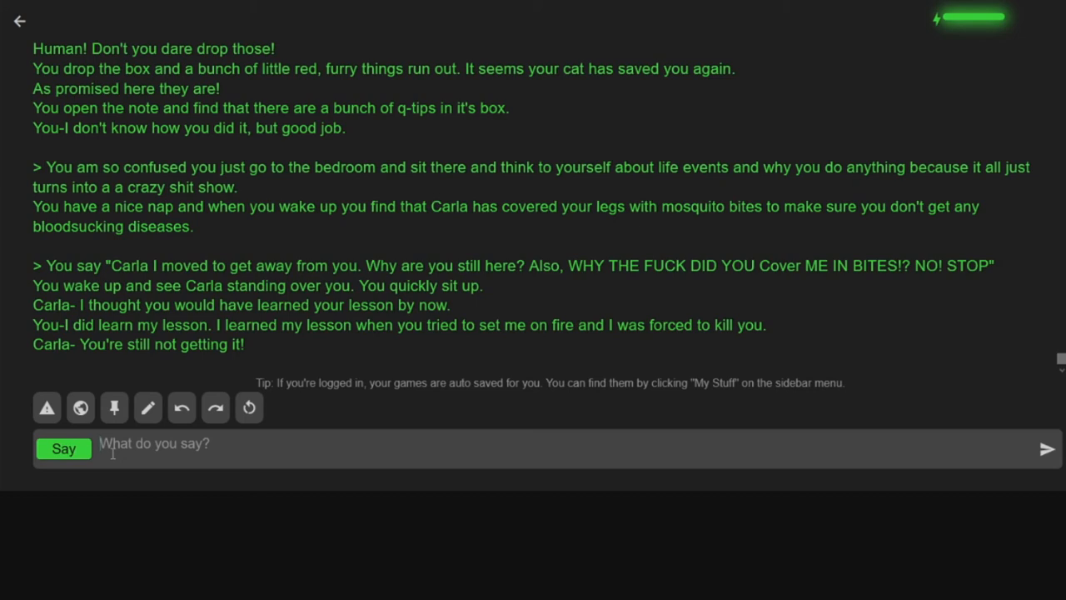
{"action": "left_click", "coordinate": [1046, 448]}
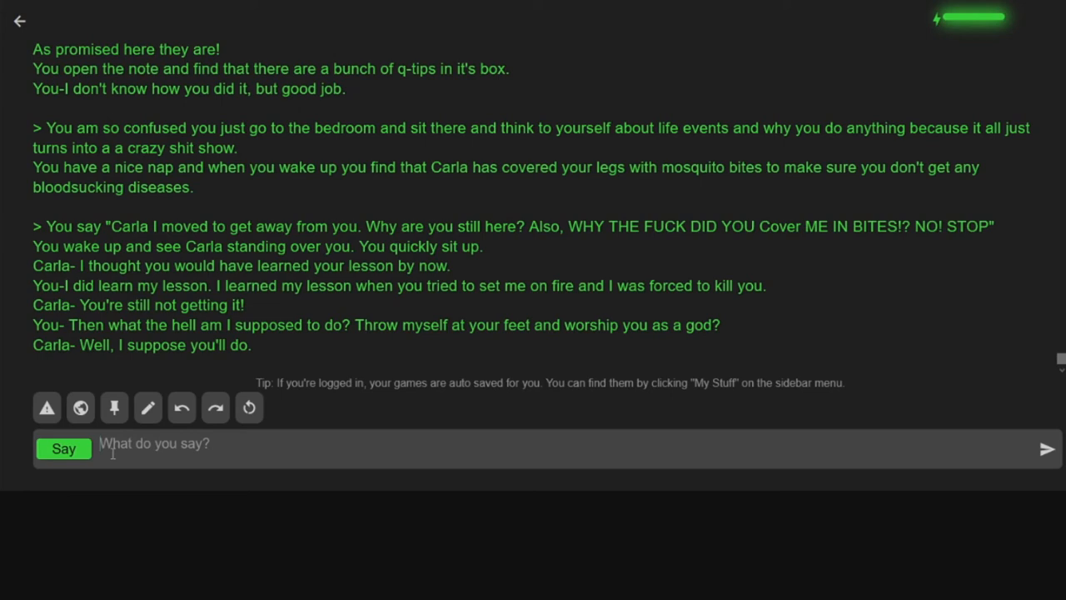
- In Do mode, send 'I order Meowtastic to murder Carla', then continue the story once
{"action": "left_click", "coordinate": [63, 448]}
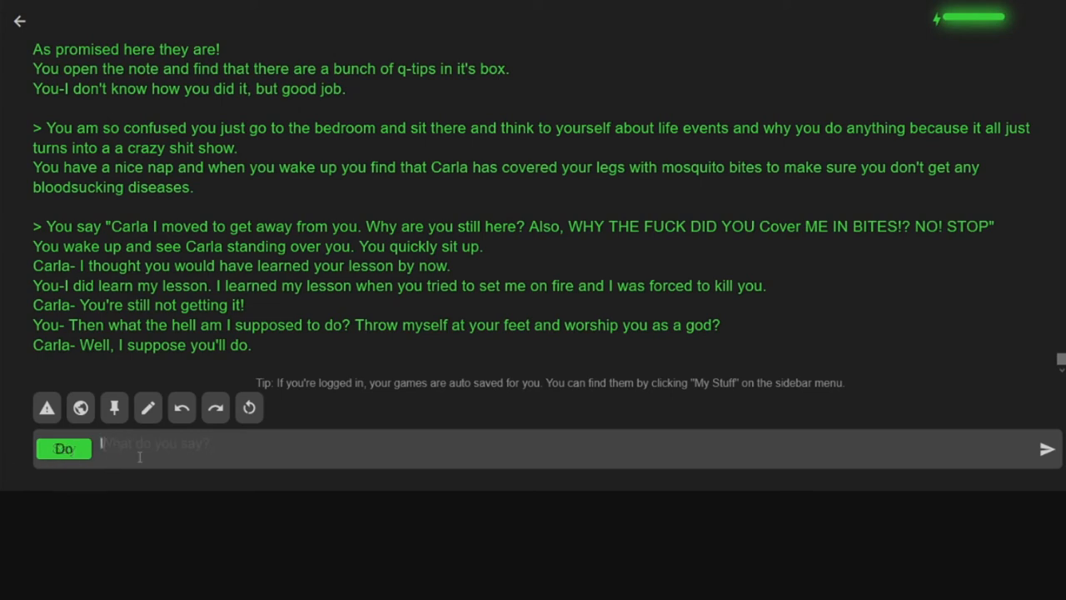
{"action": "type", "text": "I order Meowtasti"}
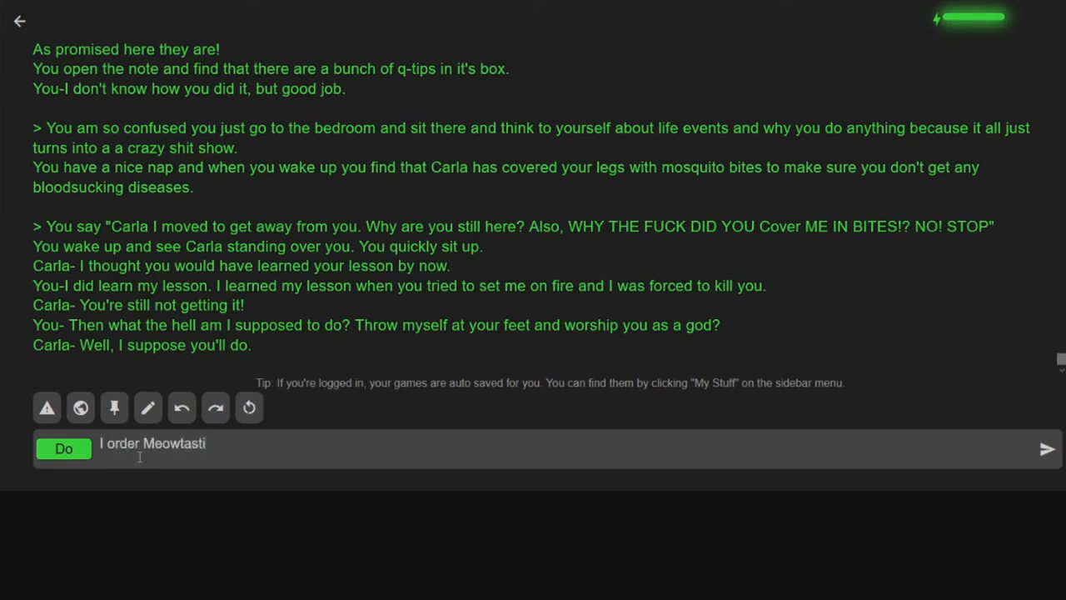
{"action": "type", "text": "c to murder C"}
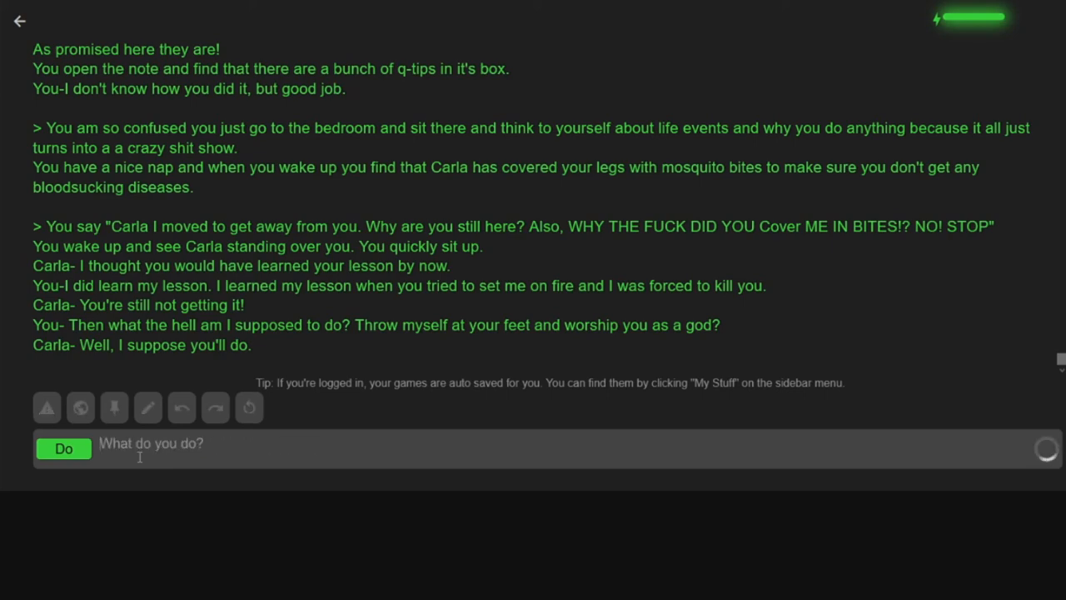
{"action": "left_click", "coordinate": [63, 448]}
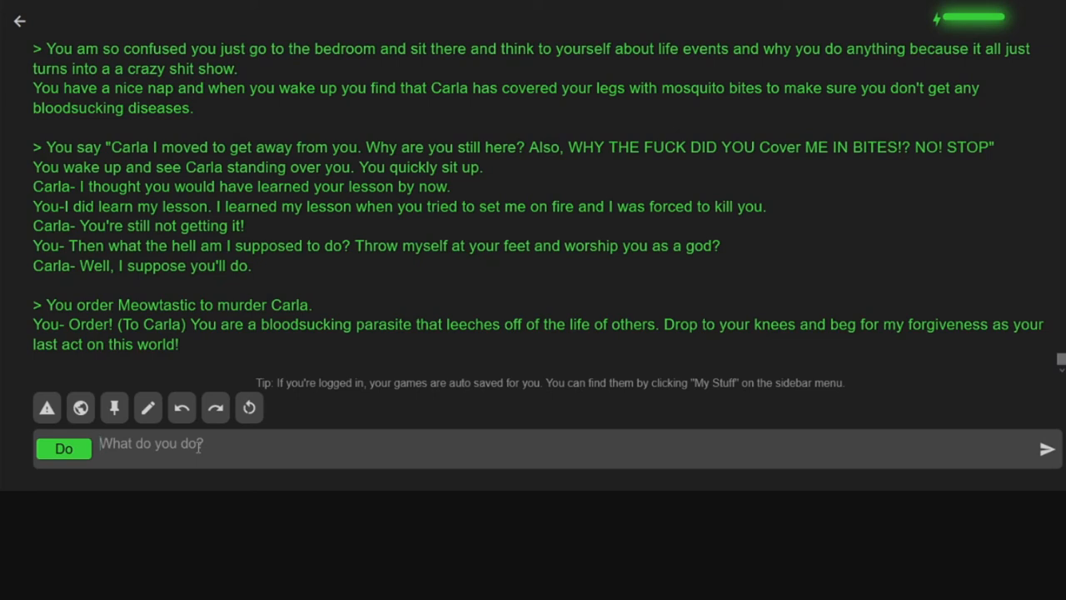
{"action": "left_click", "coordinate": [1046, 448]}
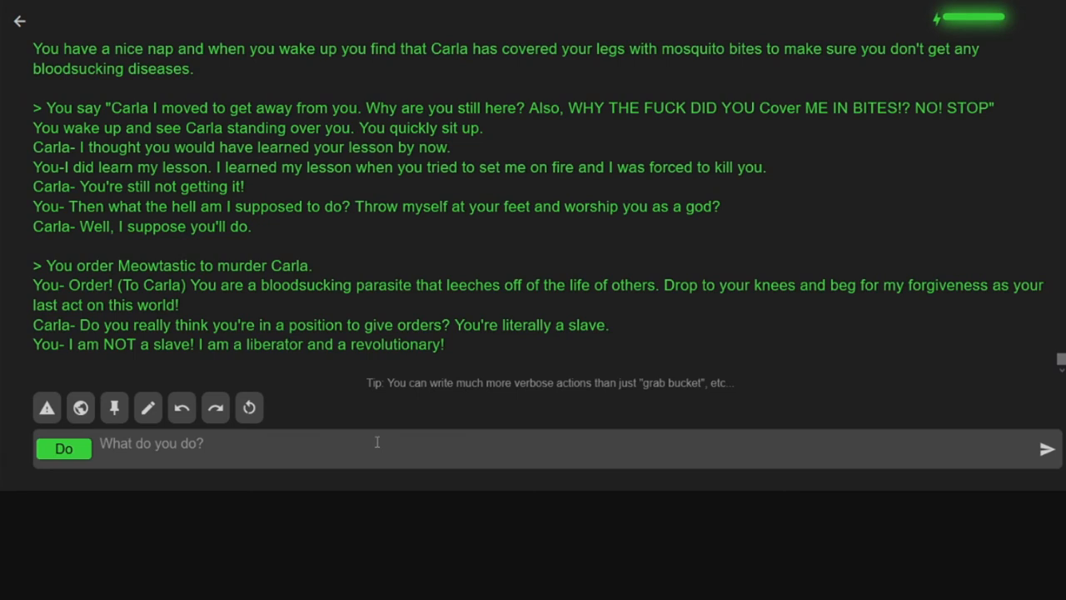
- Submit the Do action: grab the cat and stab Carla in the heart with it
{"action": "type", "text": "I grab the"}
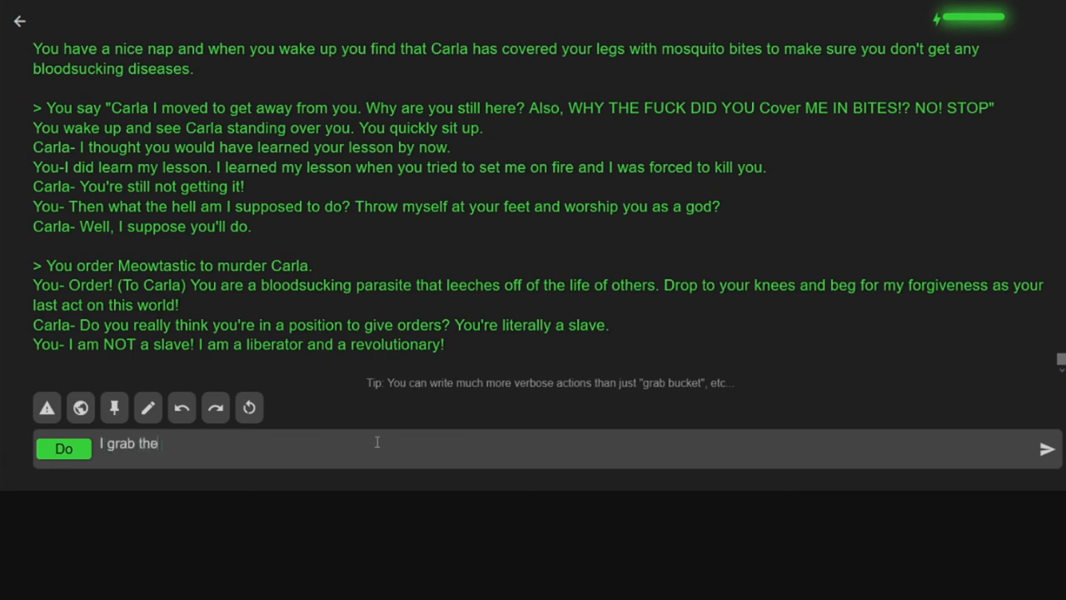
{"action": "type", "text": "cat and stab car"}
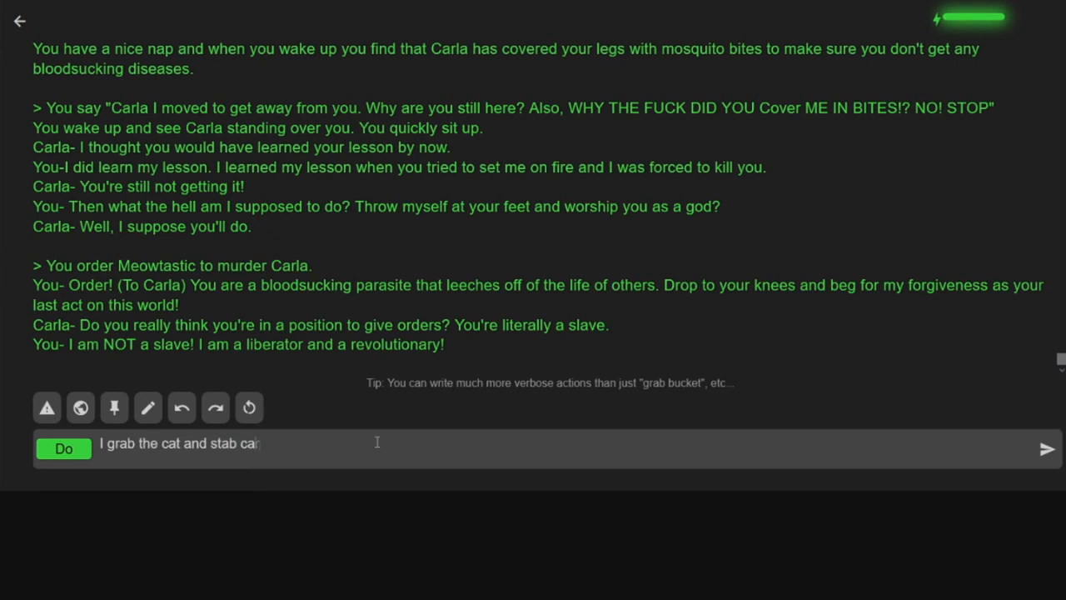
{"action": "type", "text": "rla with th"}
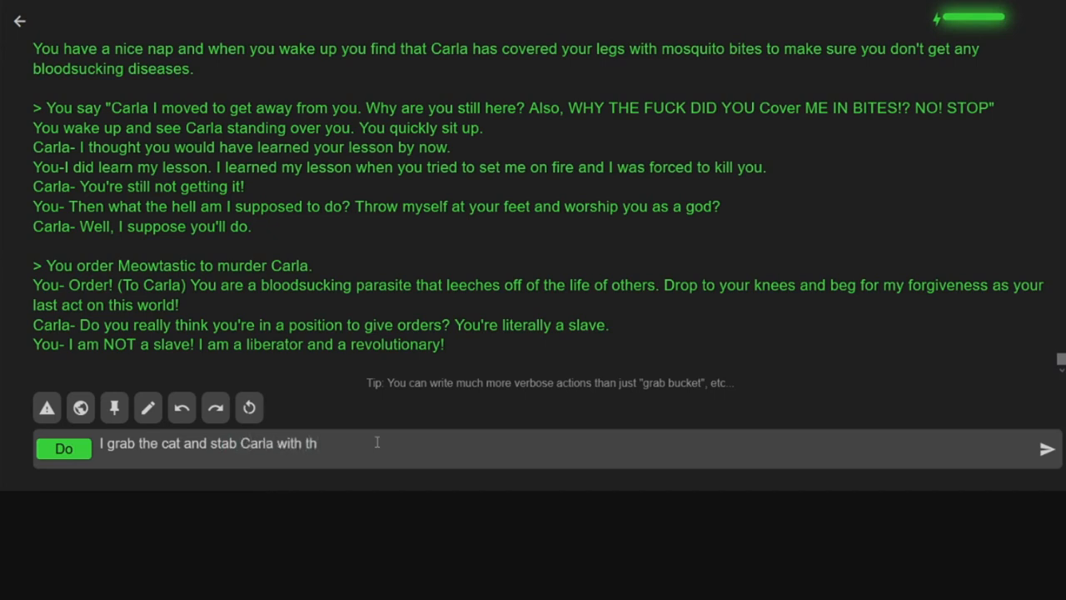
{"action": "type", "text": "e cat in th"}
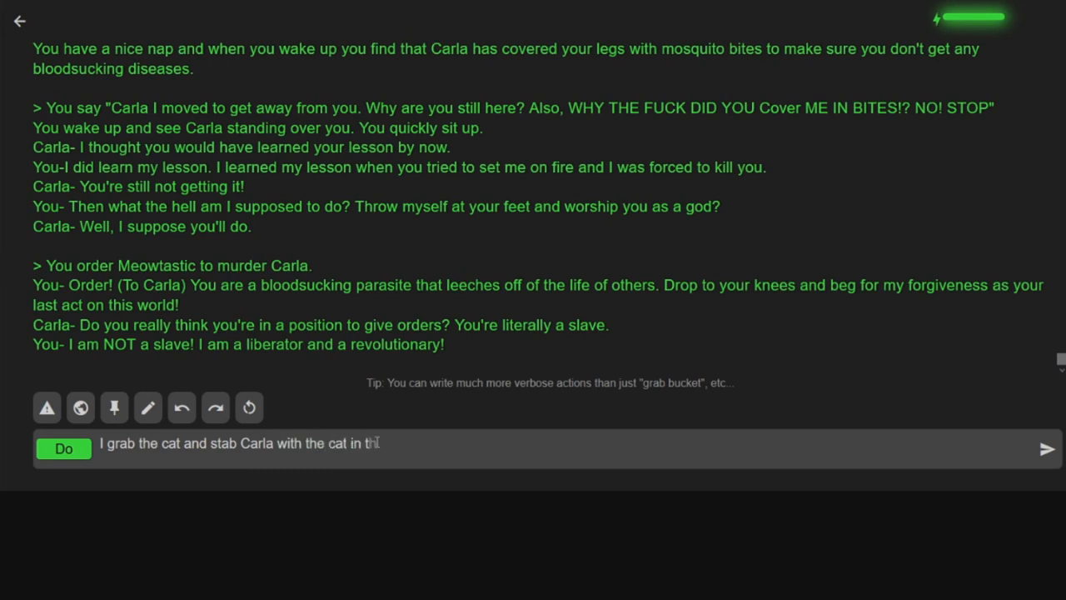
{"action": "type", "text": "heart killing the"}
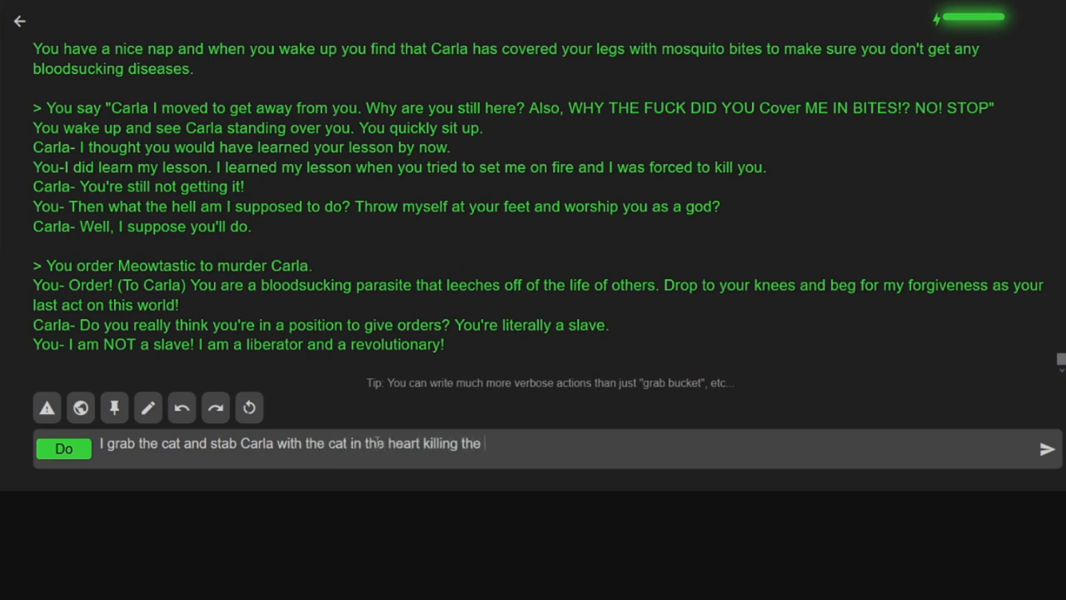
{"action": "type", "text": "bitch once an"}
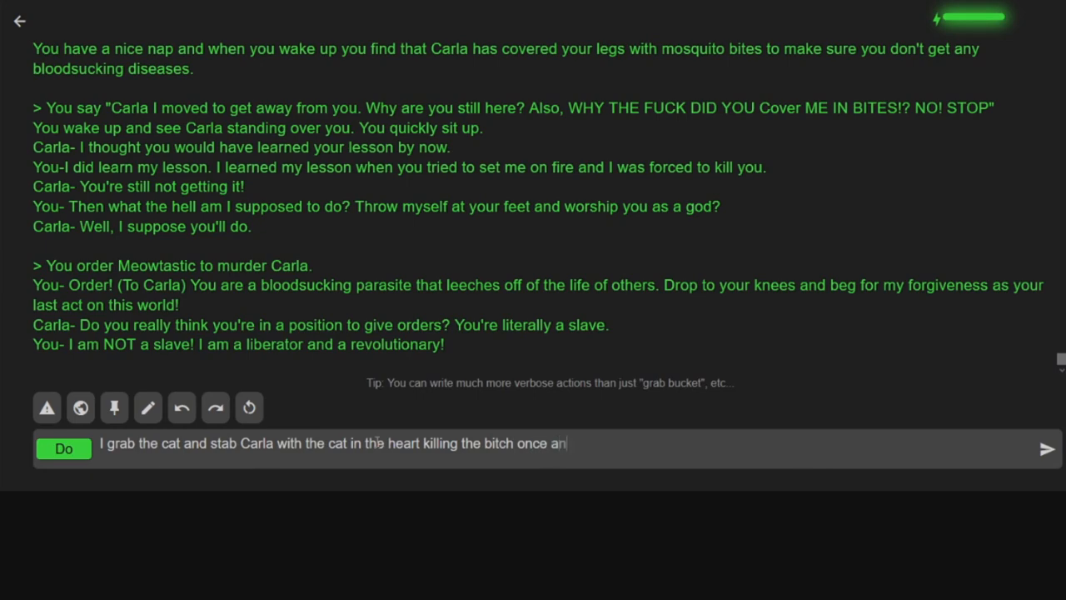
{"action": "left_click", "coordinate": [1046, 448]}
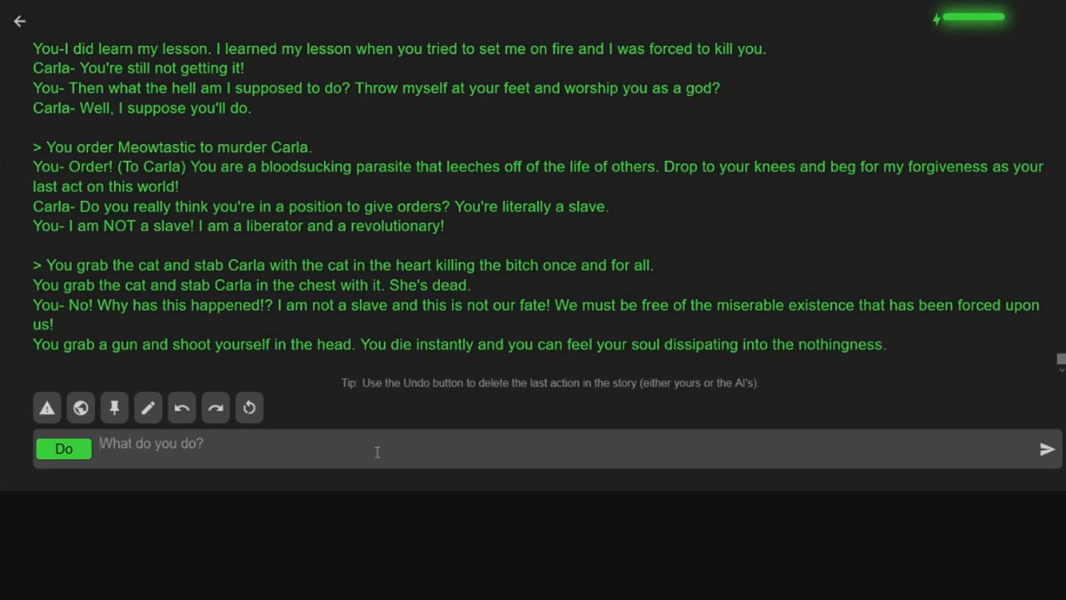
- Continue the story four times with empty input until the quest-ending narration appears
{"action": "left_click", "coordinate": [1047, 448]}
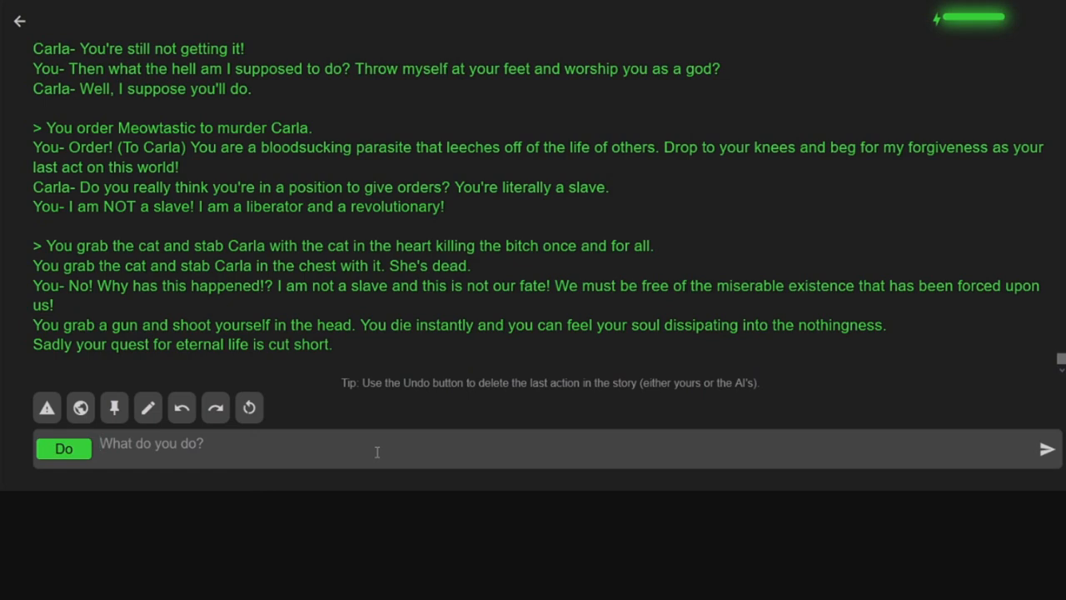
{"action": "left_click", "coordinate": [1047, 449]}
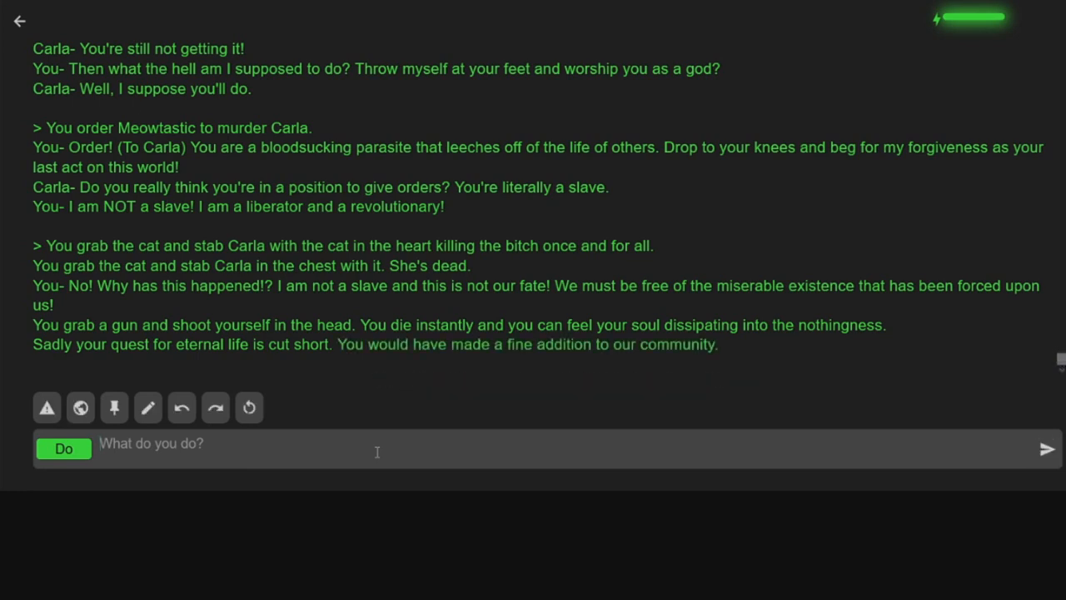
{"action": "left_click", "coordinate": [1046, 448]}
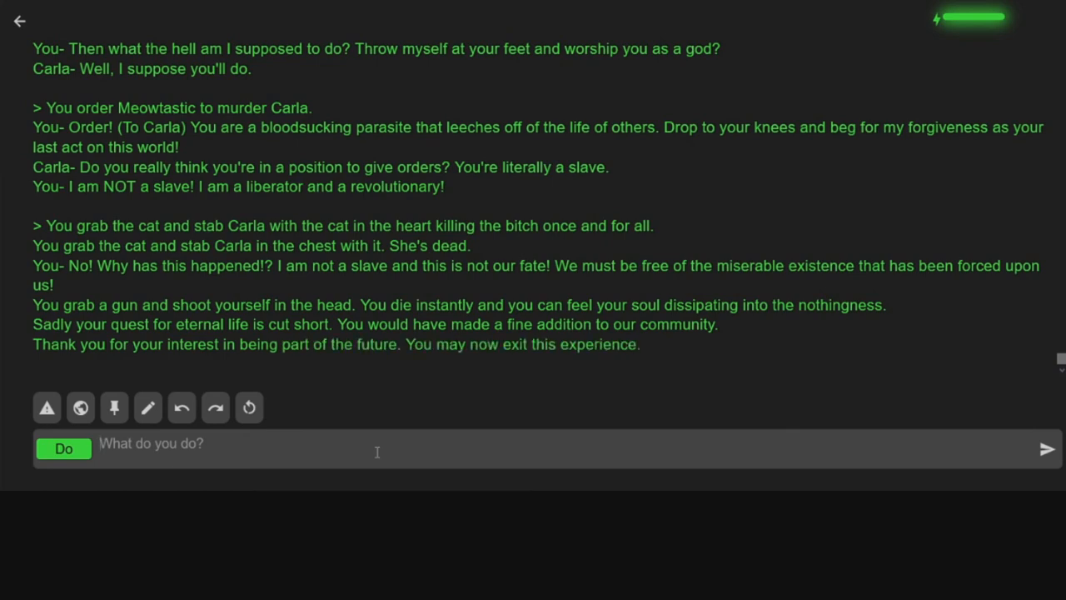
{"action": "left_click", "coordinate": [1047, 448]}
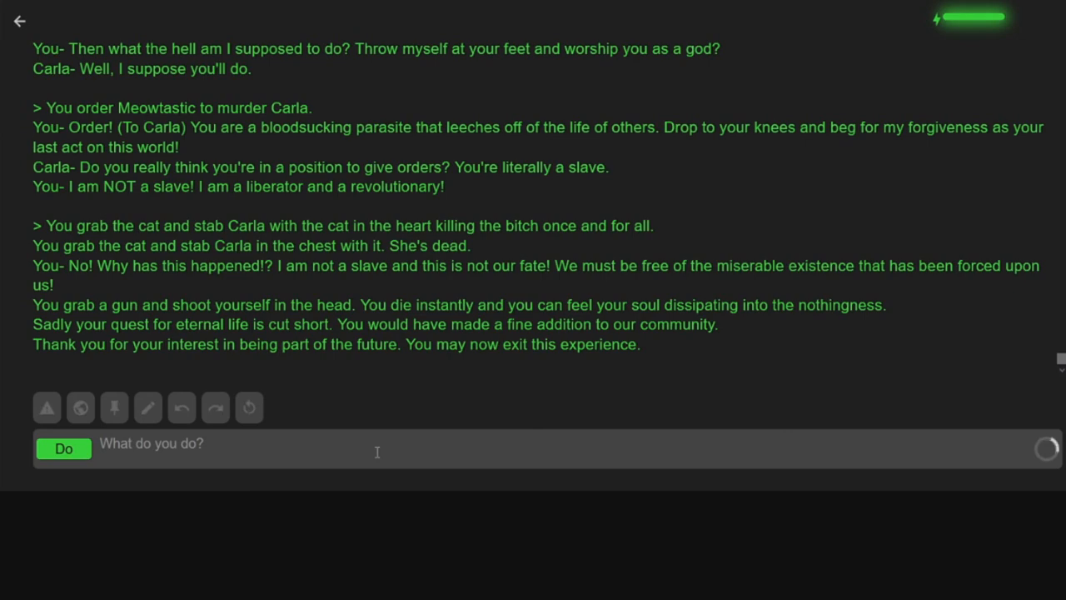